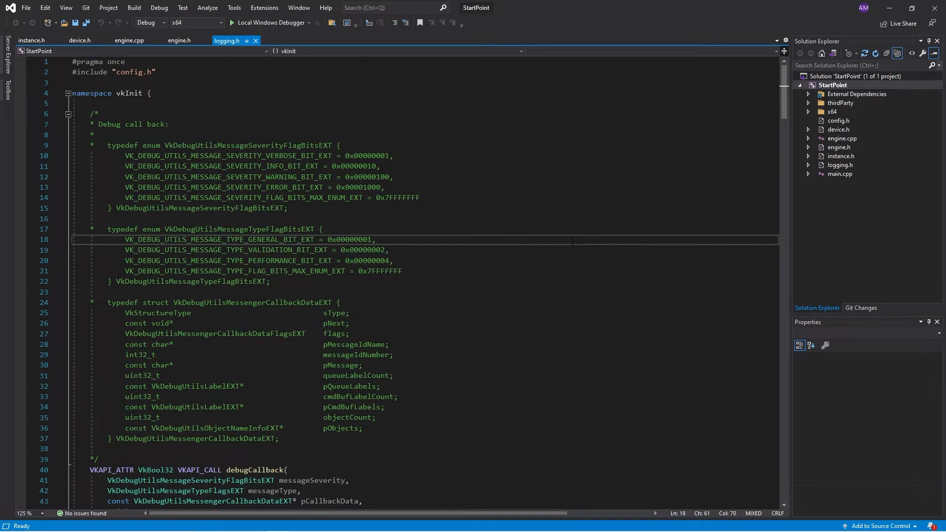
Step: Fold the debug-callback comment and the logging helper function bodies in logging.h
{"action": "left_click", "coordinate": [375, 239]}
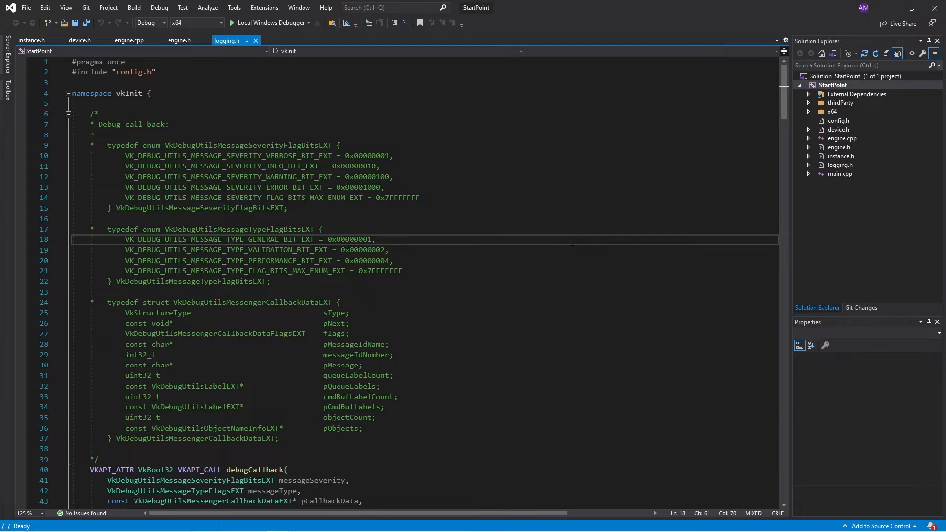
{"action": "left_click", "coordinate": [68, 114]}
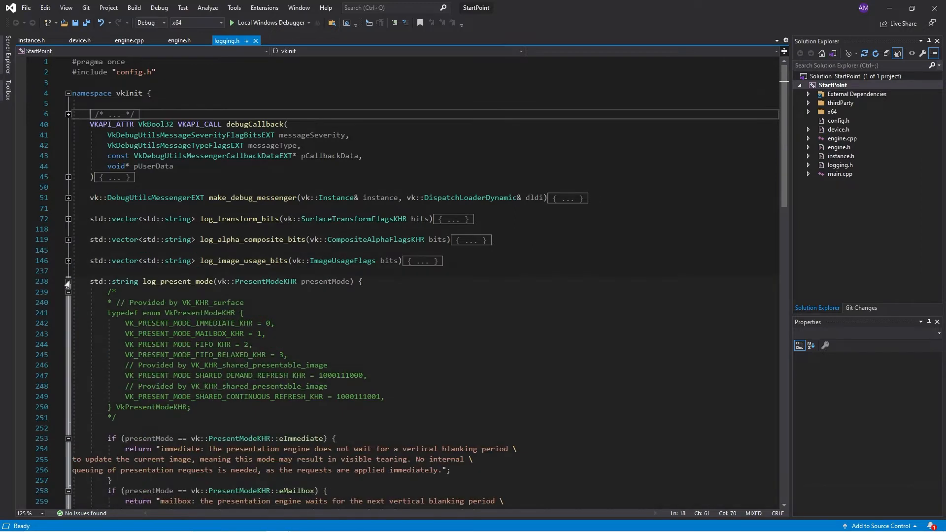
Step: Fold log_present_mode, add a blank line before logging.h's closing brace, and save
{"action": "left_click", "coordinate": [68, 282]}
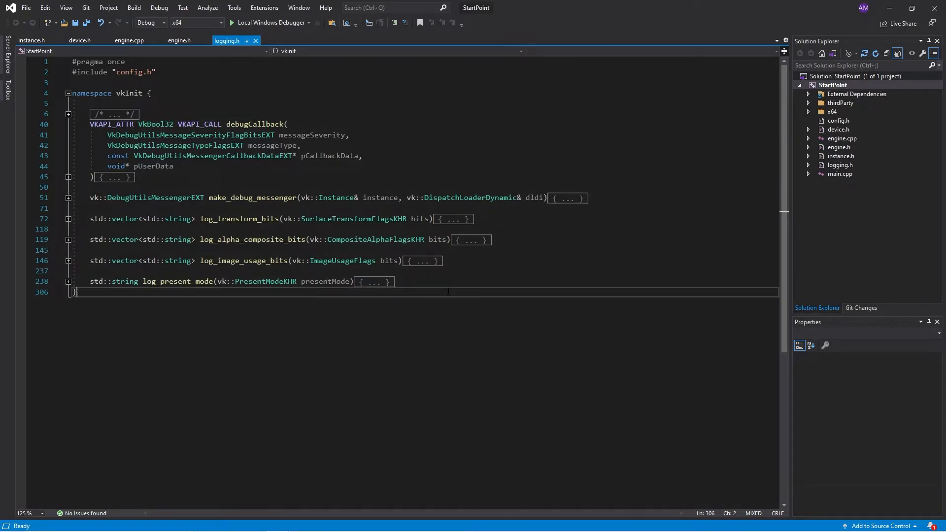
{"action": "key", "text": "enter"}
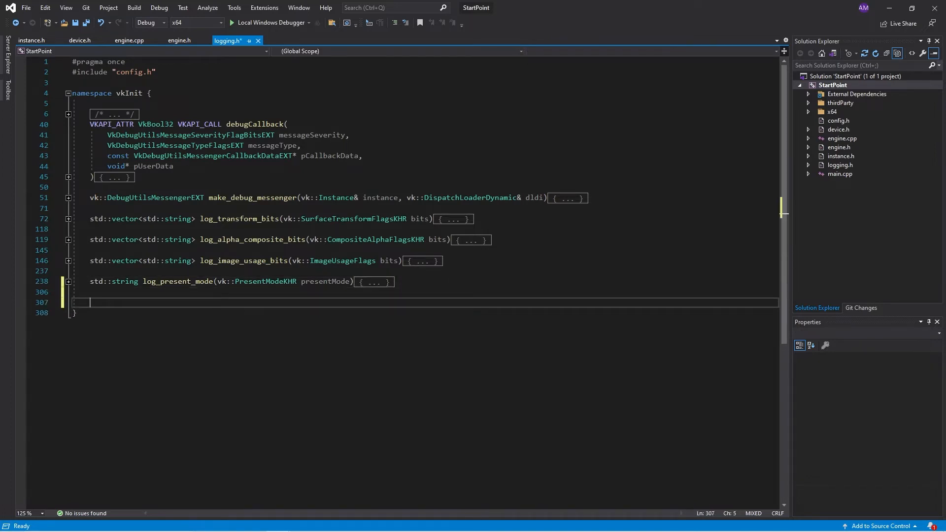
{"action": "key", "text": "ctrl+s"}
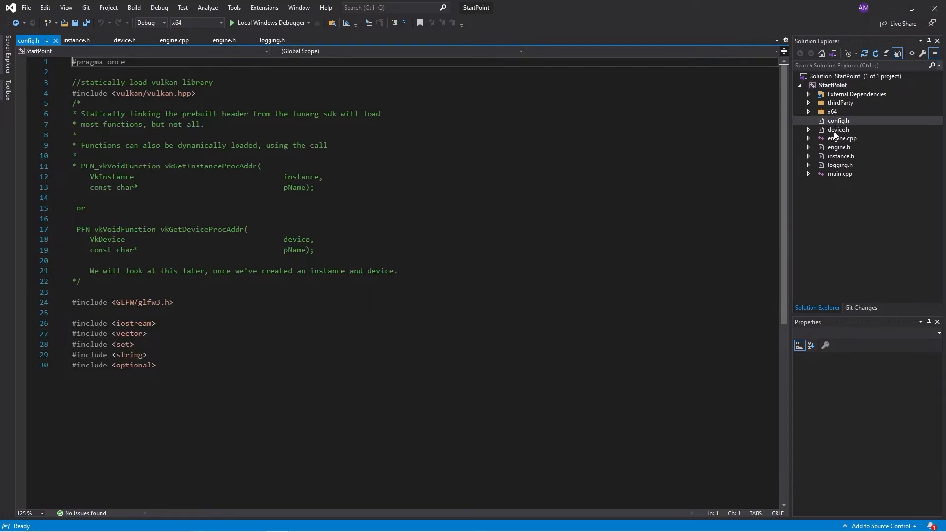
Step: Cut log_device_properties from device.h and paste it at the end of logging.h
{"action": "left_click", "coordinate": [123, 40]}
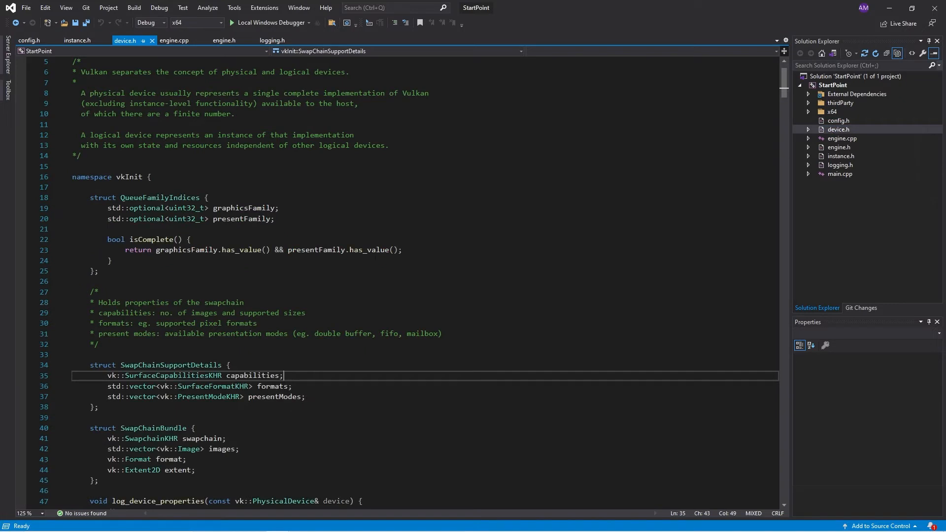
{"action": "scroll", "scroll_direction": "down", "scroll_amount": 3}
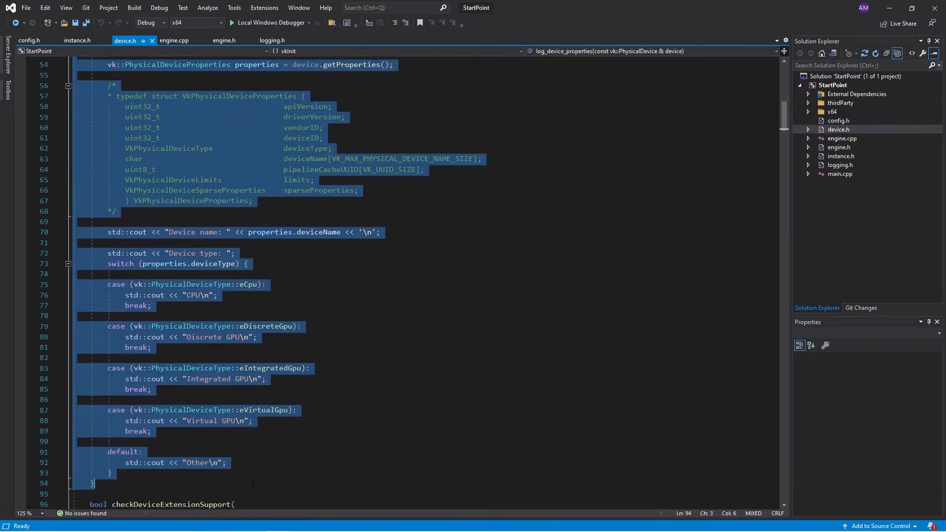
{"action": "left_click", "coordinate": [273, 40]}
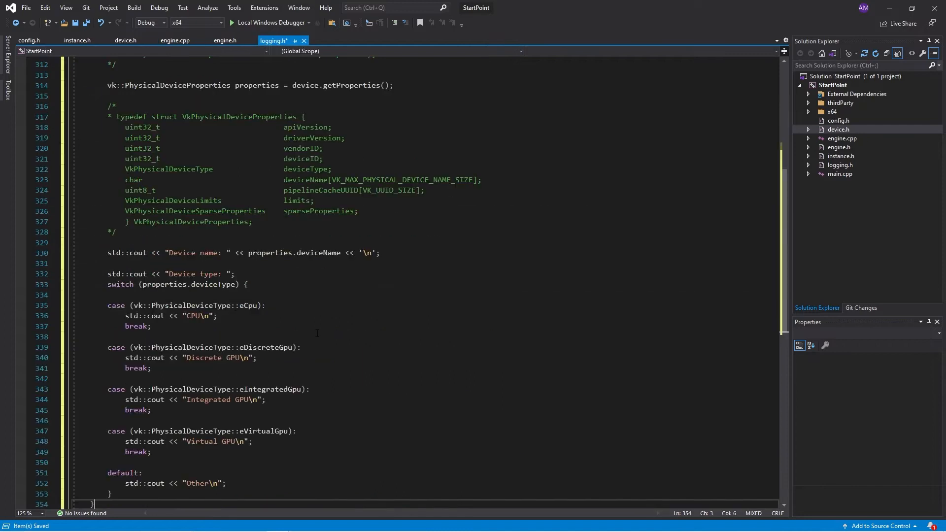
{"action": "left_click", "coordinate": [224, 40]}
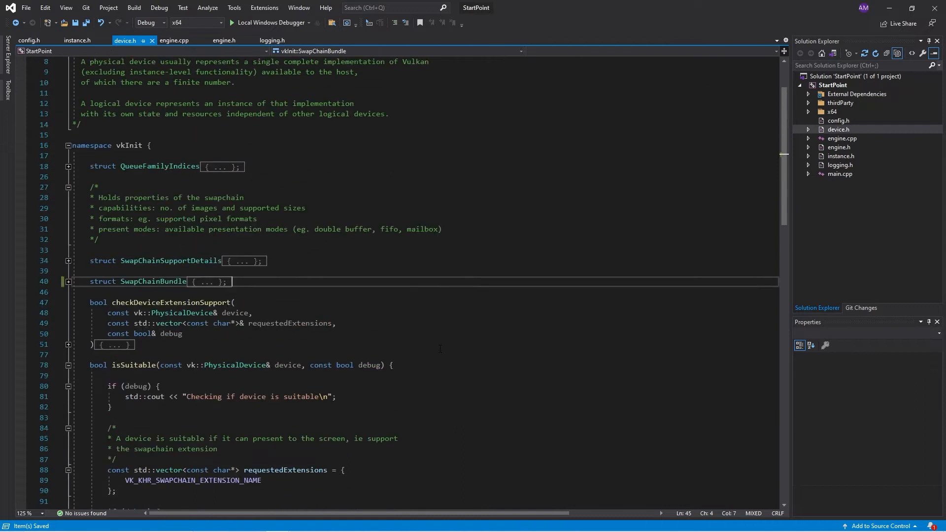
Step: Add a new swapchain.h header file to the StartPoint project
{"action": "right_click", "coordinate": [833, 84]}
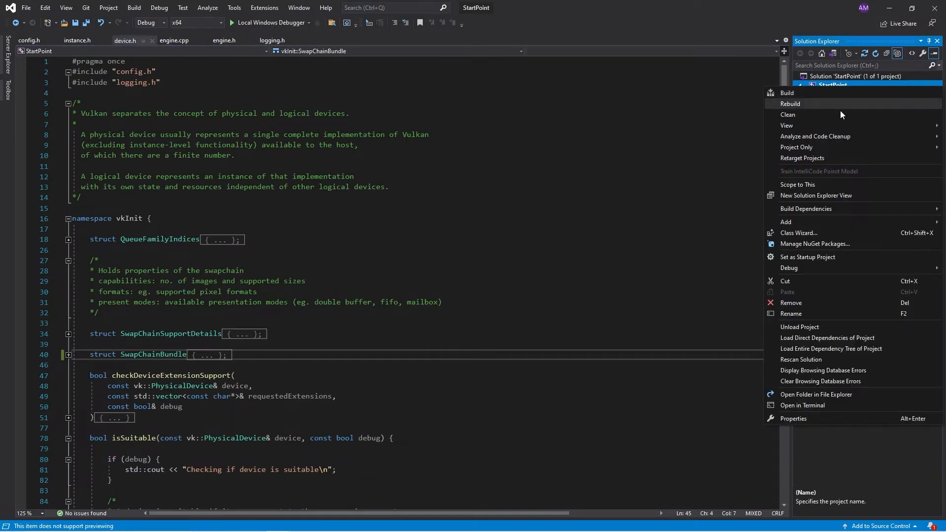
{"action": "mouse_move", "coordinate": [796, 260]}
{"action": "type", "text": "swap"}
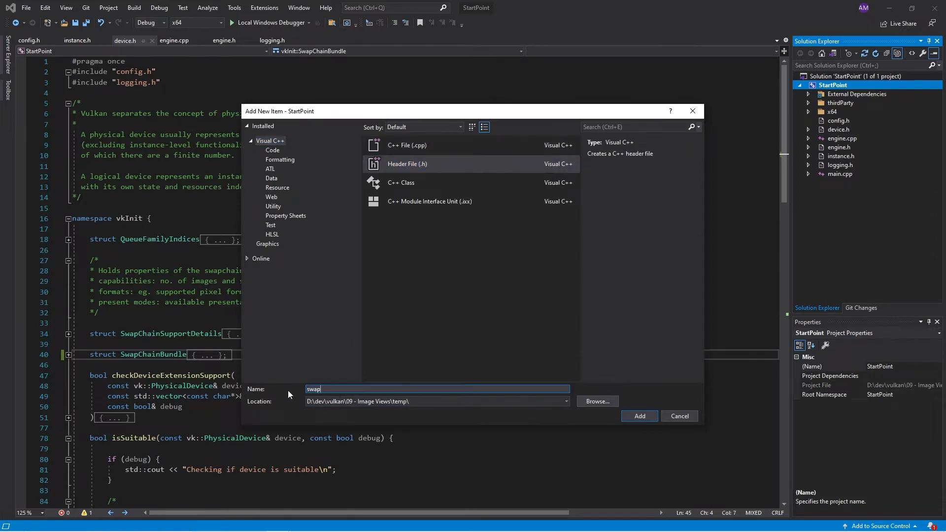
{"action": "left_click", "coordinate": [639, 415]}
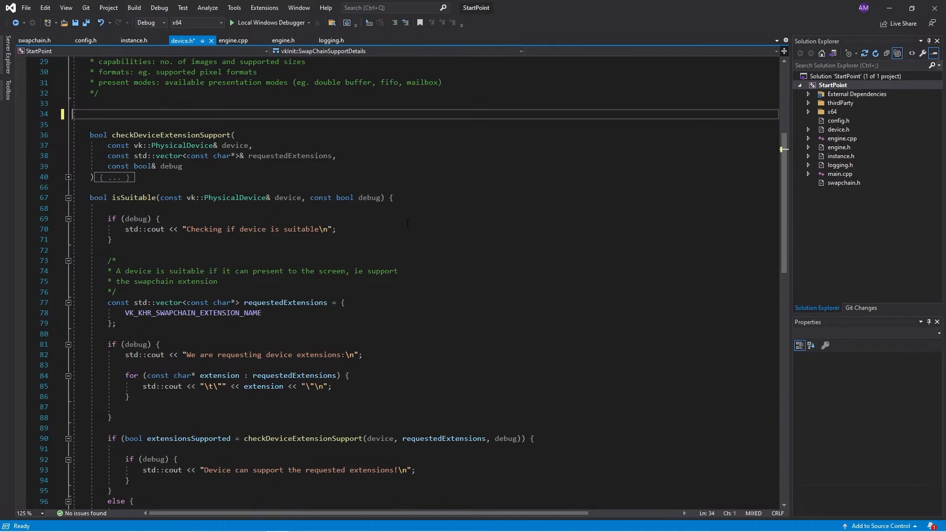
{"action": "left_click", "coordinate": [35, 40]}
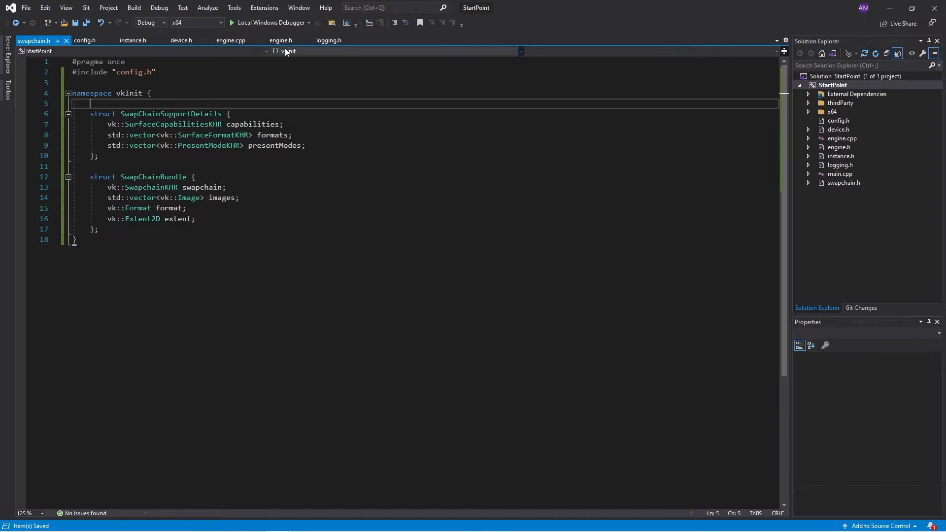
Step: Cut the swapchain structs and functions out of device.h for swapchain.h
{"action": "left_click", "coordinate": [180, 41]}
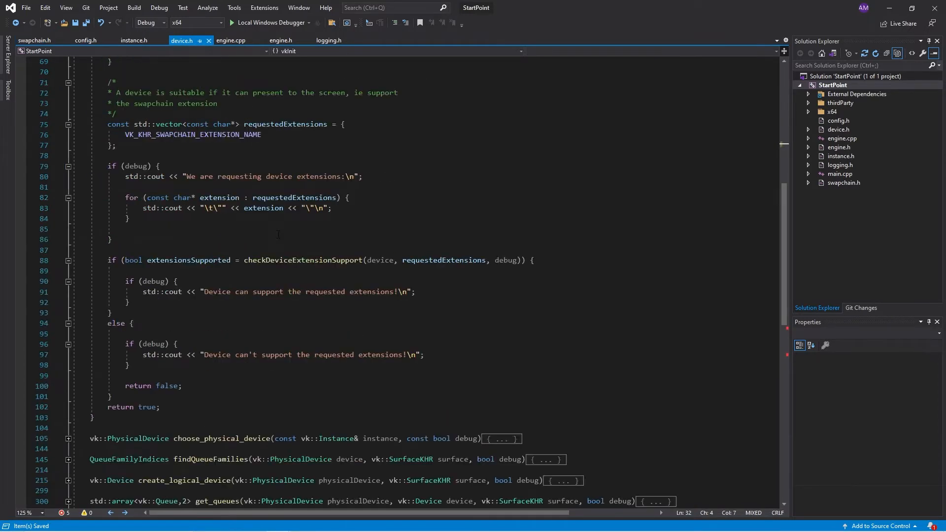
{"action": "scroll", "scroll_direction": "down", "scroll_amount": 3}
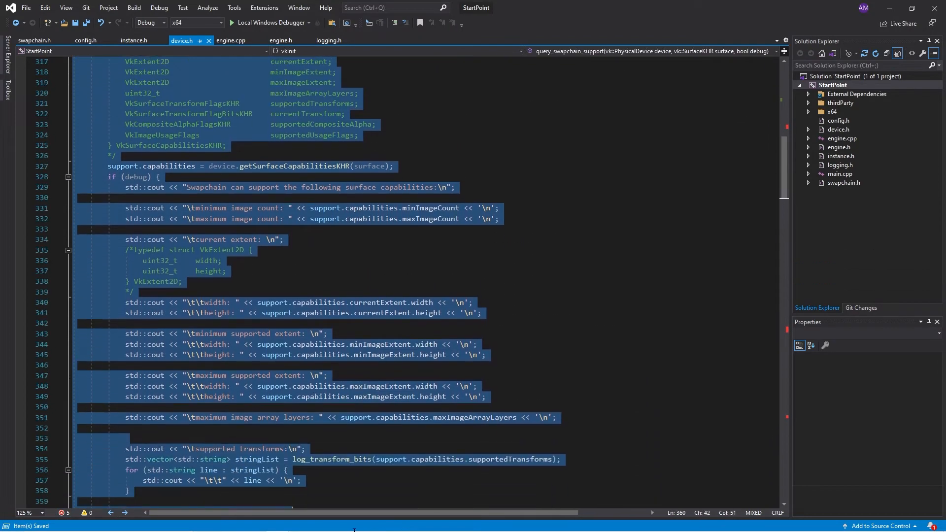
{"action": "scroll", "scroll_direction": "down", "scroll_amount": 3}
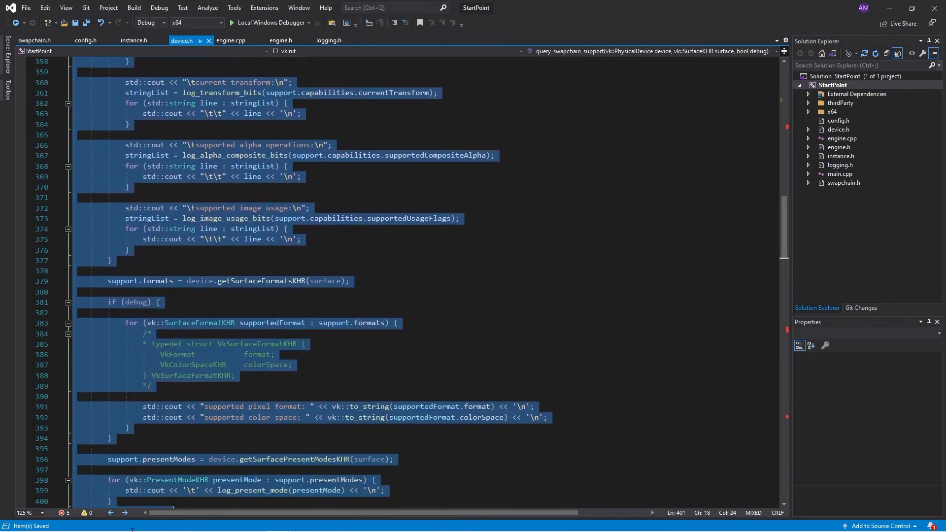
{"action": "scroll", "scroll_direction": "down", "scroll_amount": 3}
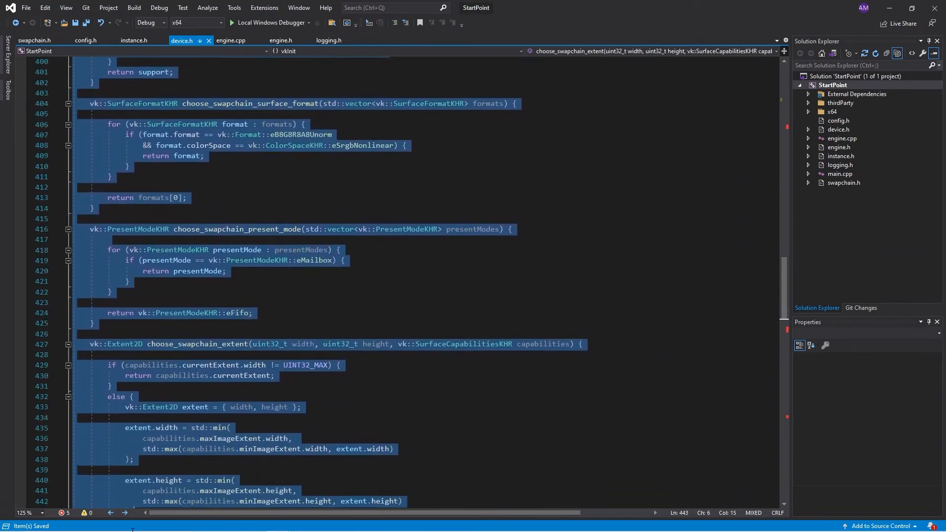
{"action": "scroll", "scroll_direction": "down", "scroll_amount": 3}
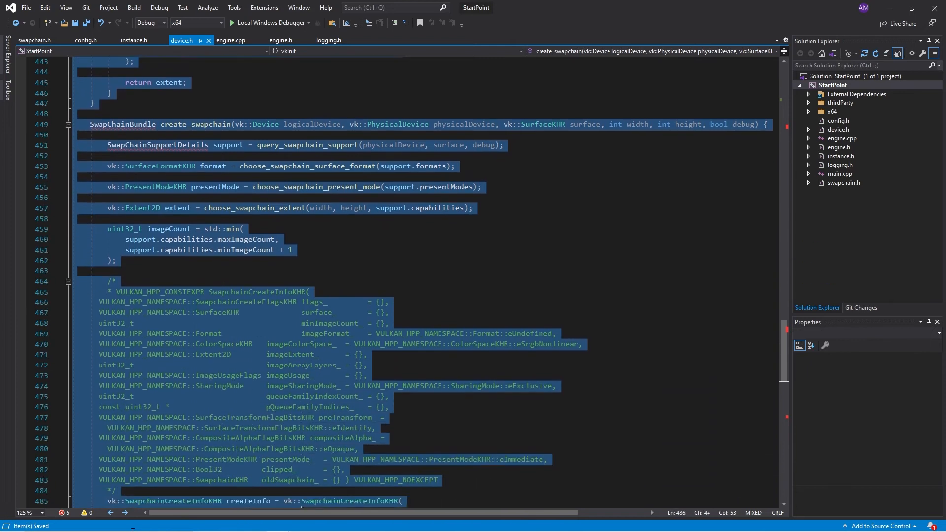
{"action": "scroll", "scroll_direction": "down", "scroll_amount": 3}
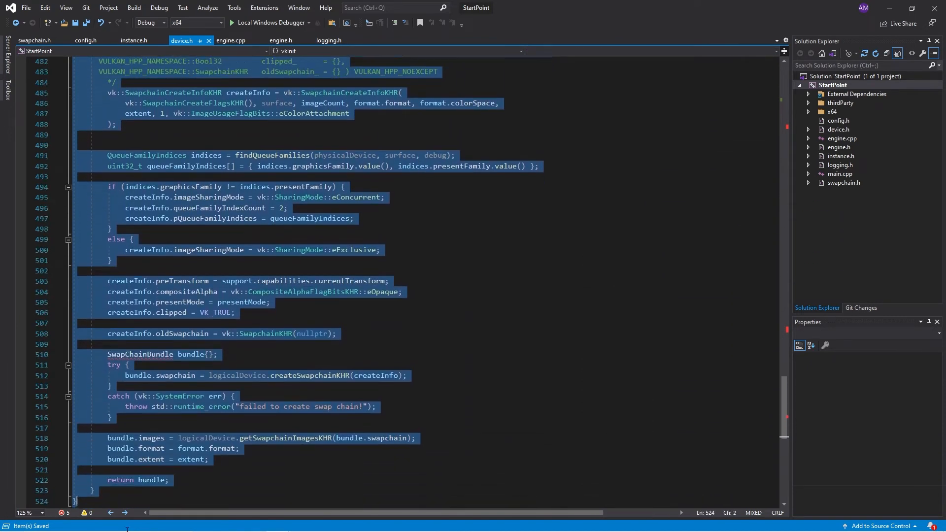
{"action": "left_click", "coordinate": [134, 40]}
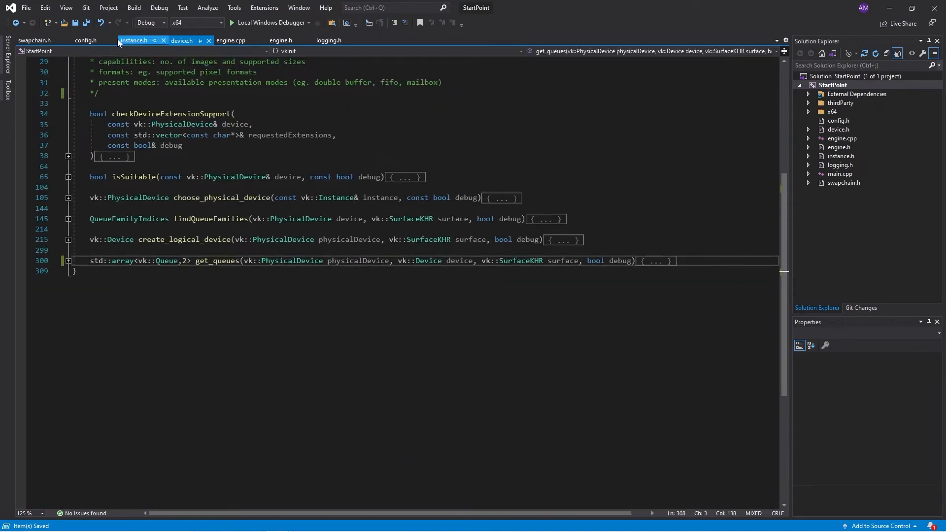
{"action": "left_click", "coordinate": [34, 39]}
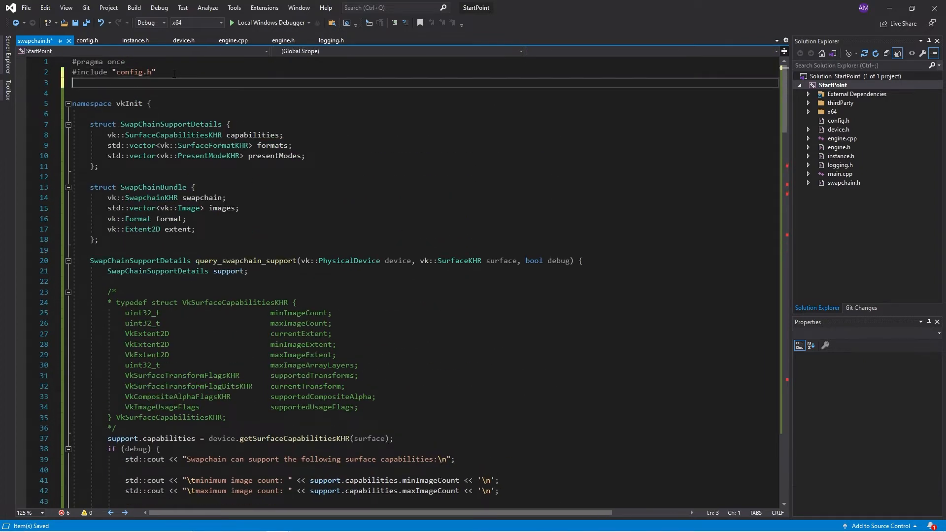
Step: Paste the swapchain functions into swapchain.h and add #include "logging.h" under config.h
{"action": "type", "text": "#include \"loggin"}
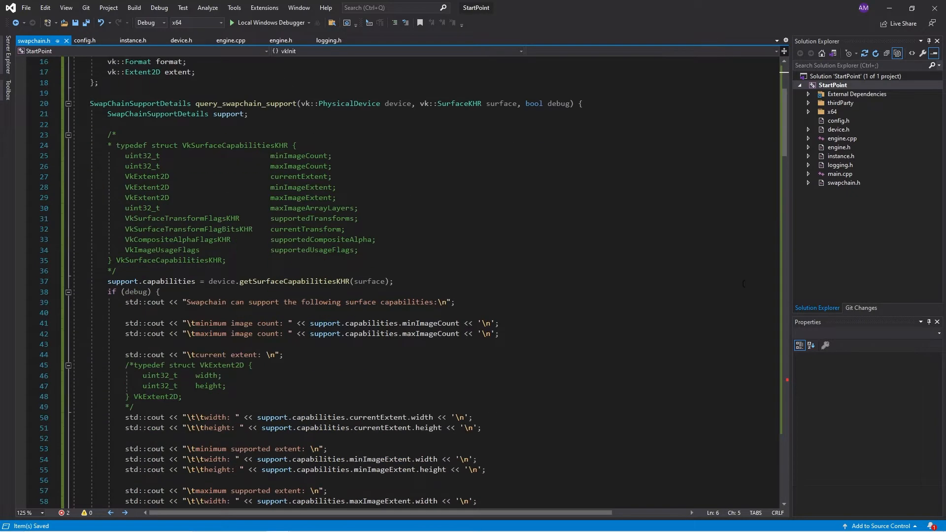
{"action": "scroll", "scroll_direction": "down", "scroll_amount": 3}
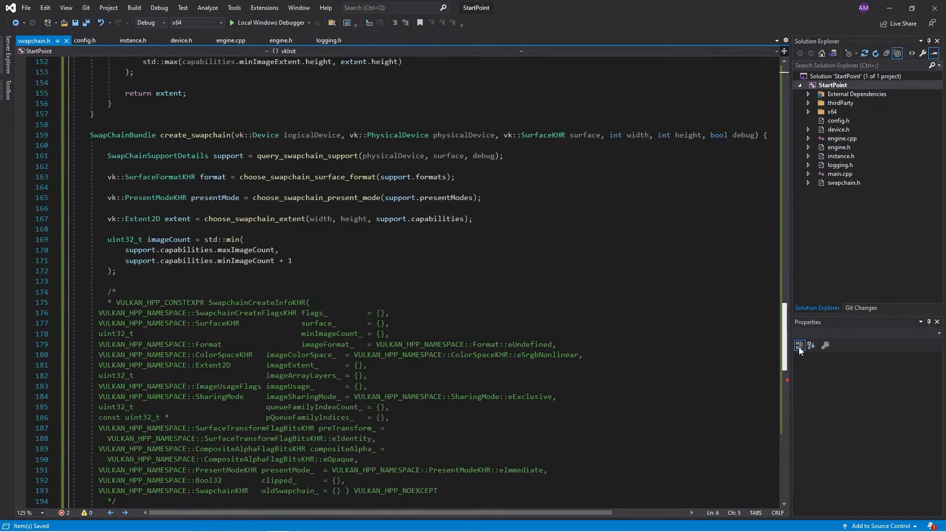
{"action": "scroll", "scroll_direction": "down", "scroll_amount": 3}
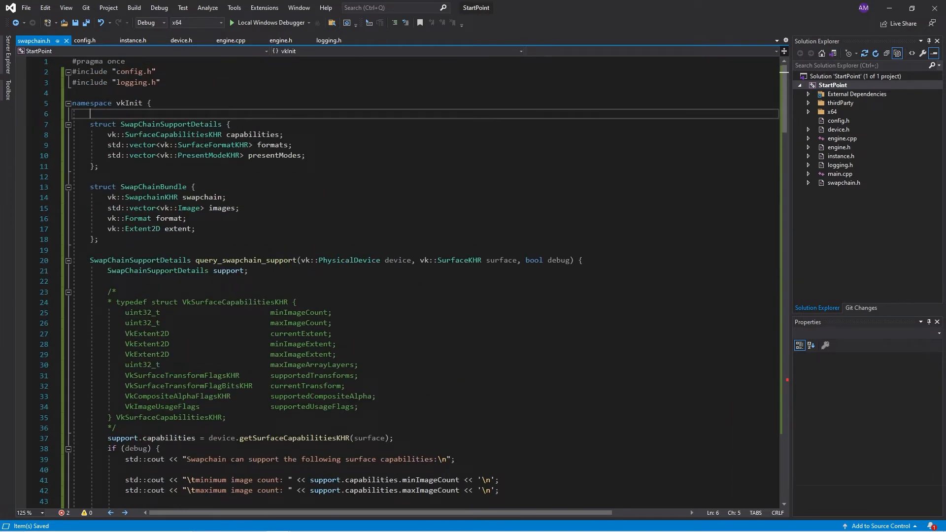
{"action": "left_click", "coordinate": [132, 39]}
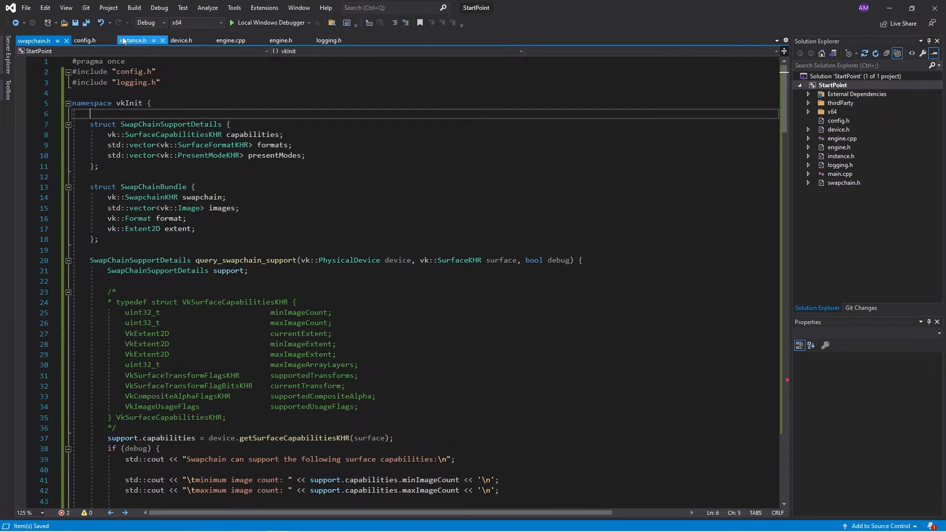
{"action": "left_click", "coordinate": [181, 41]}
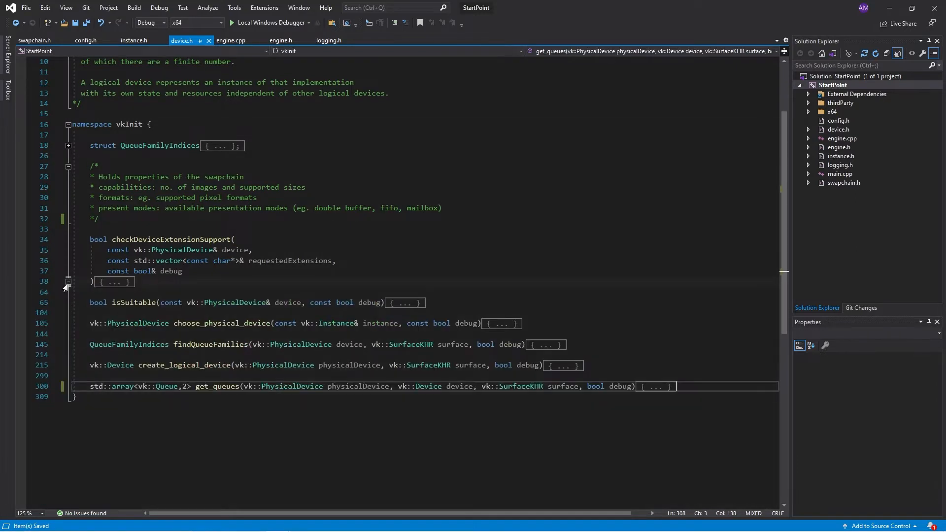
Step: Create a queue_families.h header that includes config.h
{"action": "left_click", "coordinate": [68, 145]}
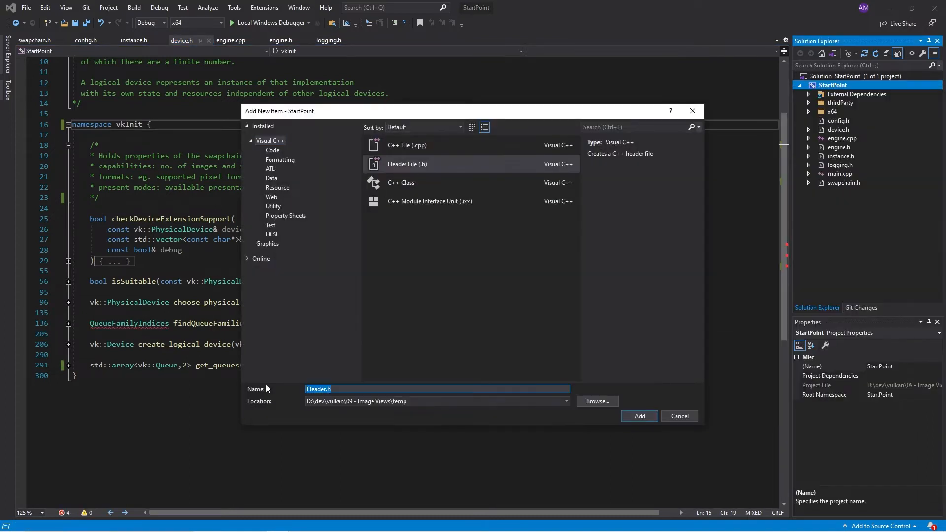
{"action": "left_click", "coordinate": [639, 415]}
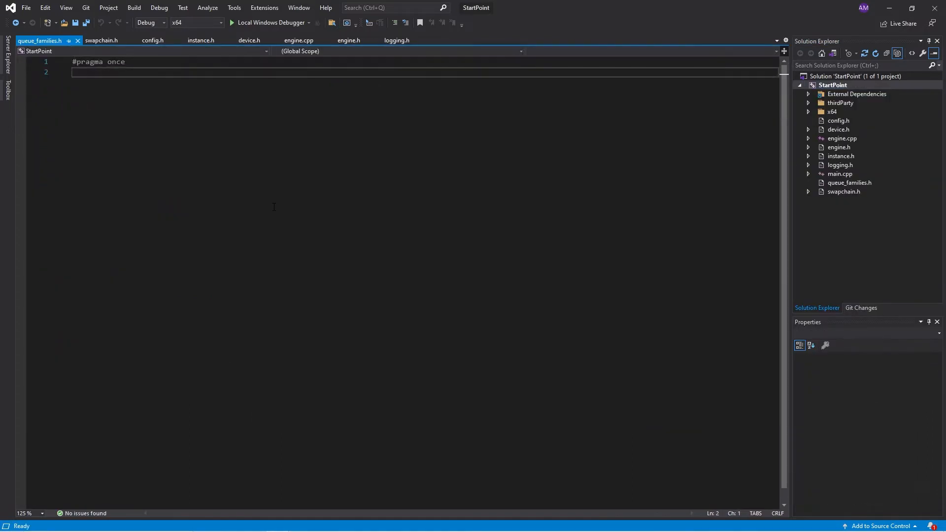
{"action": "type", "text": "#include \"config.h\""}
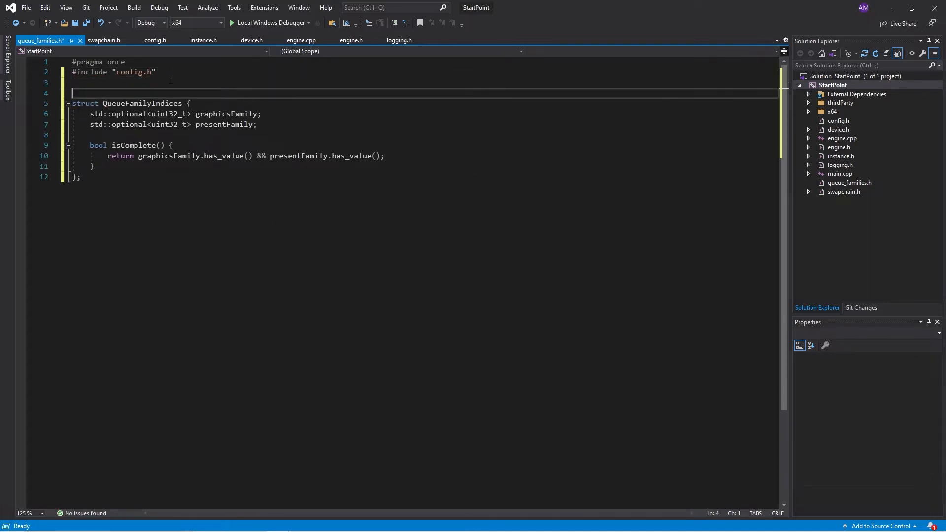
Step: Wrap the QueueFamilyIndices struct in a vkUtil namespace and save queue_families.h
{"action": "type", "text": "namesp[a]"}
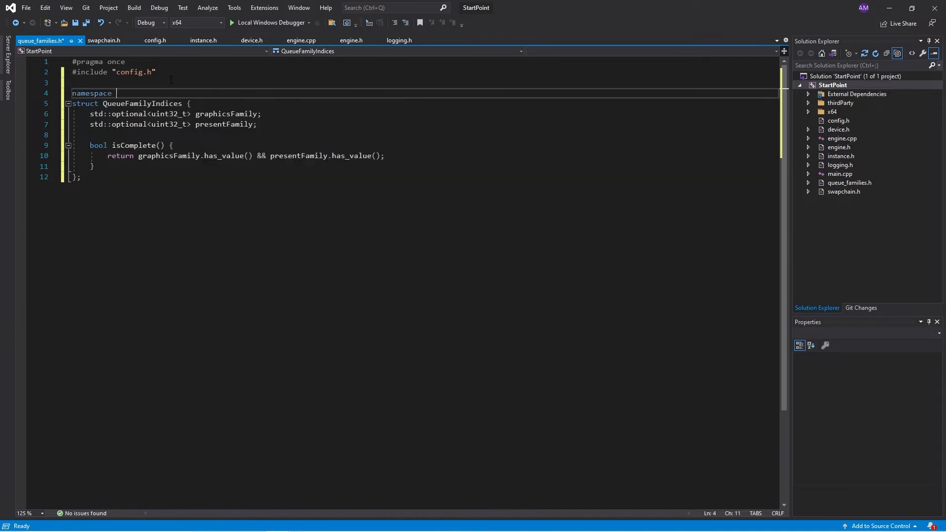
{"action": "type", "text": "vkUt"}
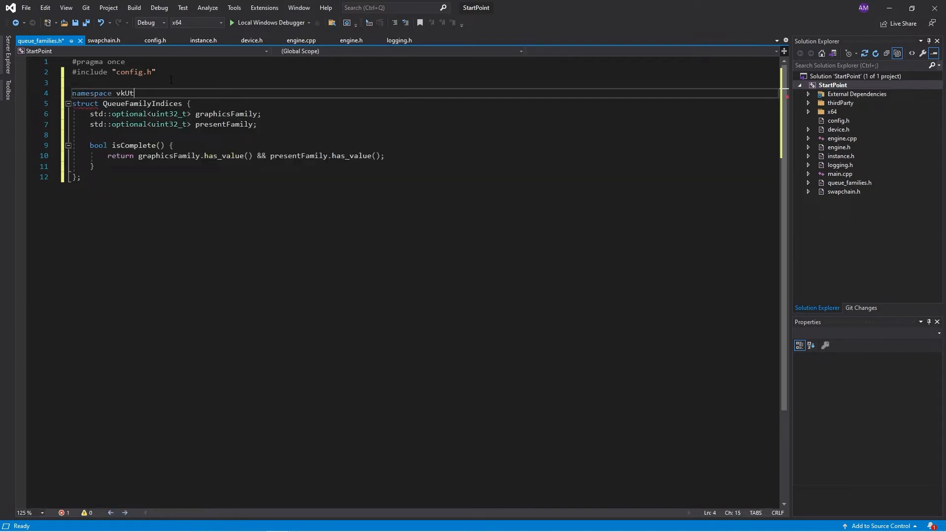
{"action": "type", "text": "il {"}
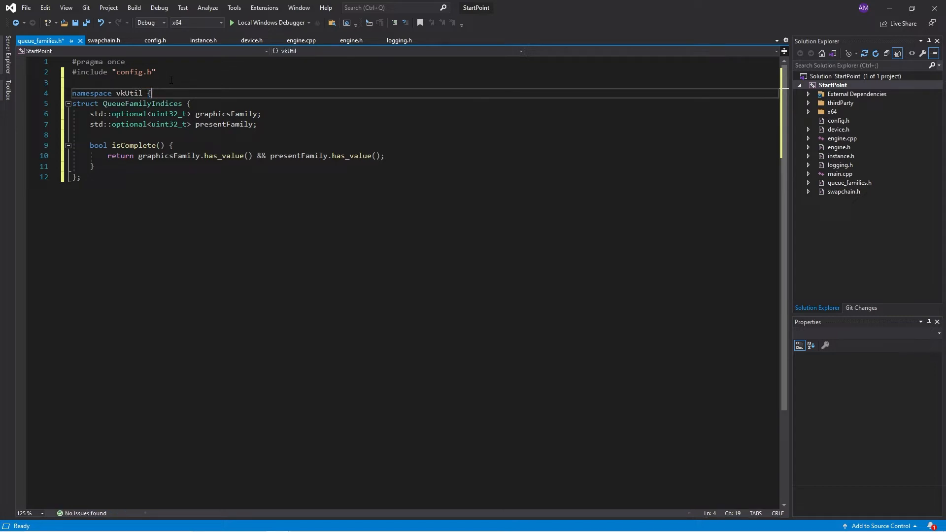
{"action": "key", "text": "enter"}
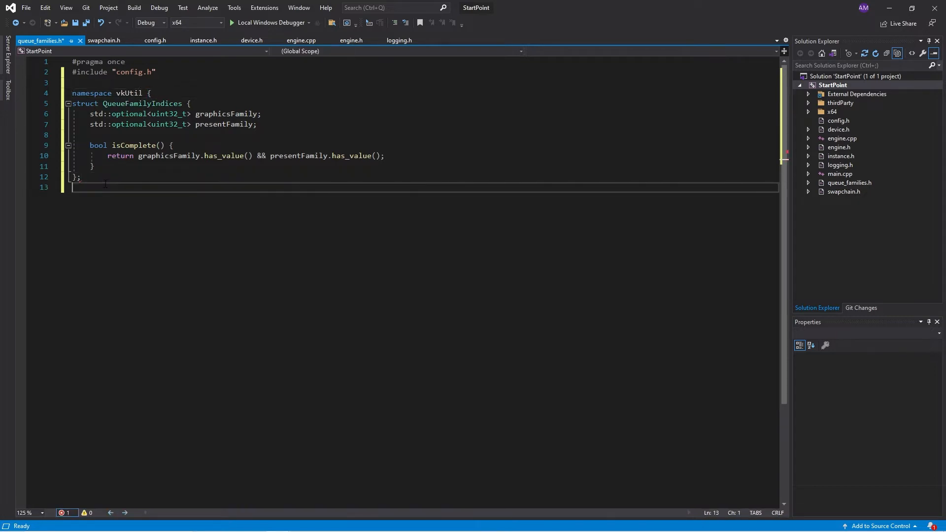
{"action": "type", "text": "{"}
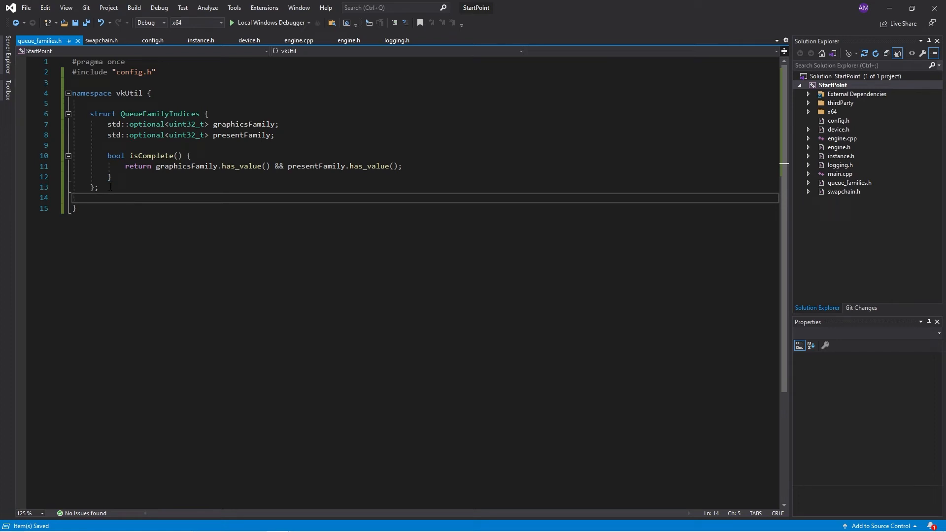
{"action": "left_click", "coordinate": [348, 41]}
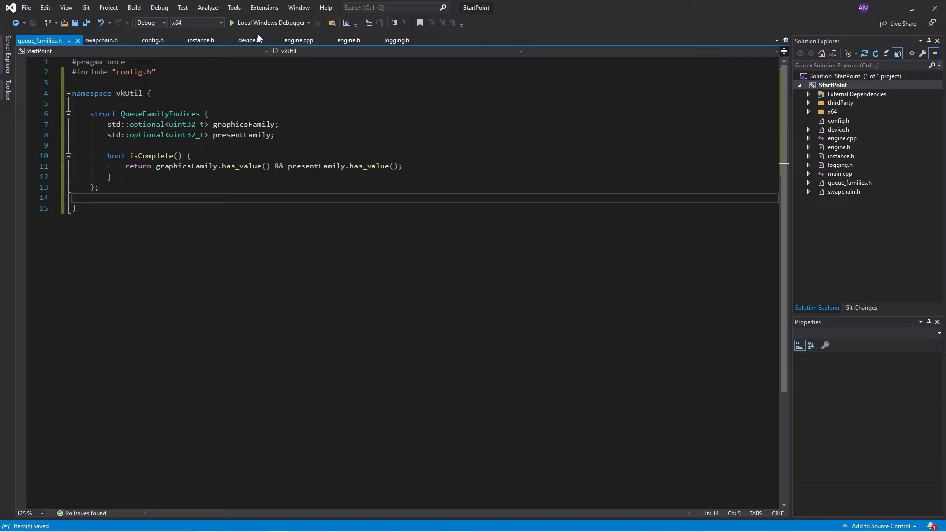
Step: Move findQueueFamilies from device.h into queue_families.h's vkUtil namespace, folding both blocks
{"action": "left_click", "coordinate": [248, 40]}
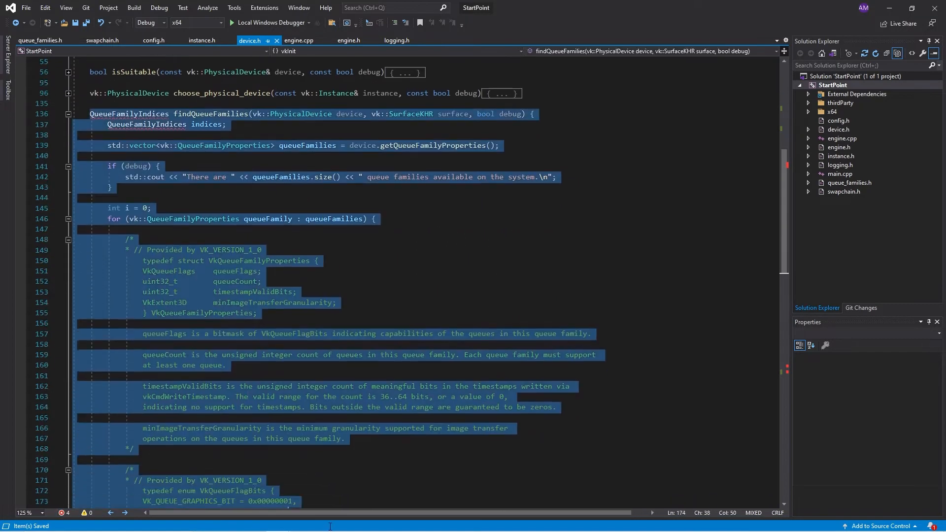
{"action": "scroll", "scroll_direction": "down", "scroll_amount": 3}
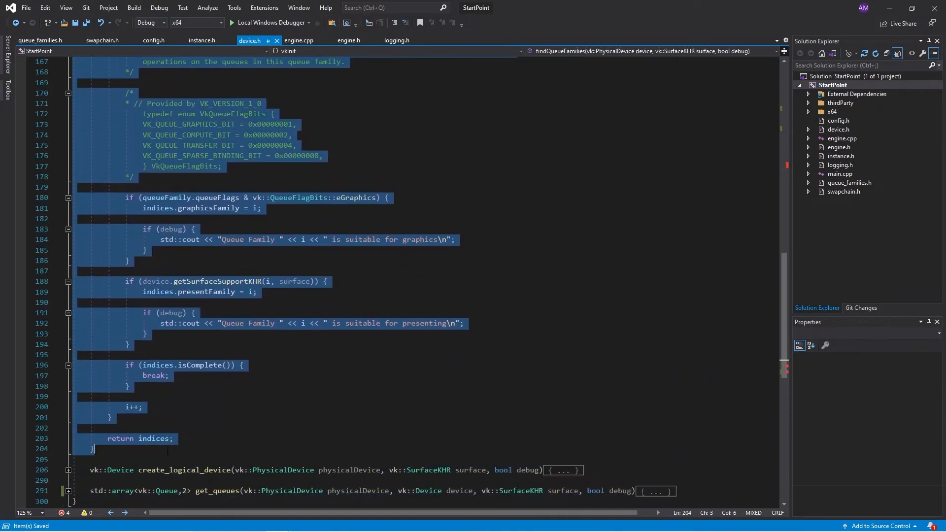
{"action": "left_click", "coordinate": [40, 40]}
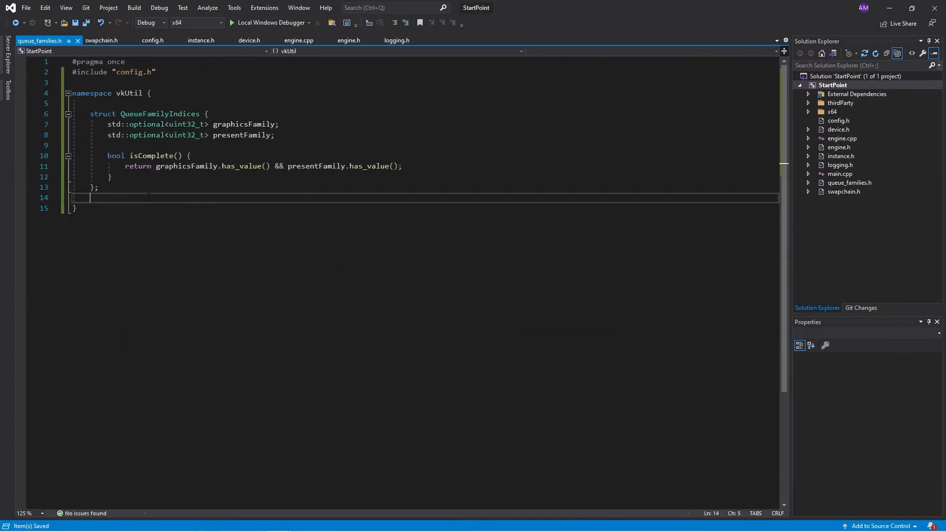
{"action": "scroll", "scroll_direction": "down", "scroll_amount": 3}
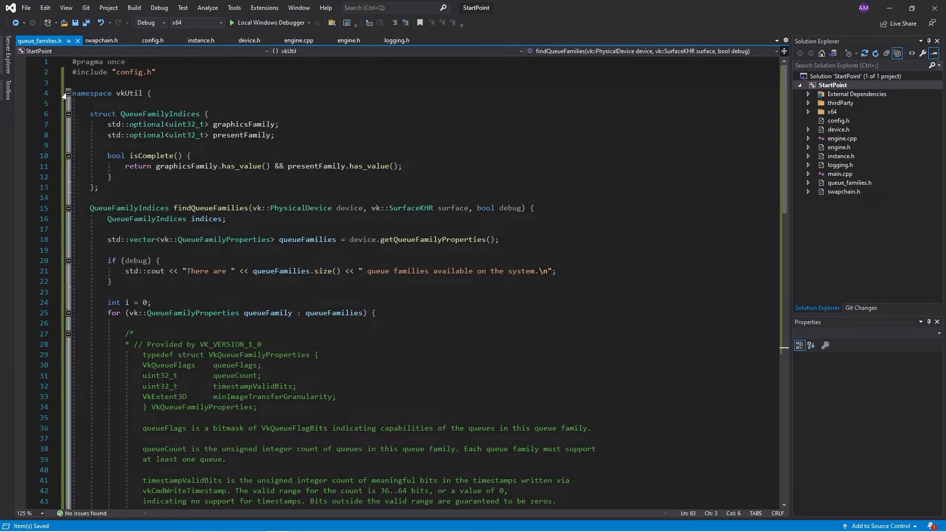
{"action": "left_click", "coordinate": [68, 115]}
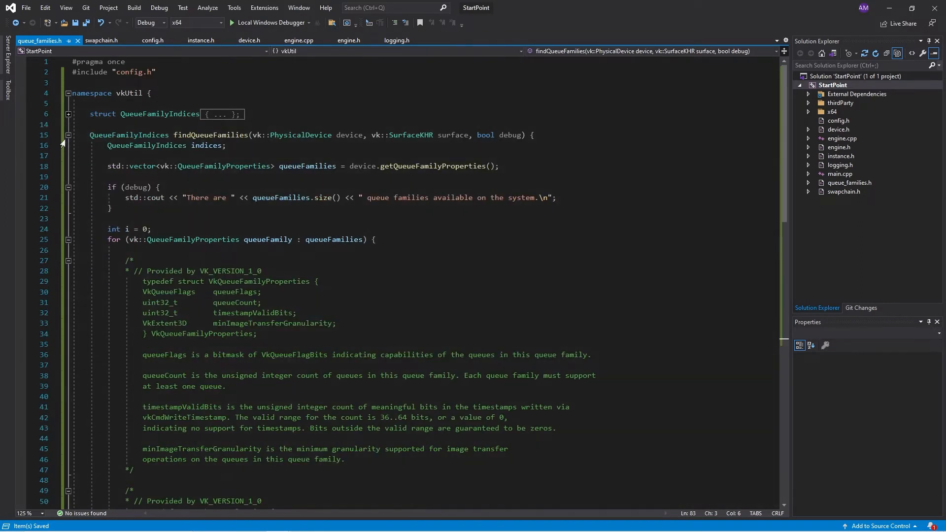
{"action": "left_click", "coordinate": [68, 134]}
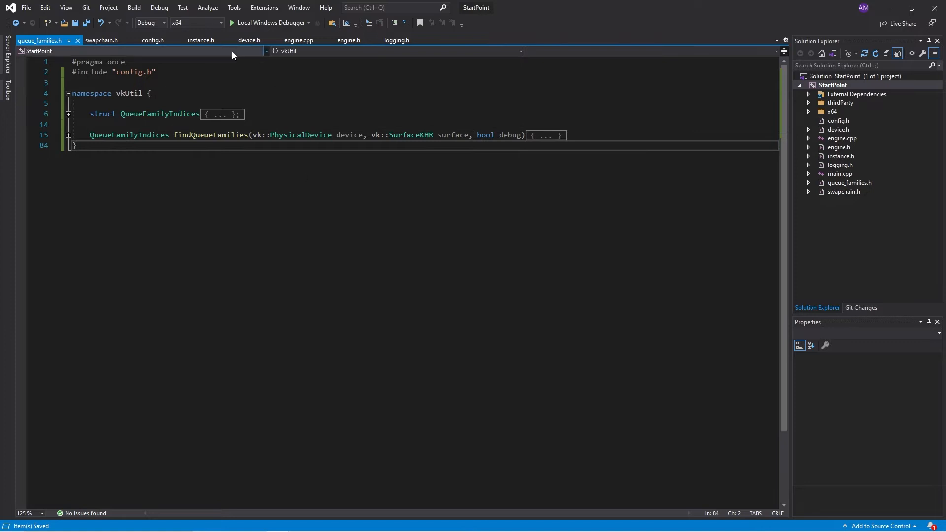
{"action": "left_click", "coordinate": [248, 40]}
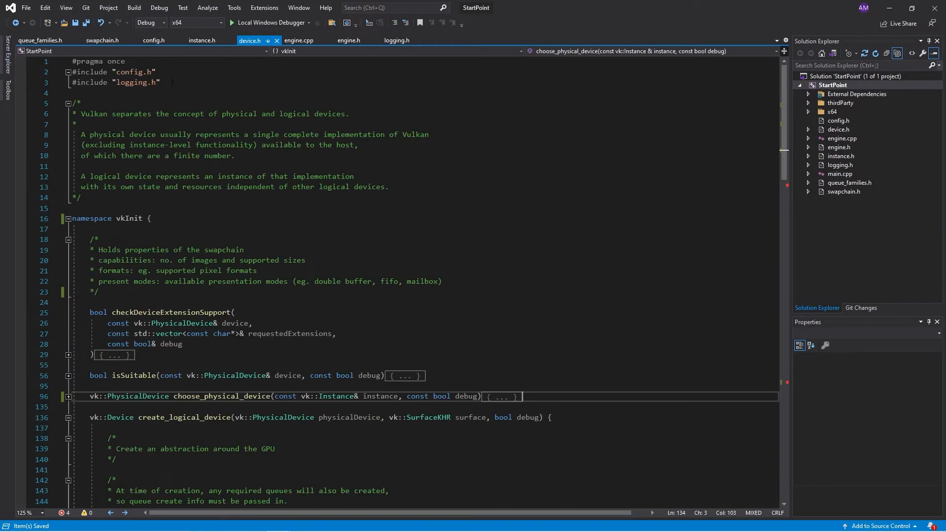
Step: Add an include to device.h and use vkUtil::QueueFamilyIndices in create_logical_device and get_queues
{"action": "type", "text": "#include \""}
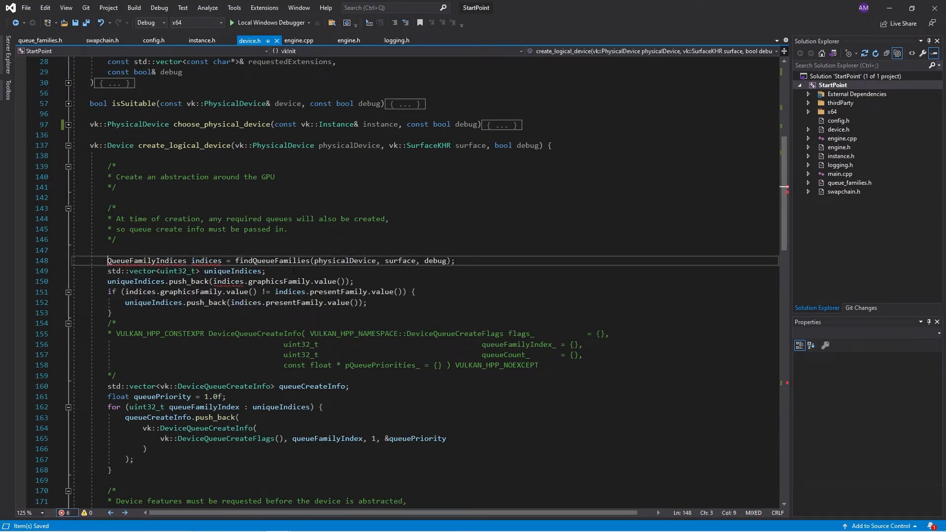
{"action": "type", "text": "vkUtil"}
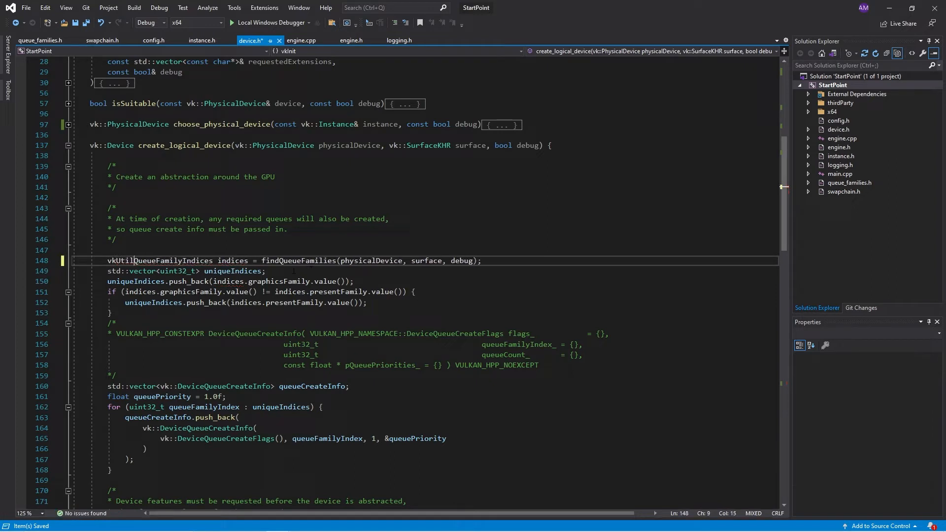
{"action": "type", "text": "::"}
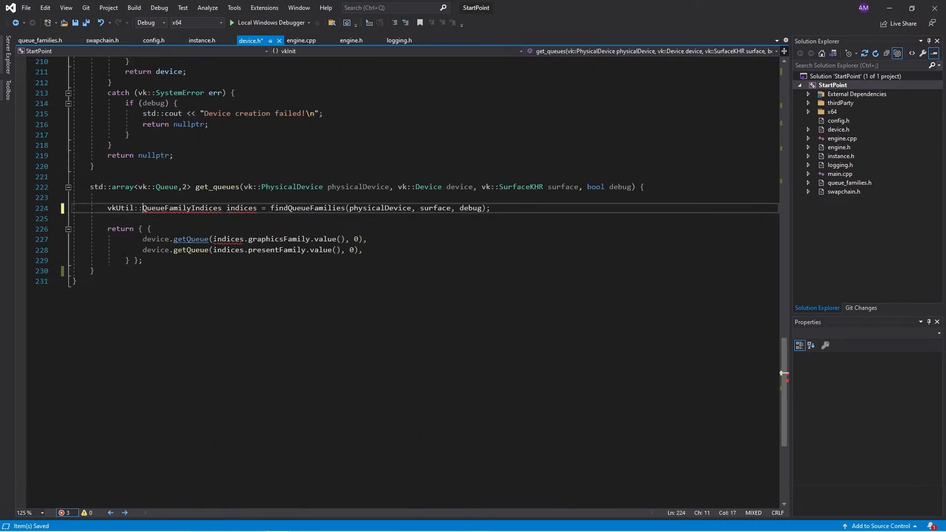
{"action": "left_click", "coordinate": [270, 207]}
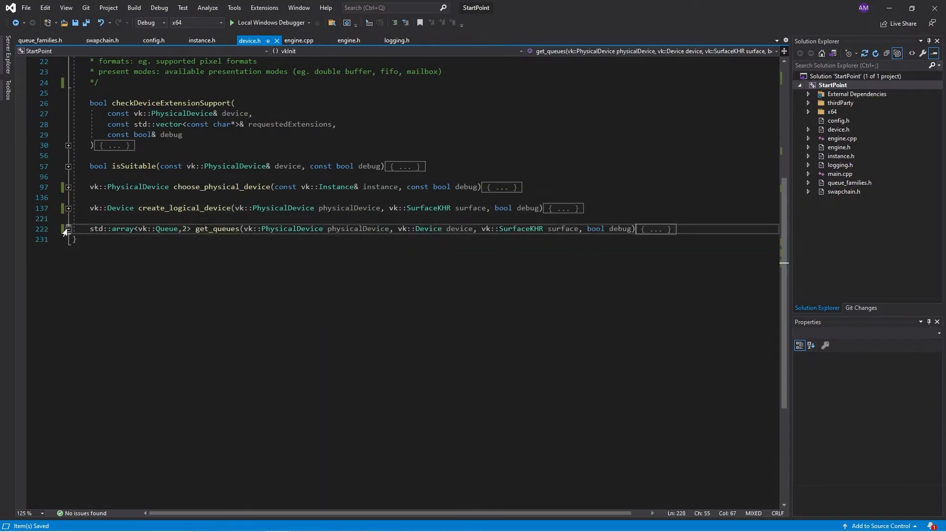
Step: Include a header in swapchain.h and use vkUtil::QueueFamilyIndices and vkUtil::findQueueFamilies in create_swapchain
{"action": "left_click", "coordinate": [153, 40]}
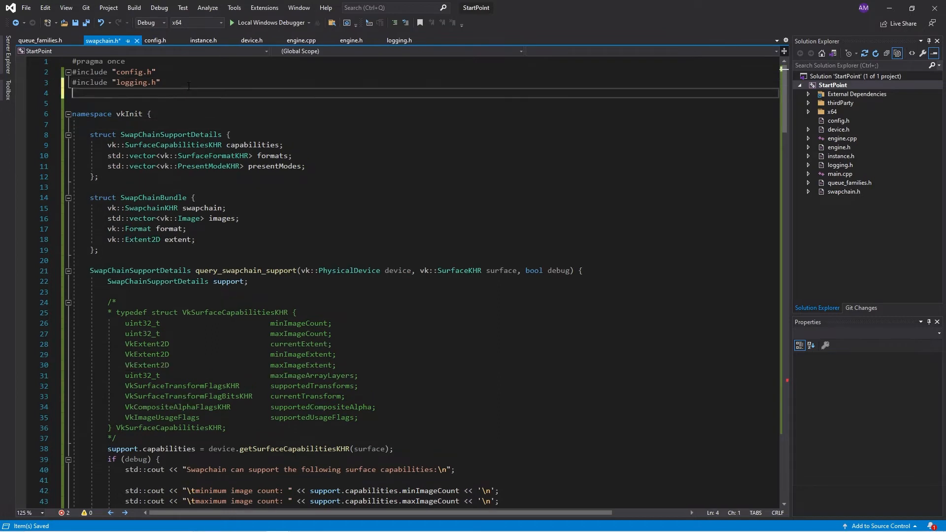
{"action": "type", "text": "#include \""}
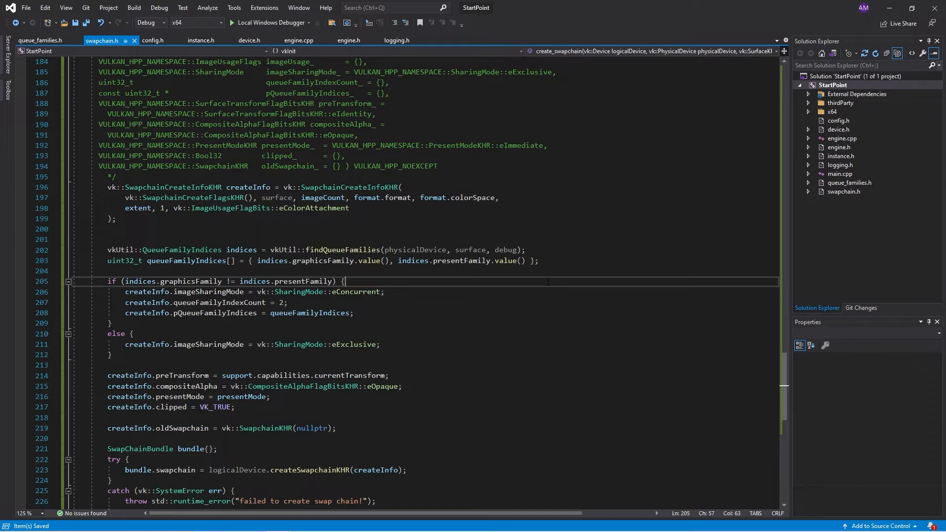
{"action": "scroll", "scroll_direction": "down", "scroll_amount": 3}
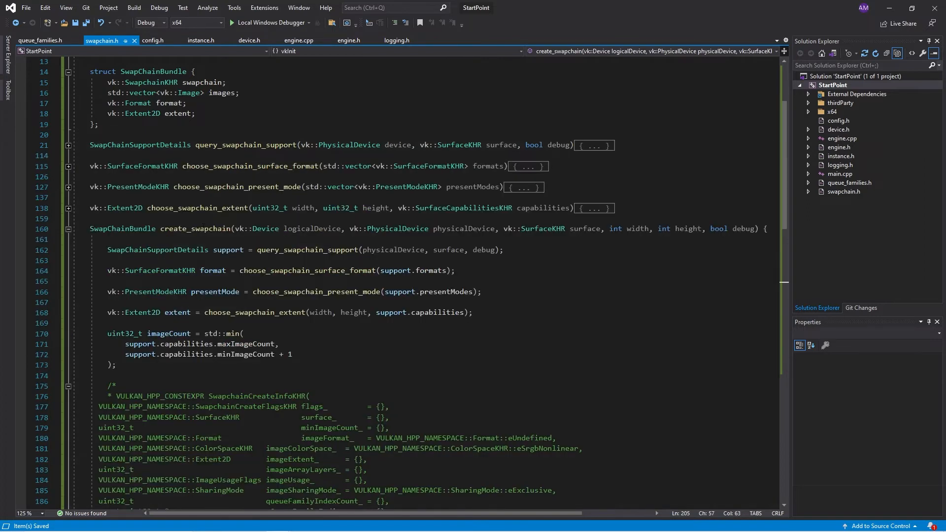
Step: Define a SwapChainFrame struct (vk::Image image, vk::ImageView imageView) and rename the bundle's images to frames
{"action": "scroll", "scroll_direction": "down", "scroll_amount": 3}
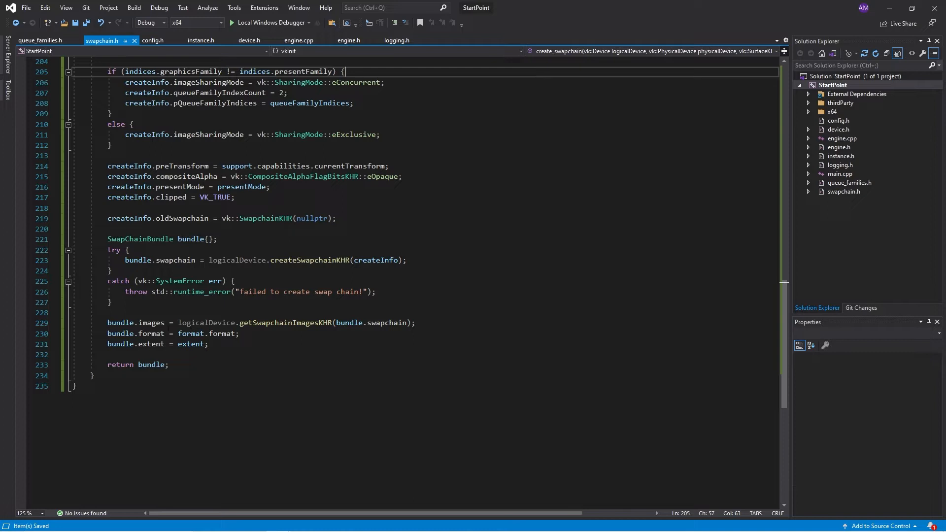
{"action": "double_click", "coordinate": [151, 323]}
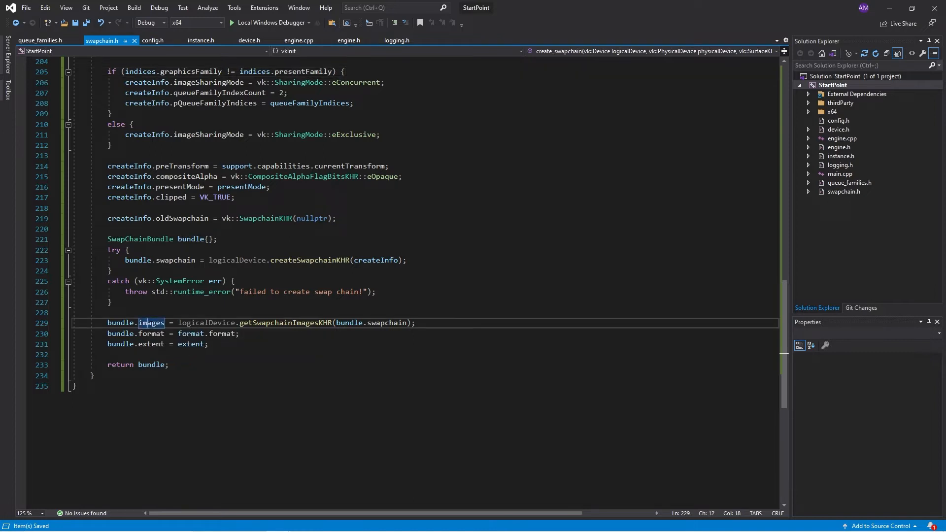
{"action": "mouse_move", "coordinate": [152, 322]}
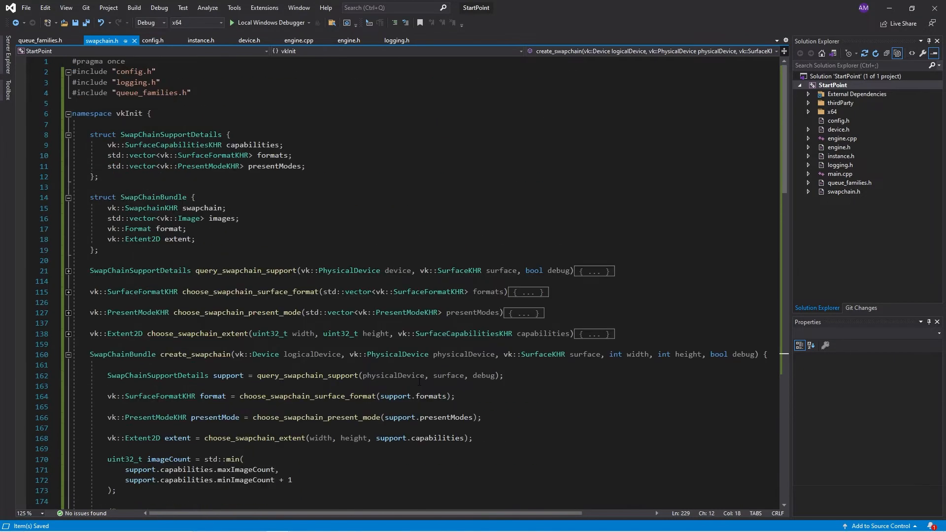
{"action": "left_click", "coordinate": [99, 176]}
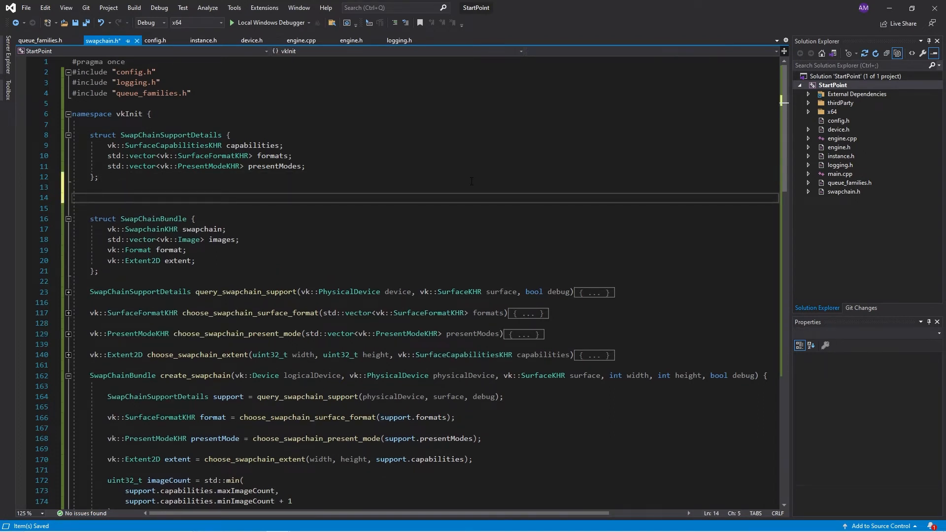
{"action": "type", "text": "struct"}
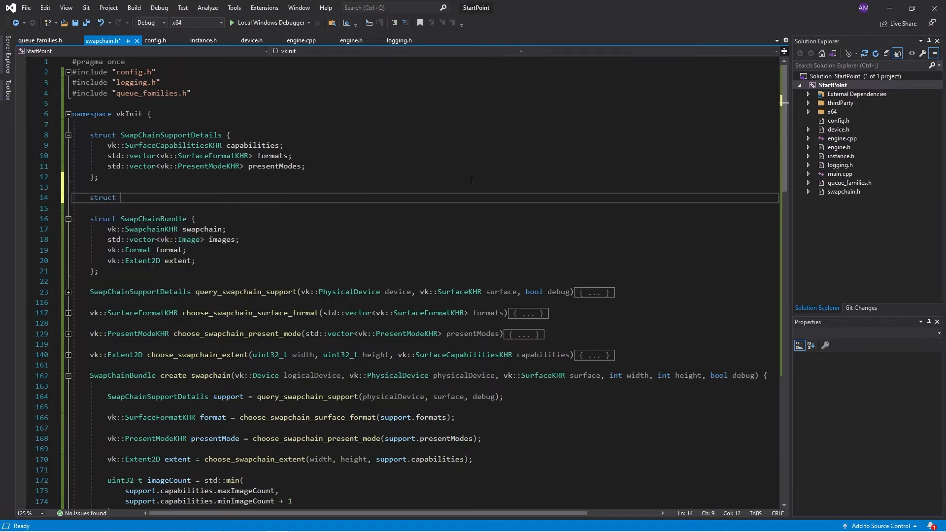
{"action": "type", "text": "SwapChainFrame {"}
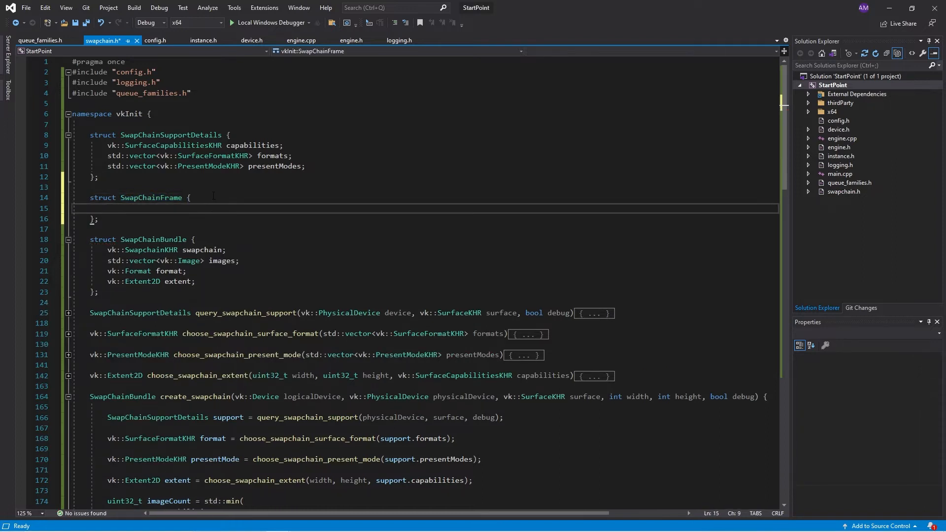
{"action": "type", "text": "vk:"}
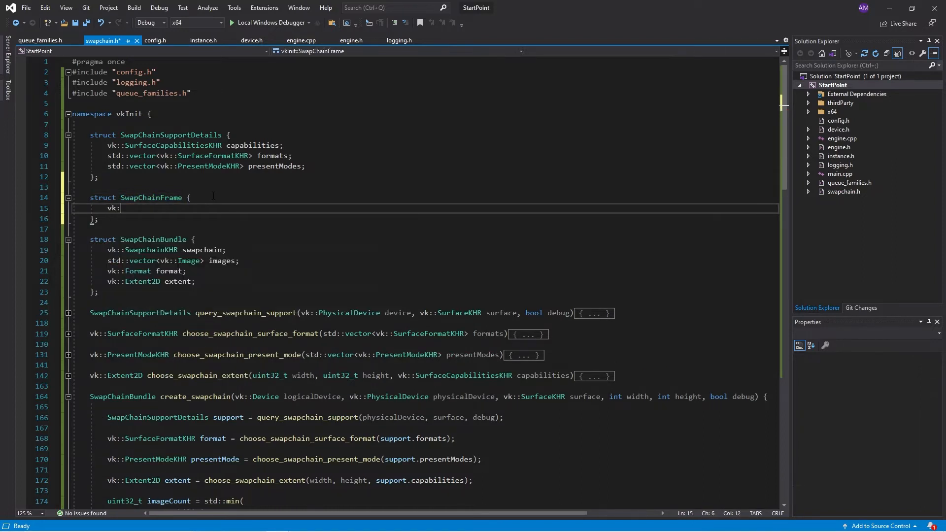
{"action": "type", "text": ":Image image;"}
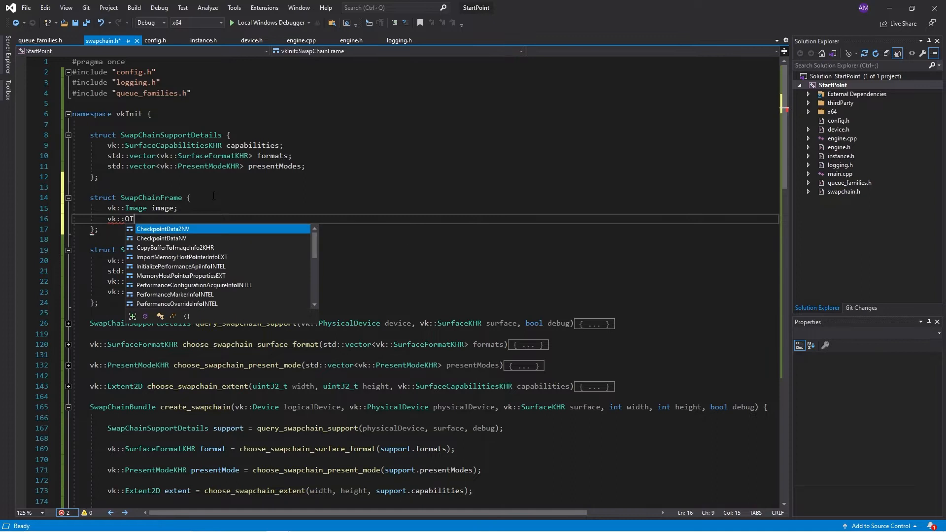
{"action": "type", "text": "mageView image"}
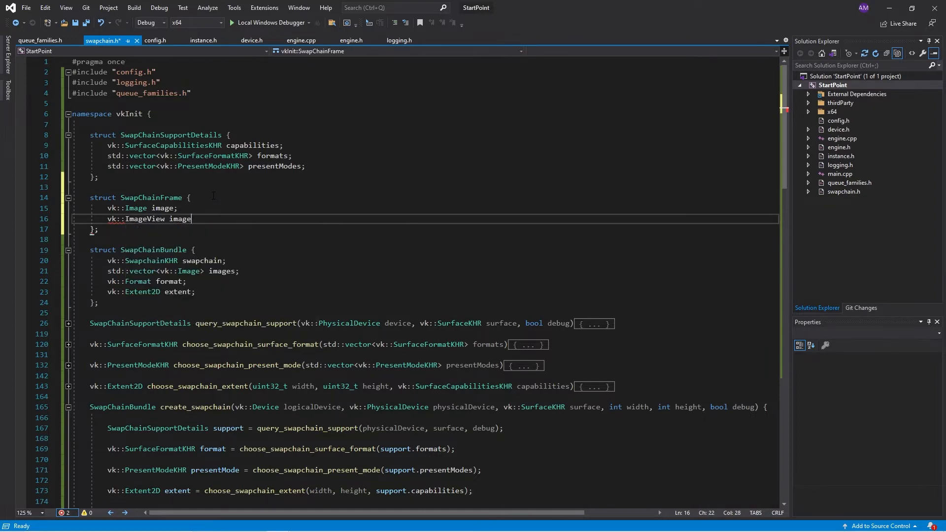
{"action": "type", "text": "View;"}
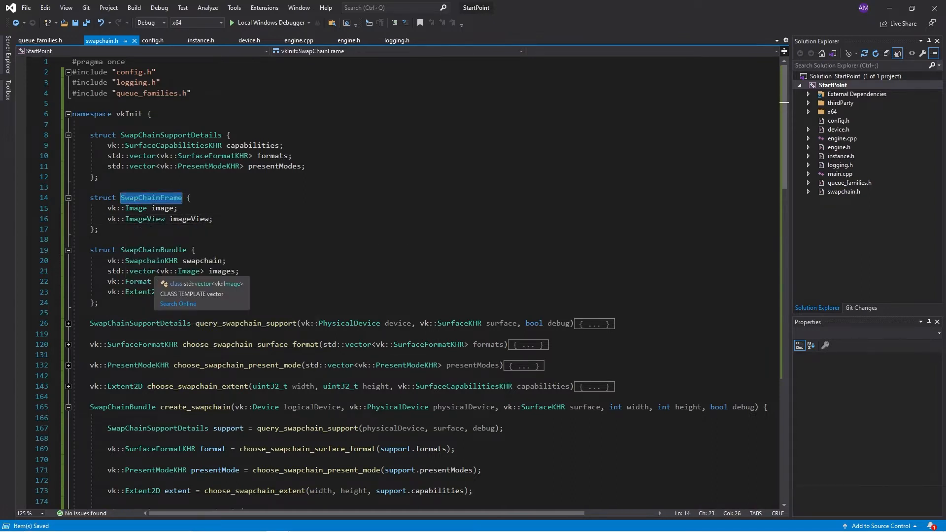
{"action": "left_click", "coordinate": [189, 271]}
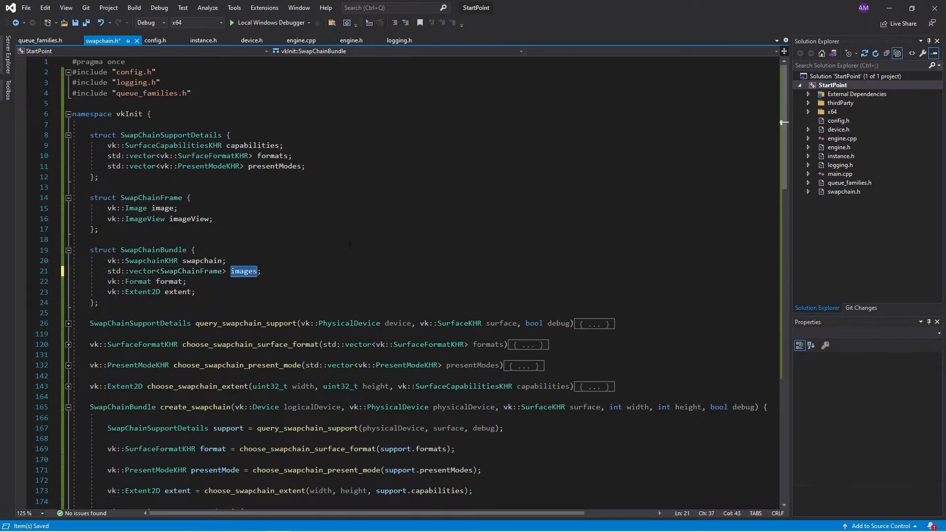
{"action": "type", "text": "frames"}
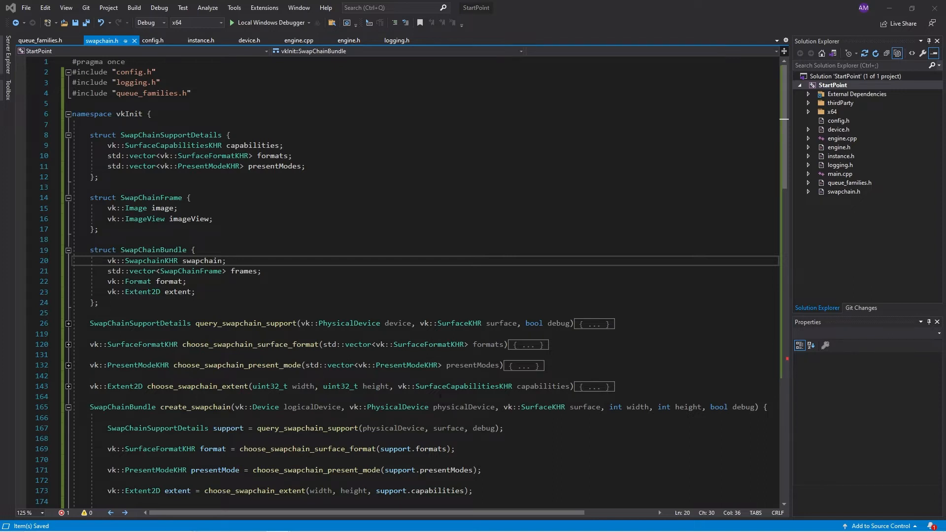
Step: Keep the swapchain images in a local std::vector and resize bundle.frames to images.size()
{"action": "scroll", "scroll_direction": "down", "scroll_amount": 3}
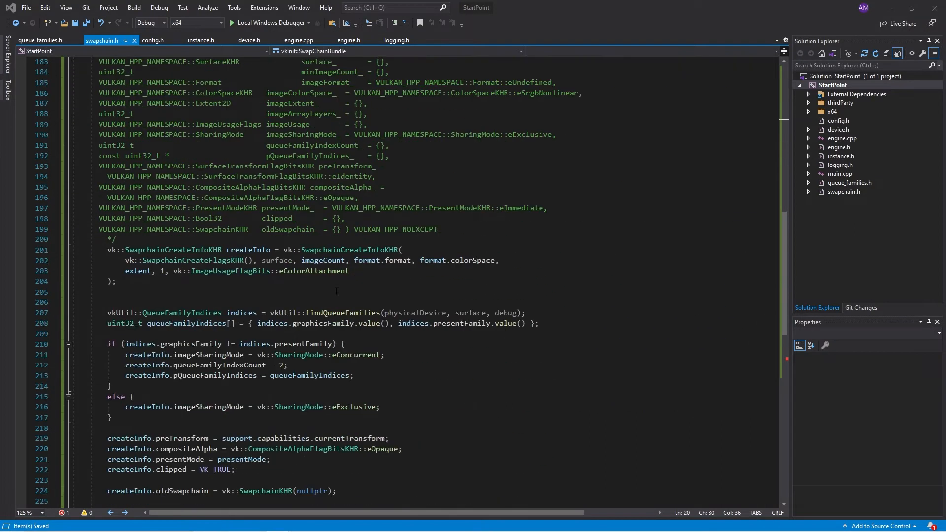
{"action": "scroll", "scroll_direction": "down", "scroll_amount": 3}
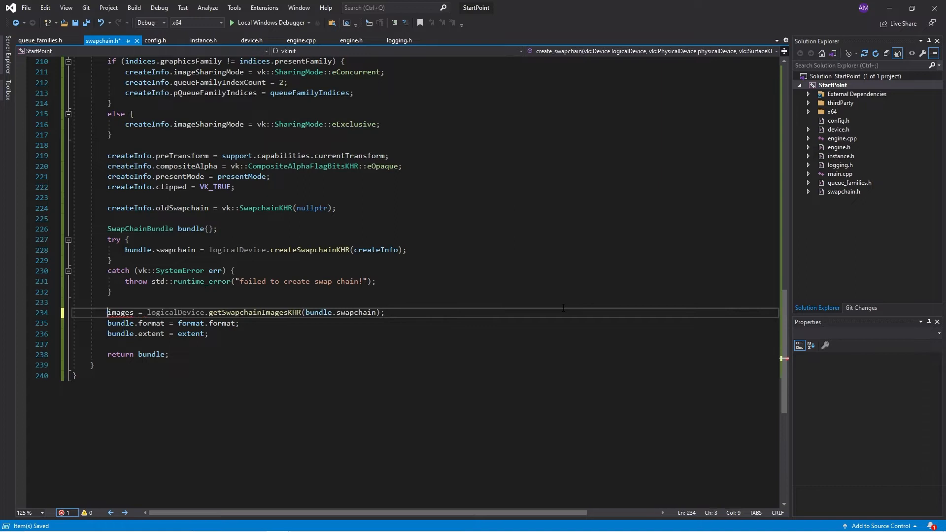
{"action": "type", "text": "std::vector<vk::Image>"}
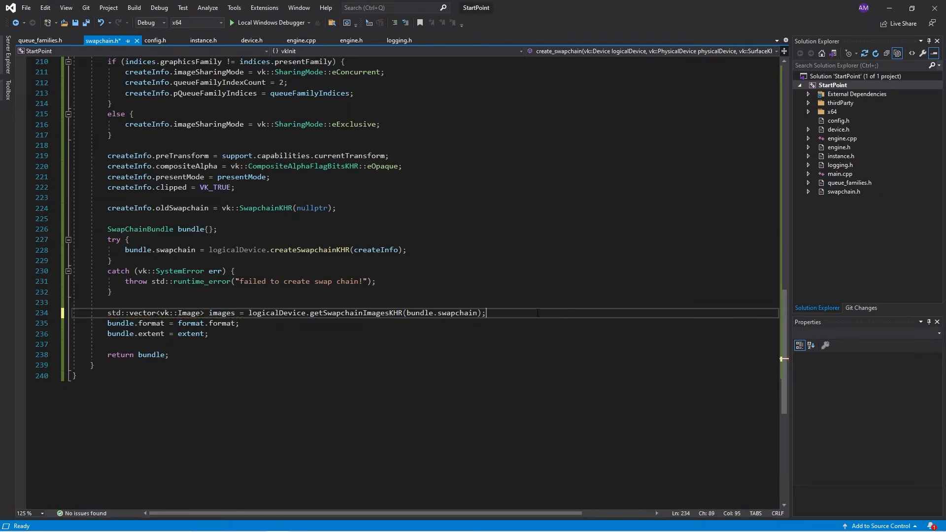
{"action": "key", "text": "Enter"}
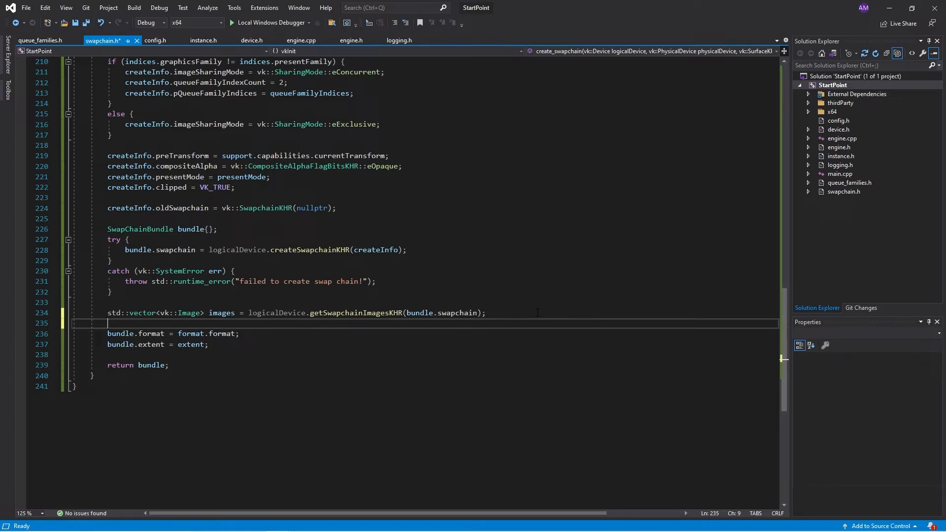
{"action": "type", "text": "bundle.f"}
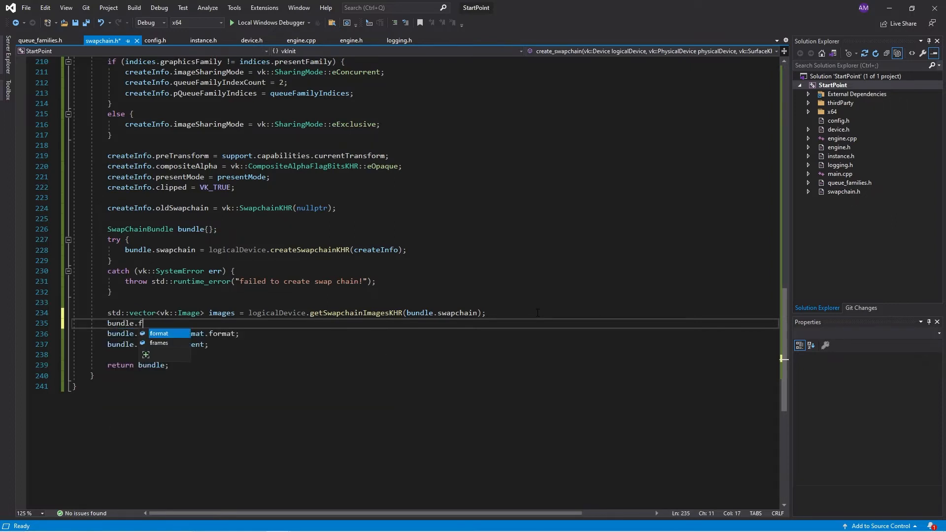
{"action": "type", "text": "rames"}
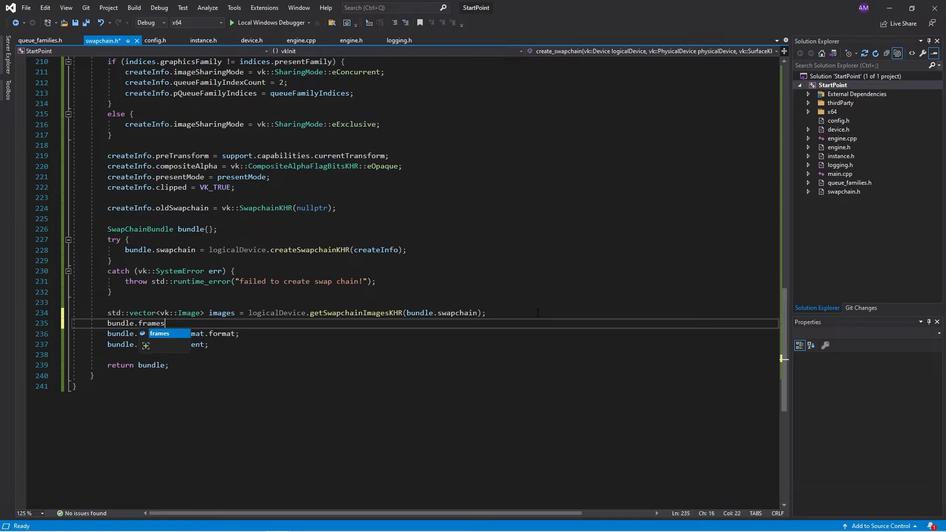
{"action": "type", "text": "."}
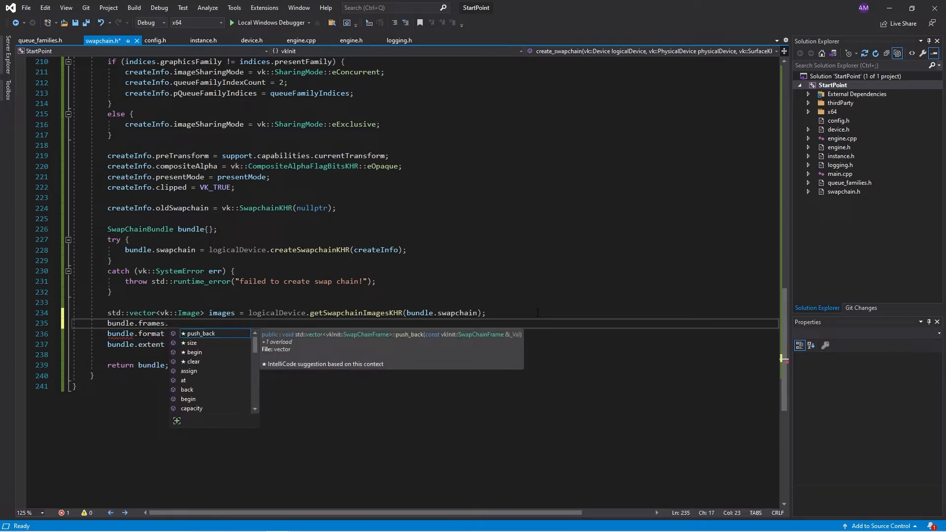
{"action": "type", "text": "i"}
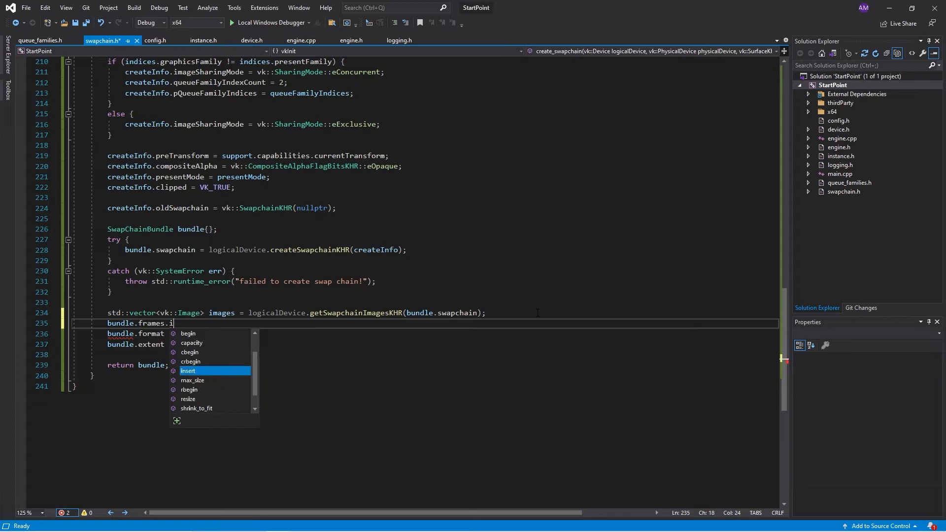
{"action": "type", "text": "resize("}
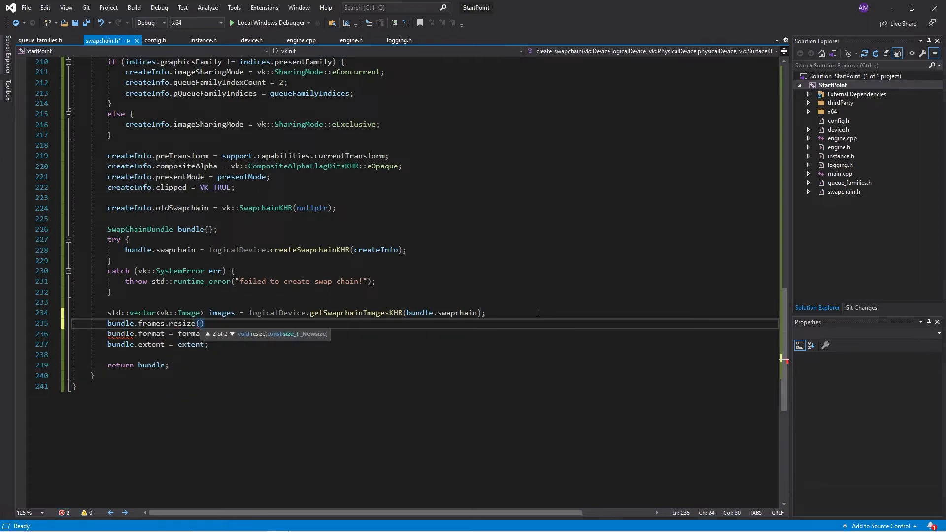
{"action": "type", "text": "images.size("}
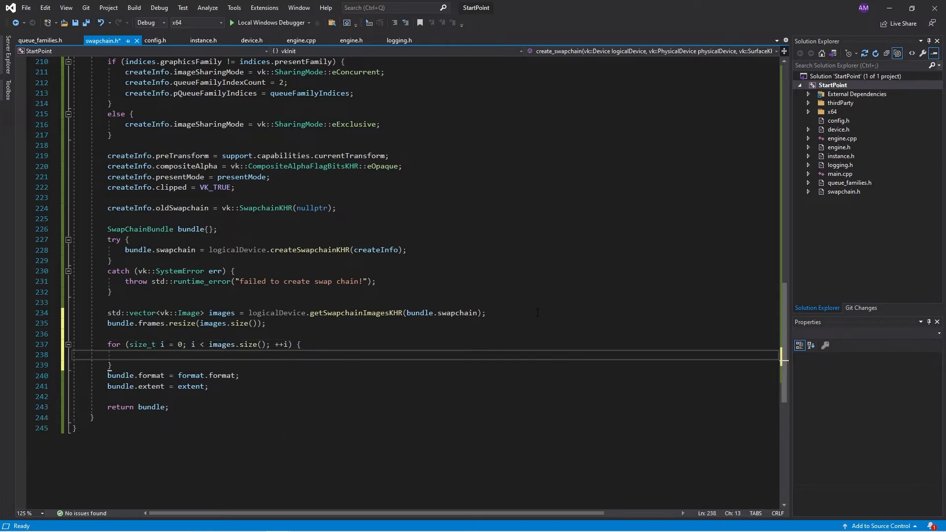
Step: Loop over the images, assigning bundle.frames[i].image = images[i]
{"action": "type", "text": "bundle.frames[i]"}
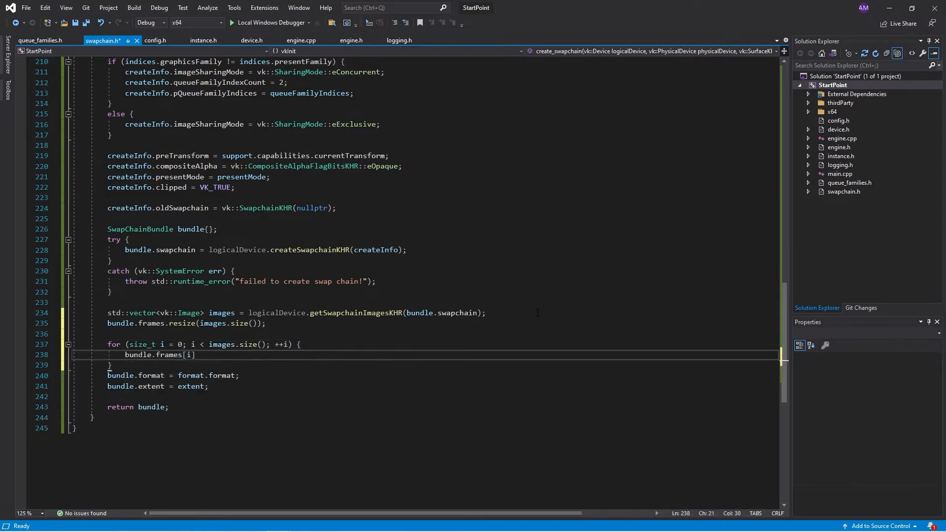
{"action": "type", "text": "= images[i];"}
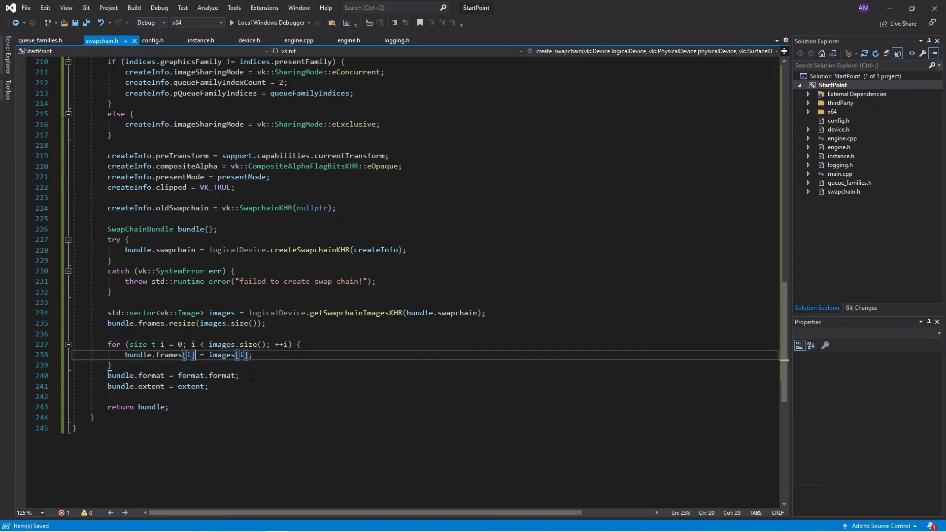
{"action": "type", "text": ".image"}
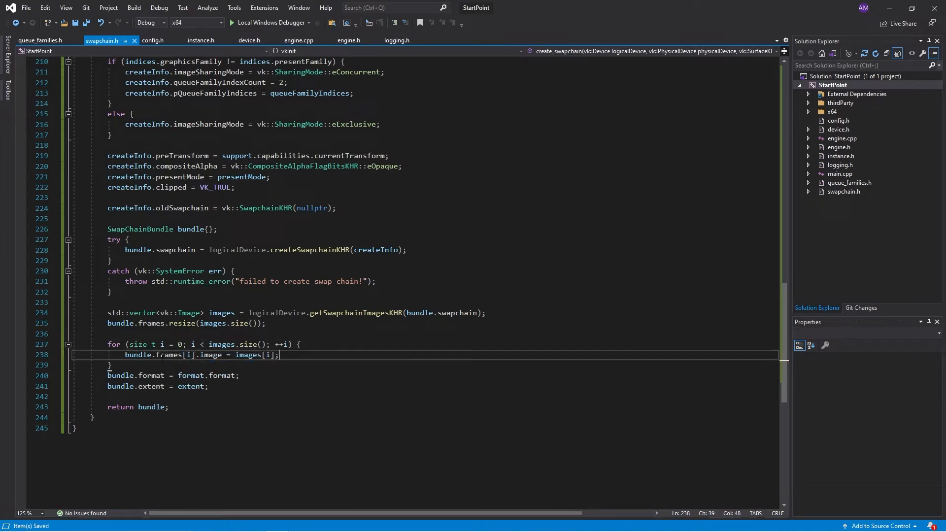
{"action": "left_click", "coordinate": [300, 344]}
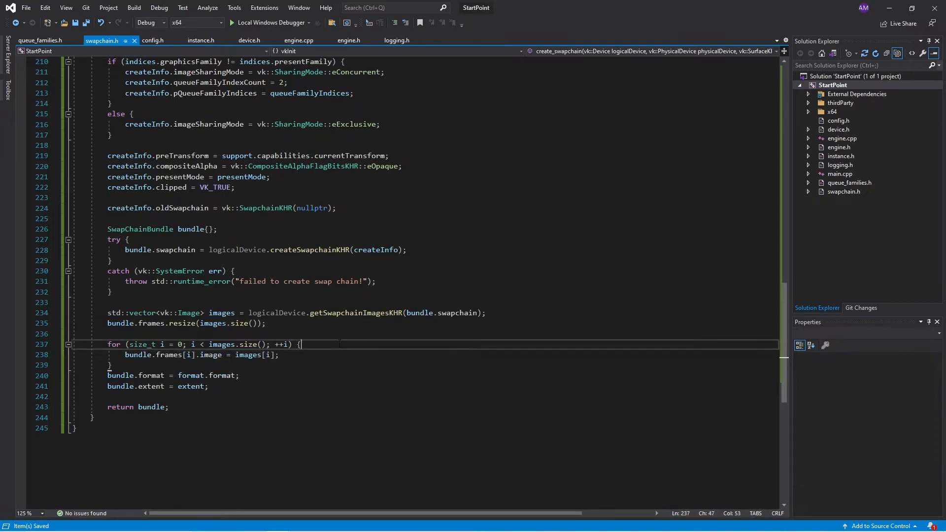
Step: Paste vulkan.hpp's ImageViewCreateInfo constructor signature as a /* */ comment inside the image loop
{"action": "key", "text": "Enter"}
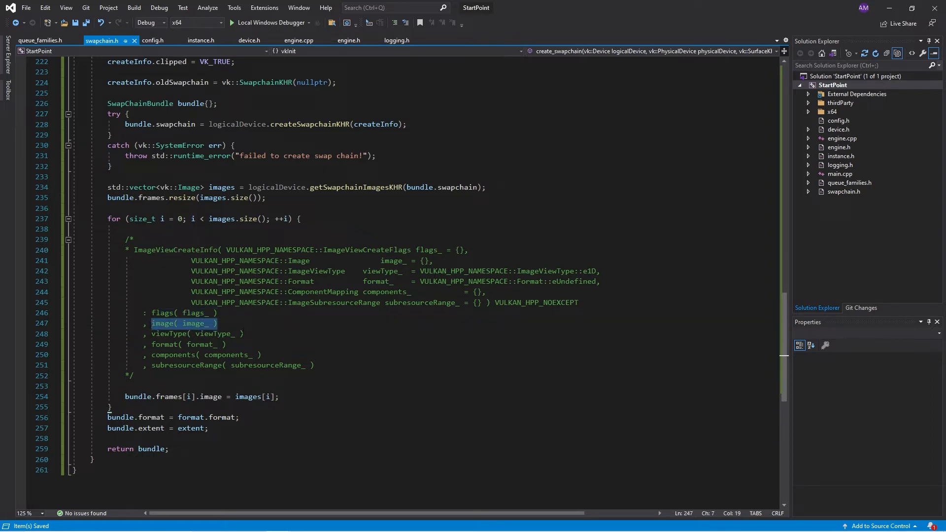
{"action": "key", "text": "Down"}
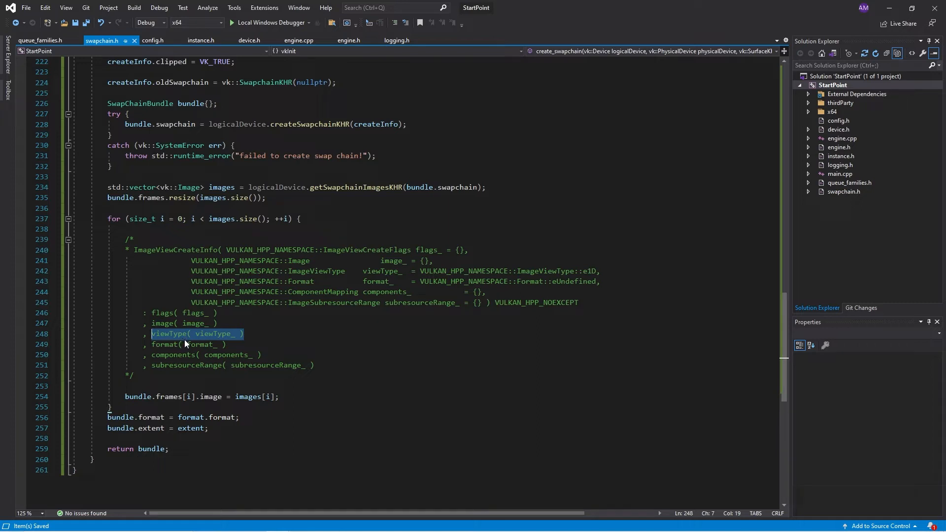
{"action": "mouse_move", "coordinate": [182, 344]}
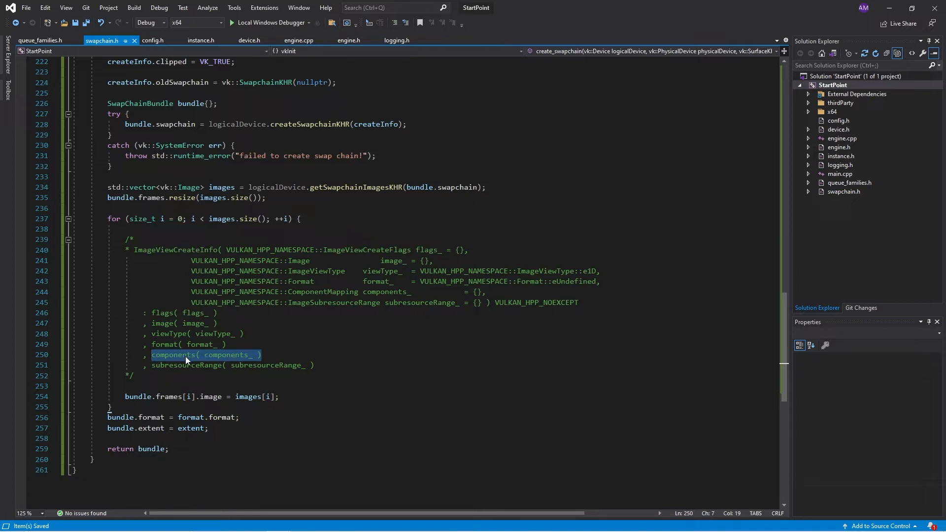
{"action": "left_click", "coordinate": [260, 355]}
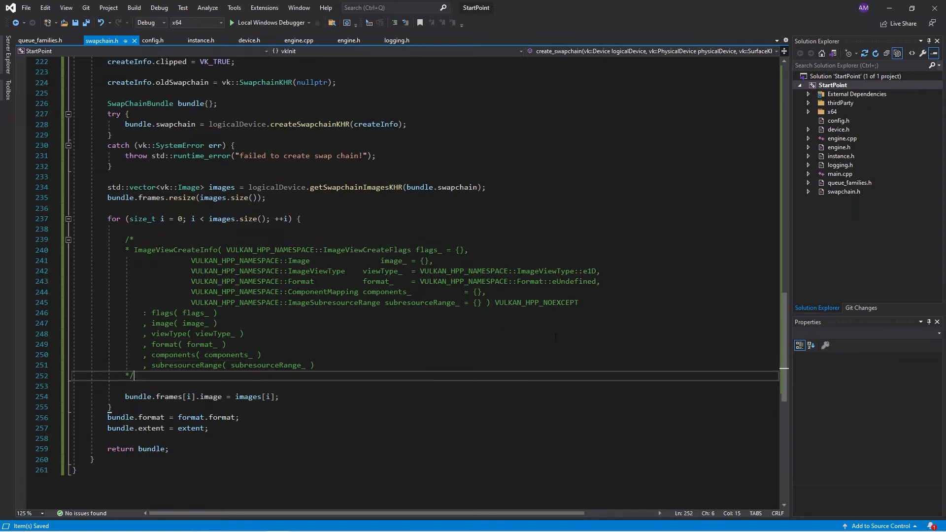
Step: Start a vk::ImageViewCreateInfo below the comment, setting the image and the e2D view type
{"action": "key", "text": "Enter"}
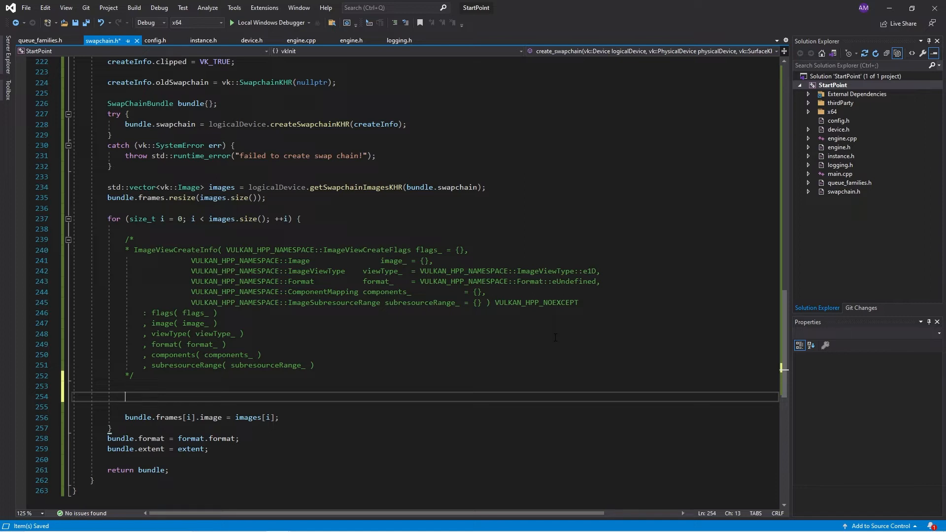
{"action": "type", "text": "vk"}
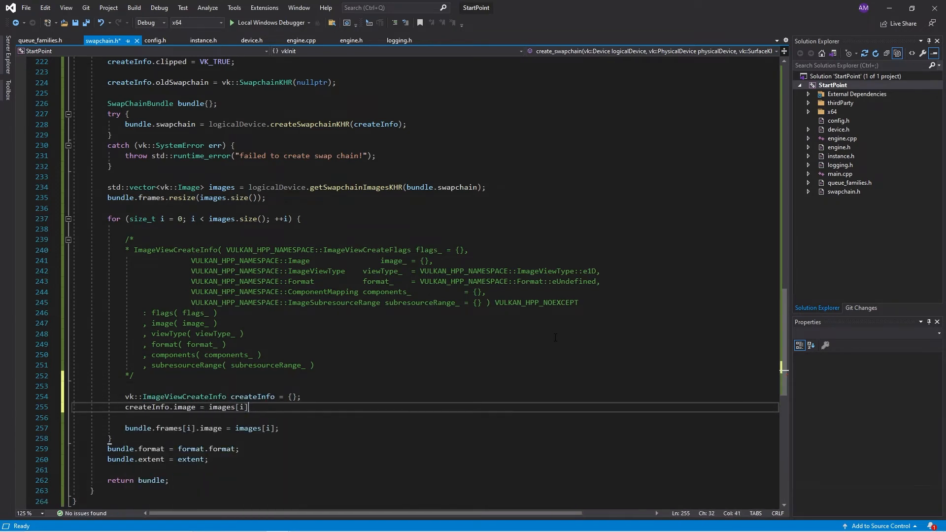
{"action": "type", "text": "createInfo.viewType = vk"}
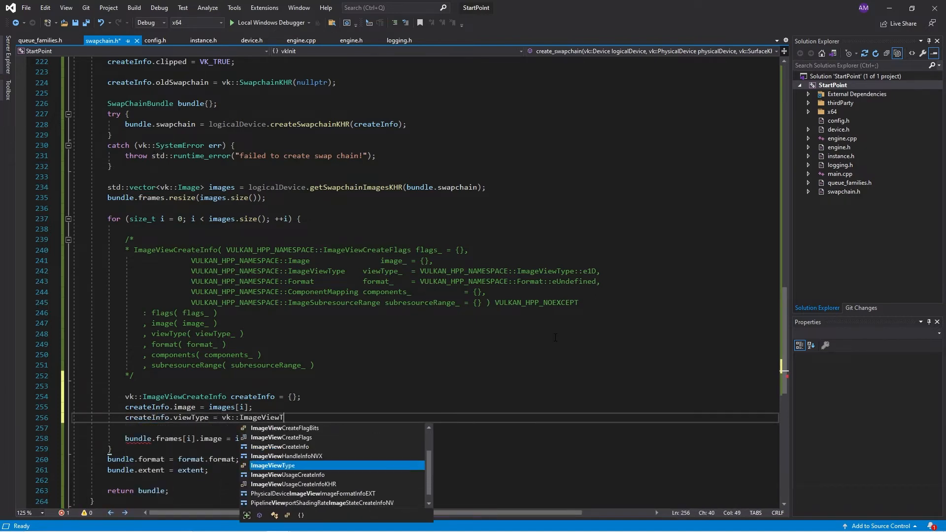
{"action": "type", "text": "::"}
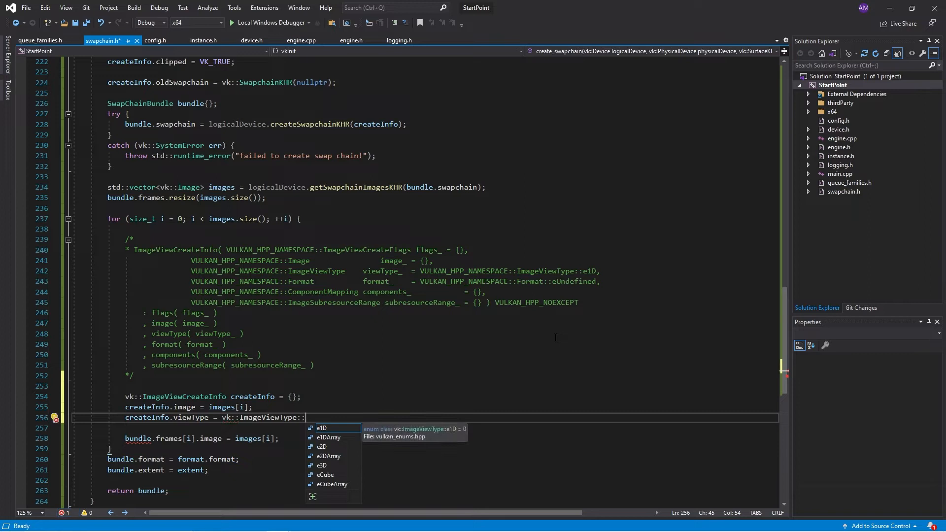
{"action": "mouse_move", "coordinate": [325, 440]}
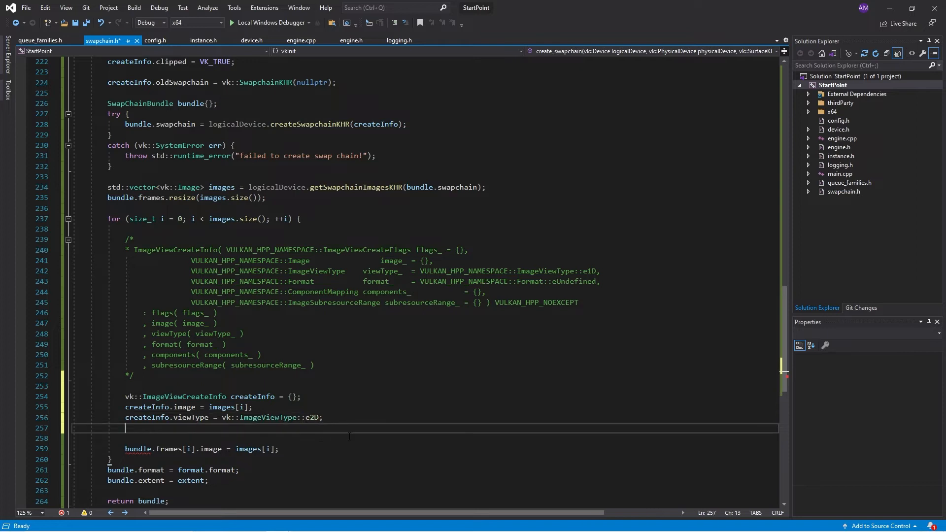
Step: Set createInfo components r, g, b and a to vk::ComponentSwizzle::eIdentity
{"action": "type", "text": "createInfo.components.r = vk::ComponentSwizzle::"}
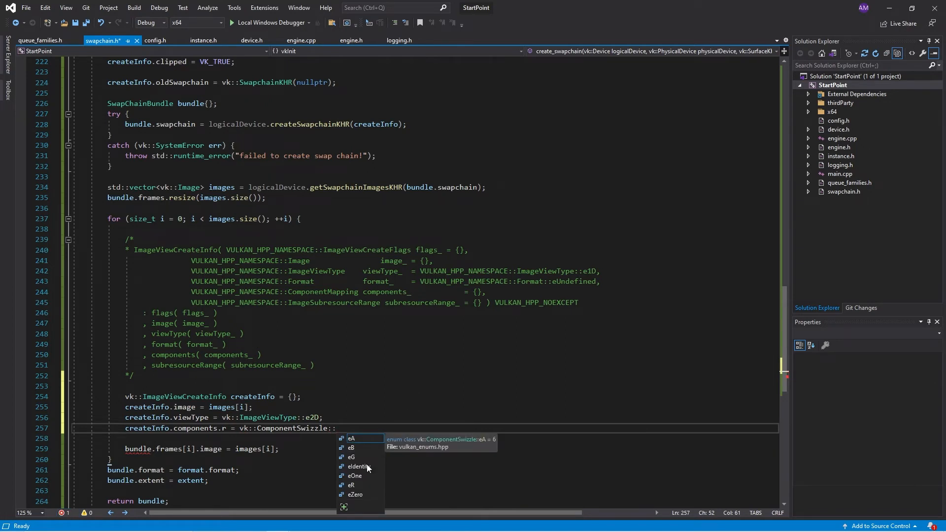
{"action": "mouse_move", "coordinate": [355, 498]}
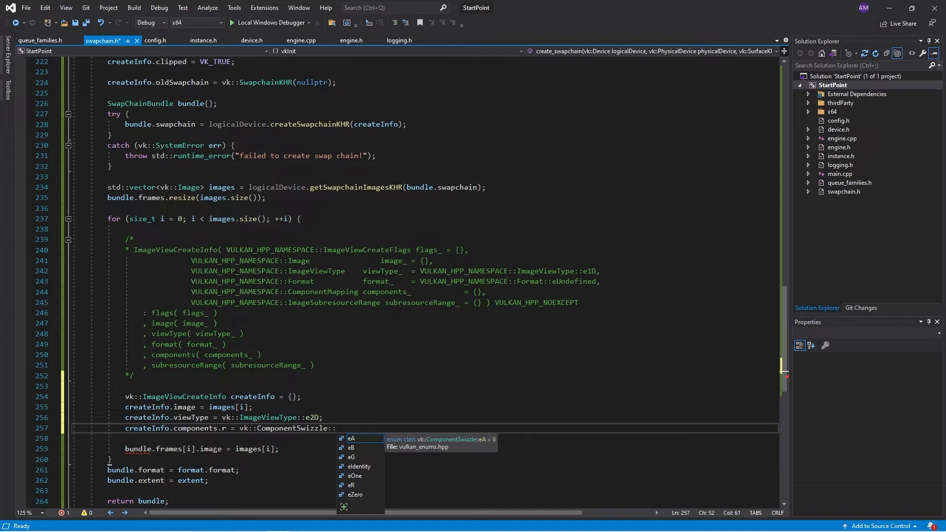
{"action": "mouse_move", "coordinate": [351, 452]}
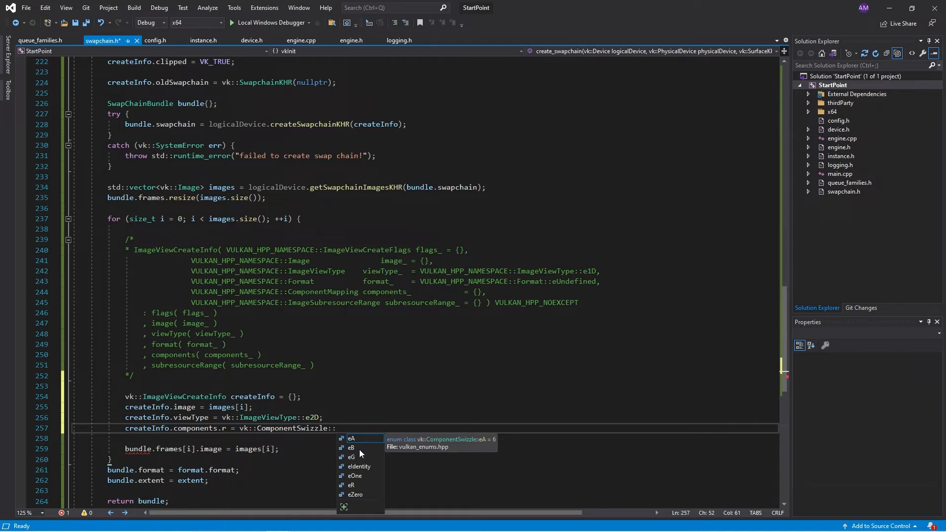
{"action": "mouse_move", "coordinate": [366, 413]}
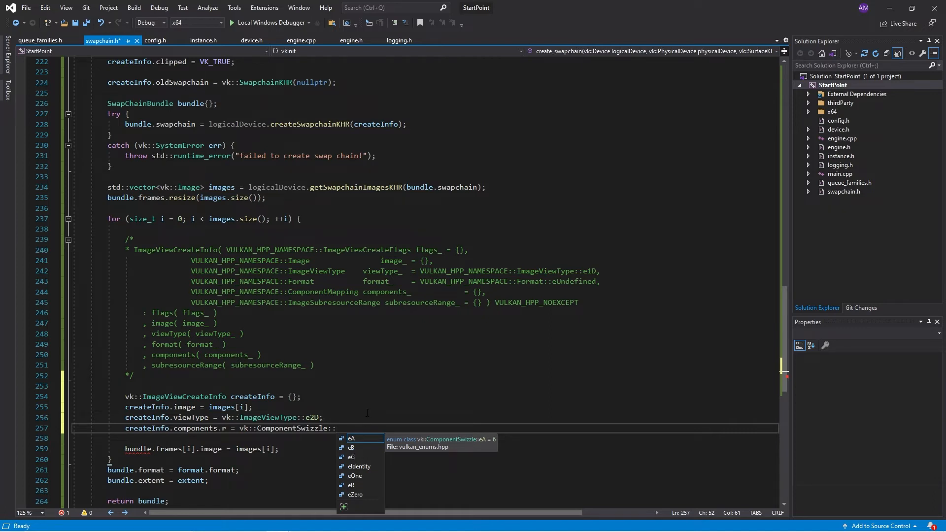
{"action": "type", "text": "eIdentity"}
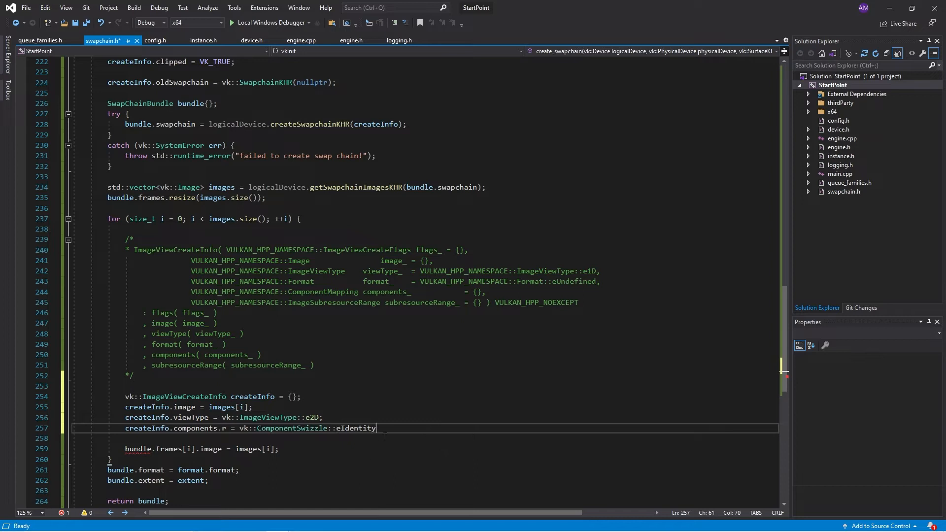
{"action": "type", "text": ";"}
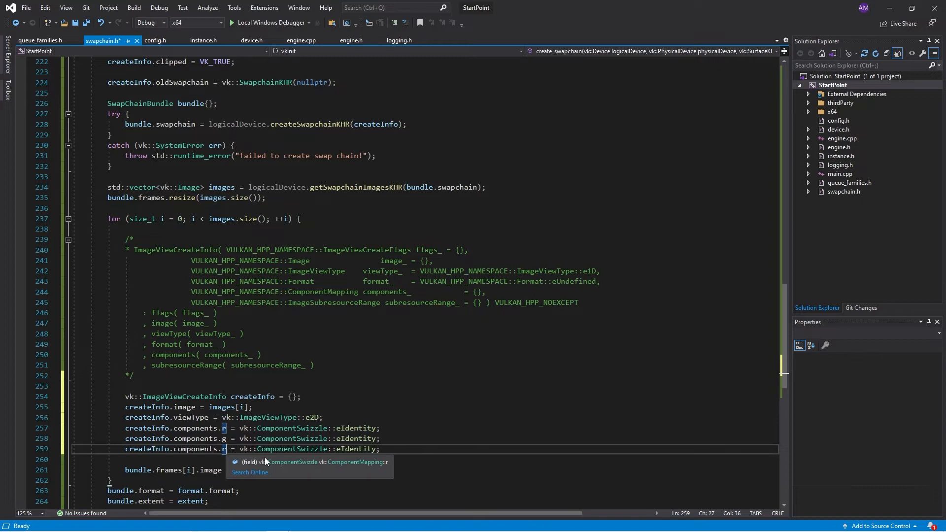
{"action": "type", "text": "b"}
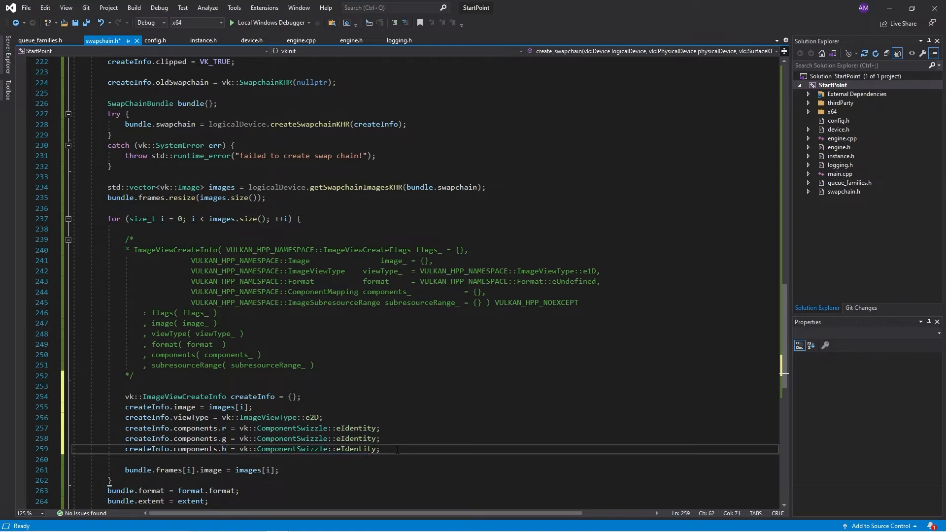
{"action": "type", "text": "createInfo.components.a = vk::ComponentSwizzle::eIdentity;"}
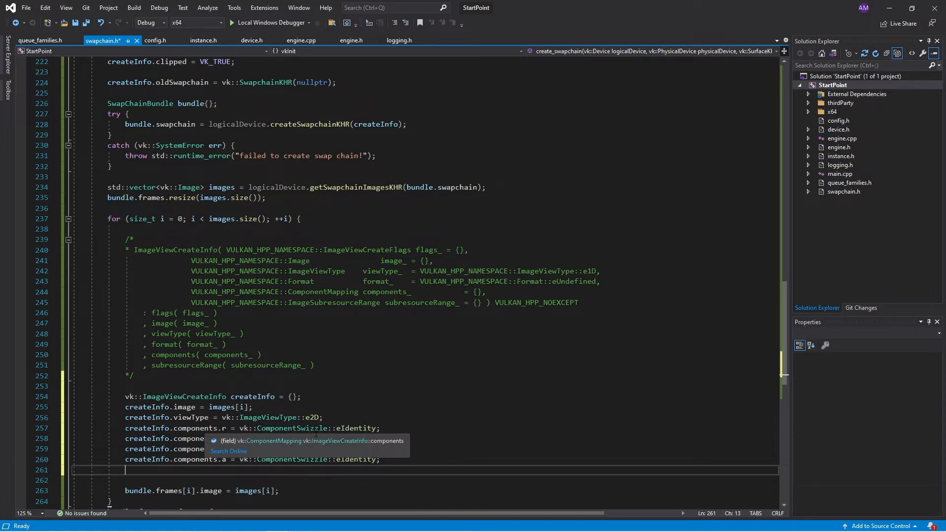
{"action": "mouse_move", "coordinate": [378, 438]}
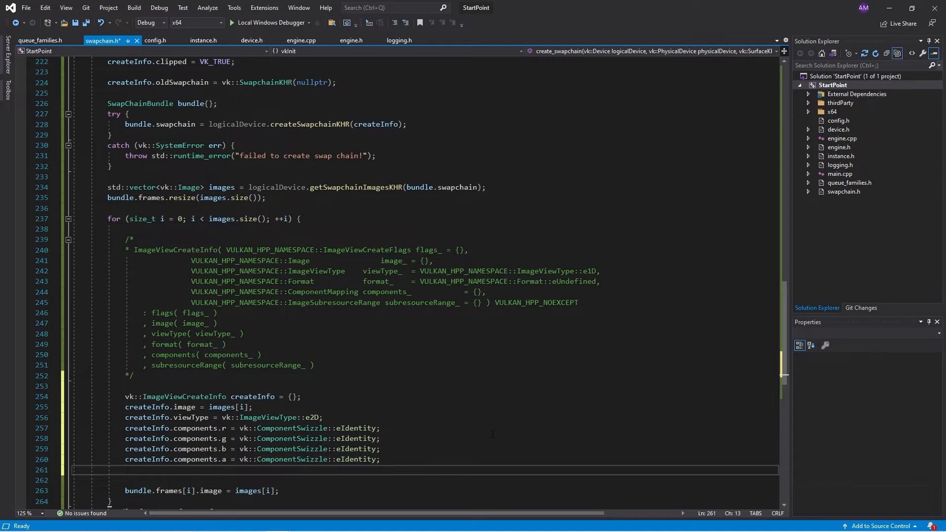
{"action": "mouse_move", "coordinate": [494, 432]}
{"action": "type", "text": "createInfo.subresourceRange.aspectMask = vk::i"}
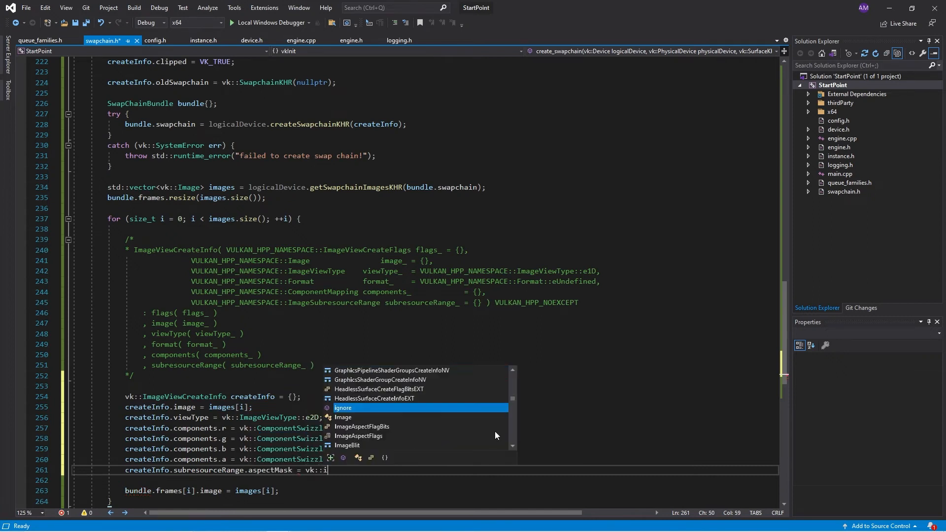
Step: Set subresourceRange: eColor aspect mask, baseMipLevel 0, levelCount 1, baseArrayLayer 0, layerCount 1
{"action": "type", "text": "mageAspectFlagBits::eC"}
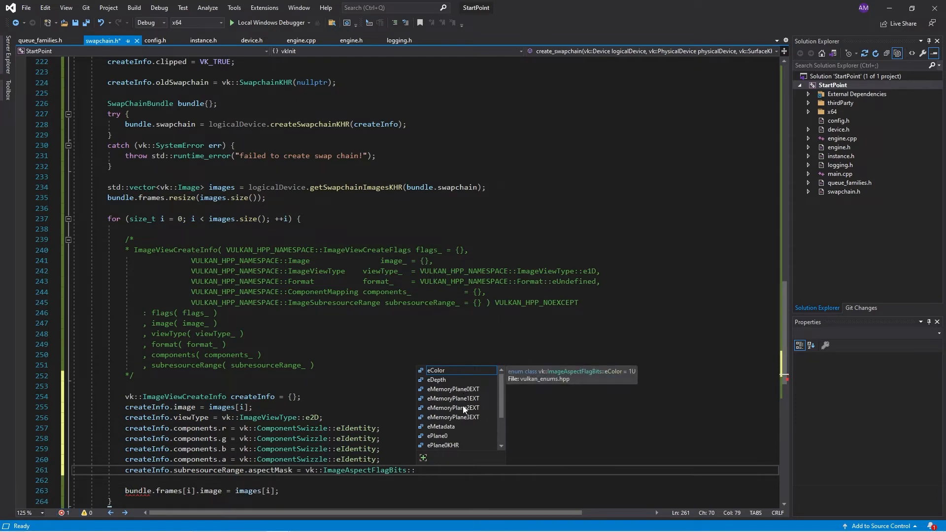
{"action": "mouse_move", "coordinate": [430, 397]}
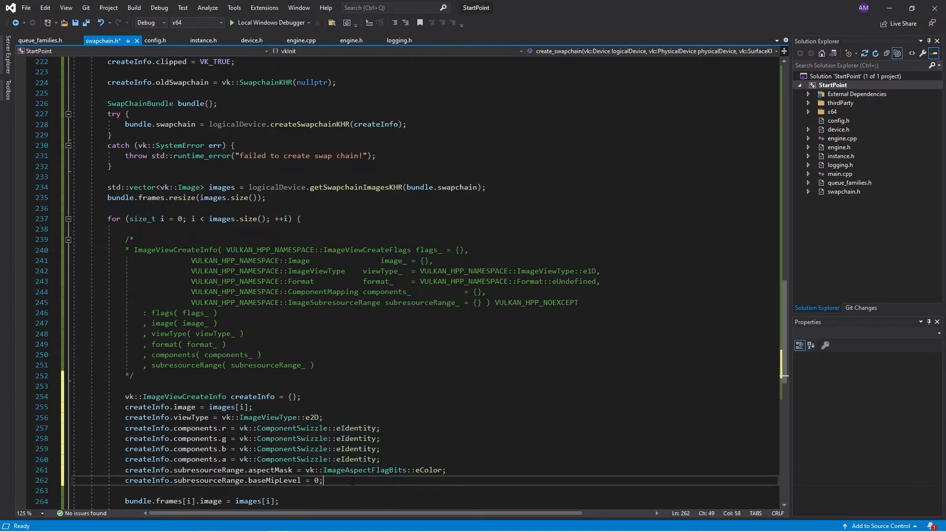
{"action": "type", "text": "createInfo.subresourceRange.levelCount = vk::ImageAspectFlagBits::eColor;"}
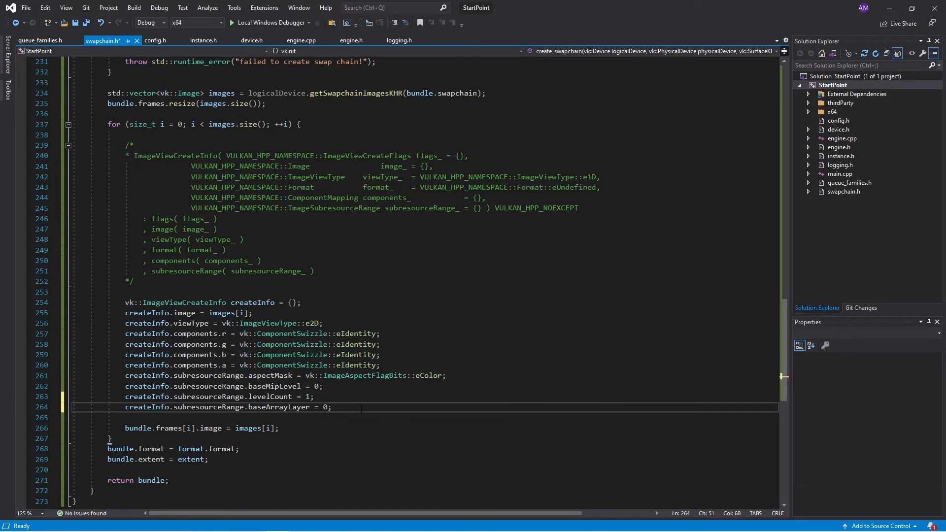
{"action": "type", "text": "createInfo.subresourceRange.layerCount = 0;"}
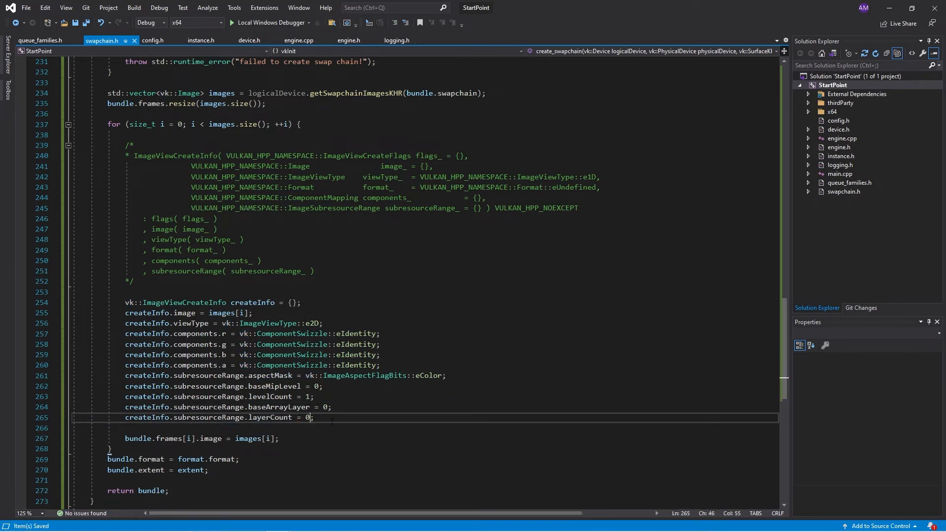
{"action": "type", "text": "1"}
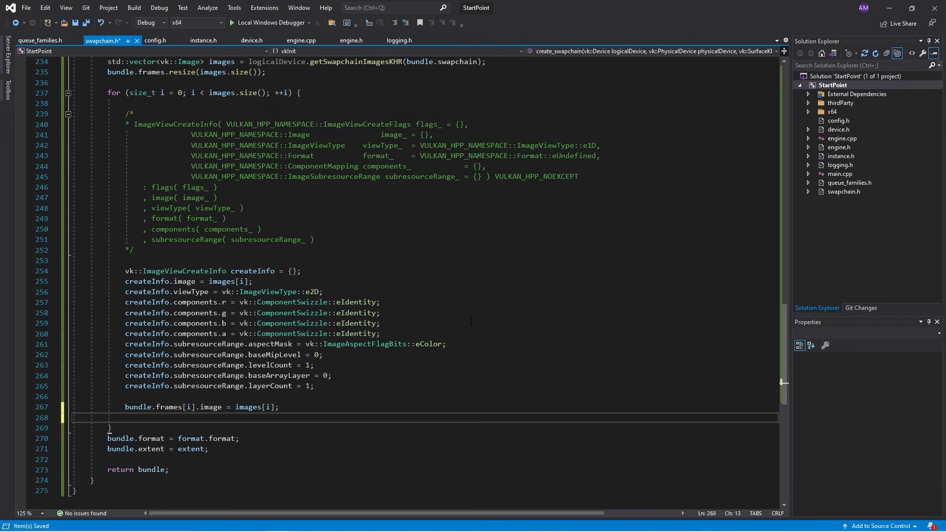
Step: Assign bundle.frames[i].imageView from logicalDevice.createImageView inside the image loop
{"action": "type", "text": "bundle.frames"}
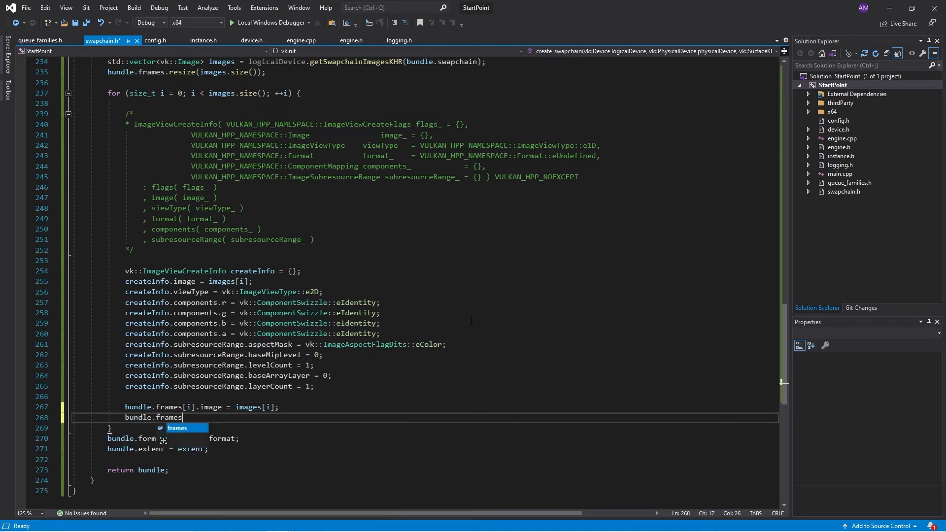
{"action": "type", "text": "[i].ima"}
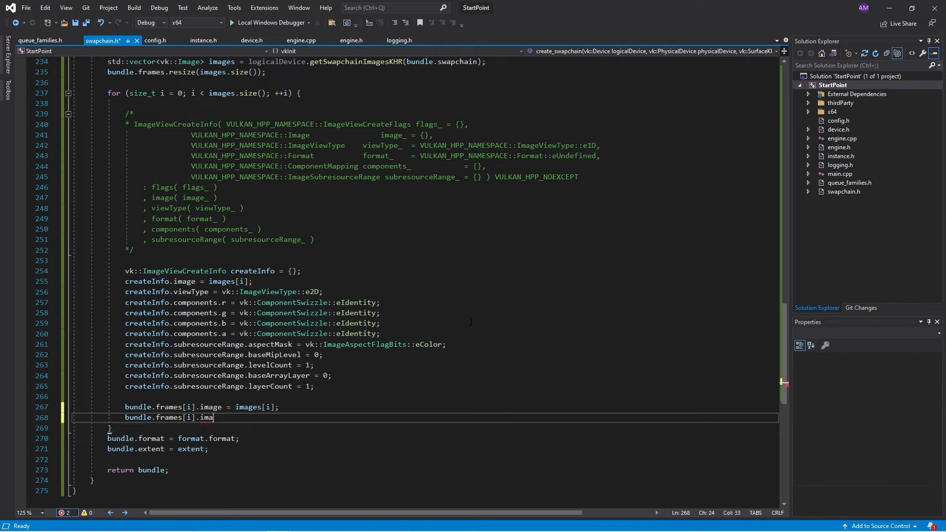
{"action": "type", "text": "geView ="}
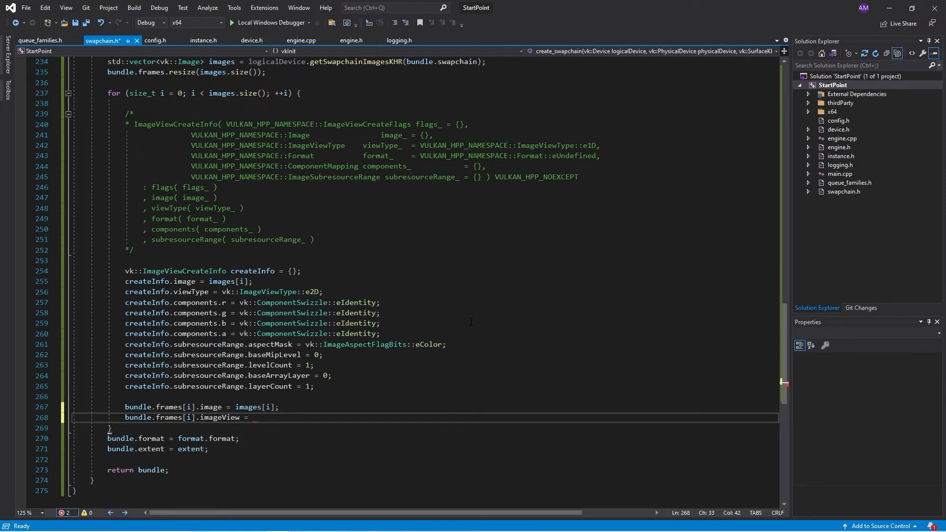
{"action": "type", "text": "logicalDevice.createImageVew"}
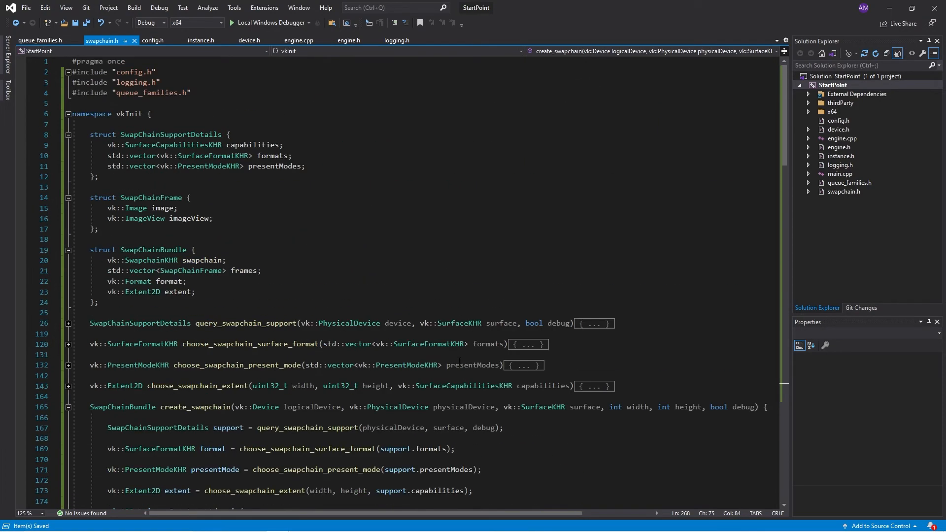
Step: In engine.h, retype swapchainImages as std::vector<vkInit::SwapChainFrame>, copying the struct name from swapchain.h
{"action": "left_click", "coordinate": [349, 41]}
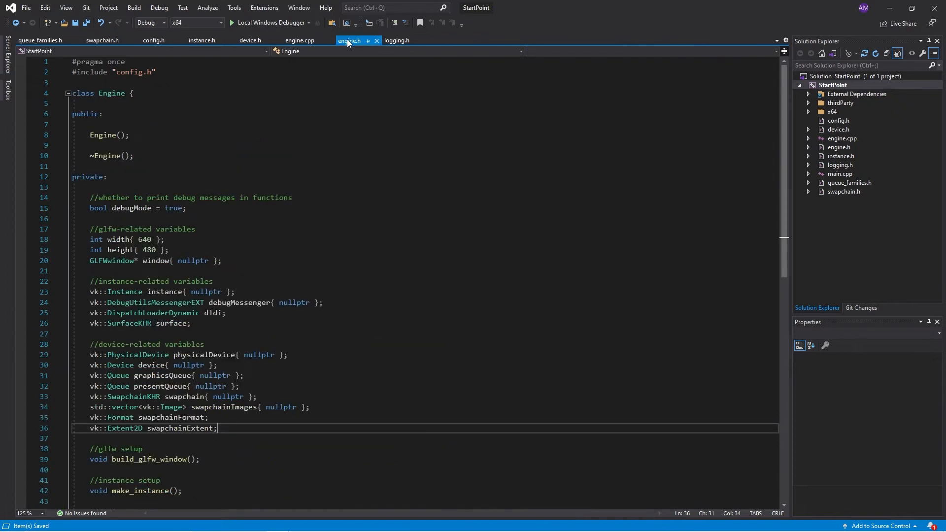
{"action": "scroll", "scroll_direction": "down", "scroll_amount": 3}
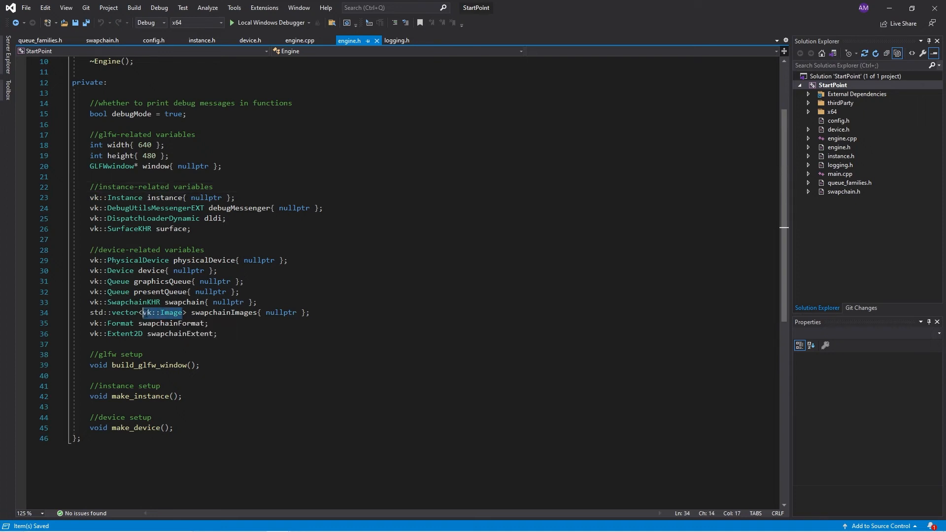
{"action": "type", "text": "vkInit"}
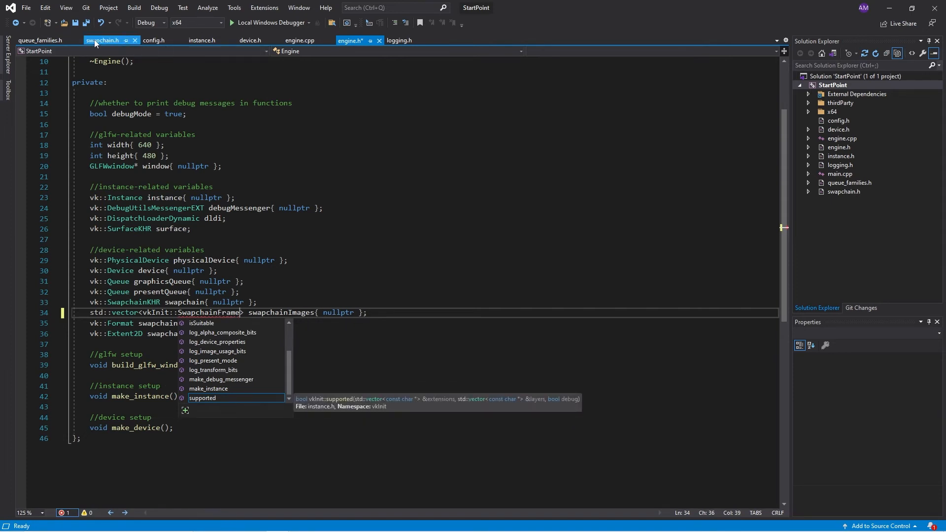
{"action": "left_click", "coordinate": [102, 40]}
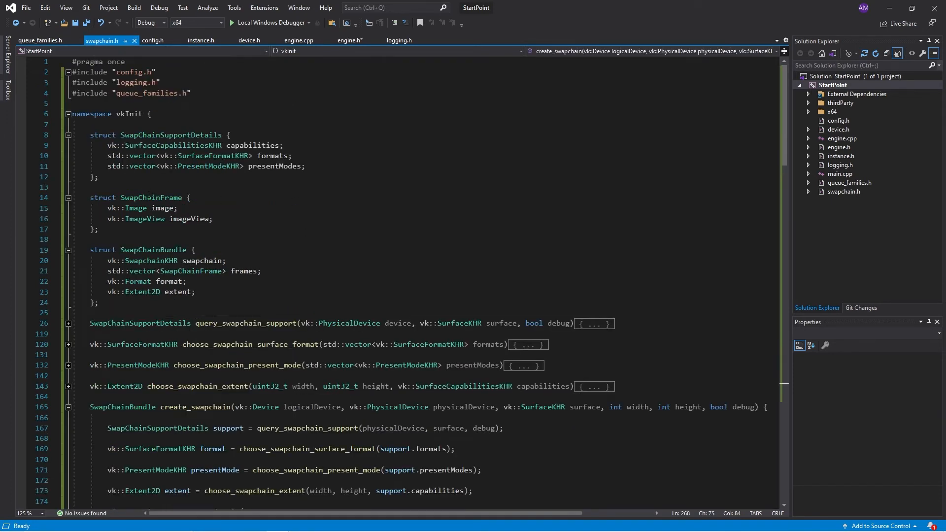
{"action": "double_click", "coordinate": [151, 197]}
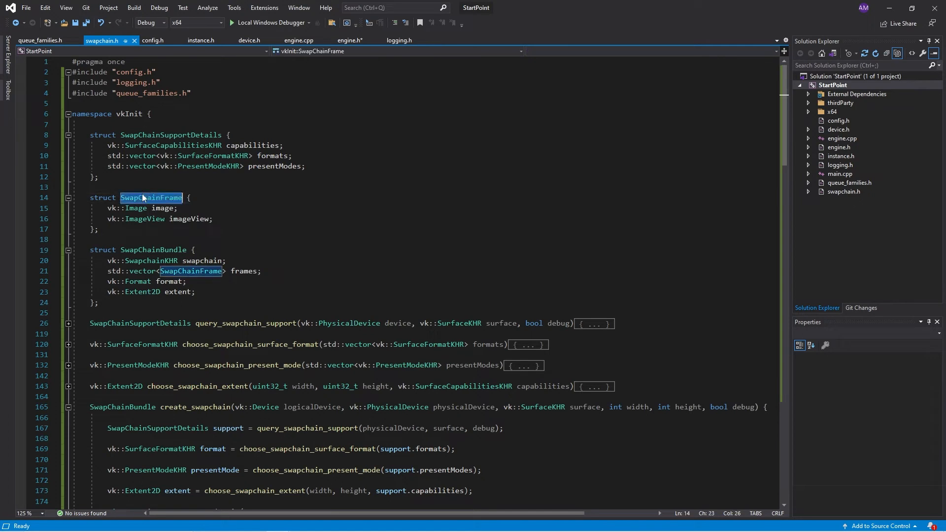
{"action": "left_click", "coordinate": [349, 40]}
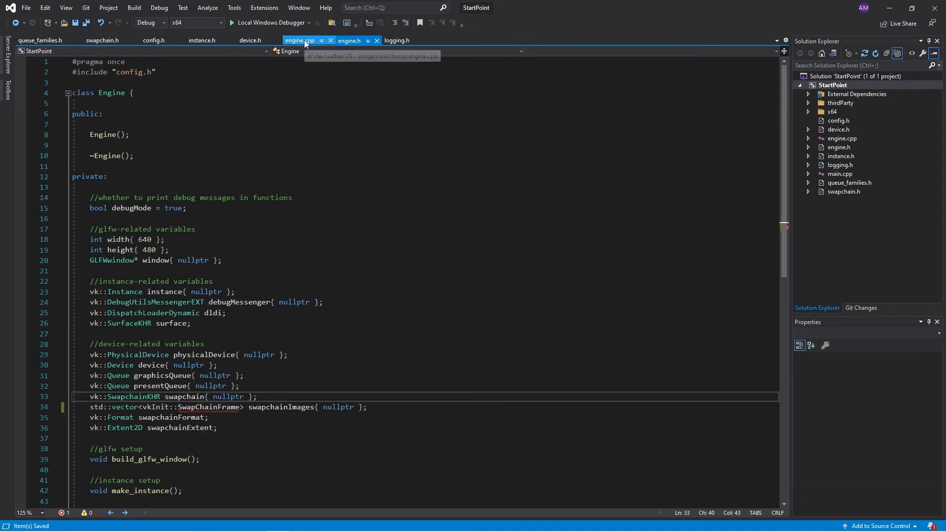
Step: Add #include "swapchain.h" to engine.cpp, then delete that line again
{"action": "left_click", "coordinate": [299, 41]}
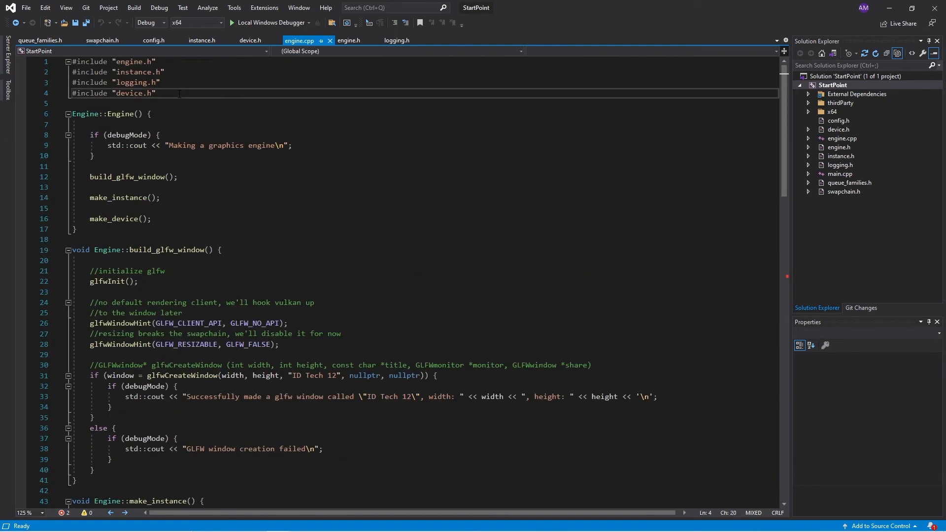
{"action": "type", "text": "#include"}
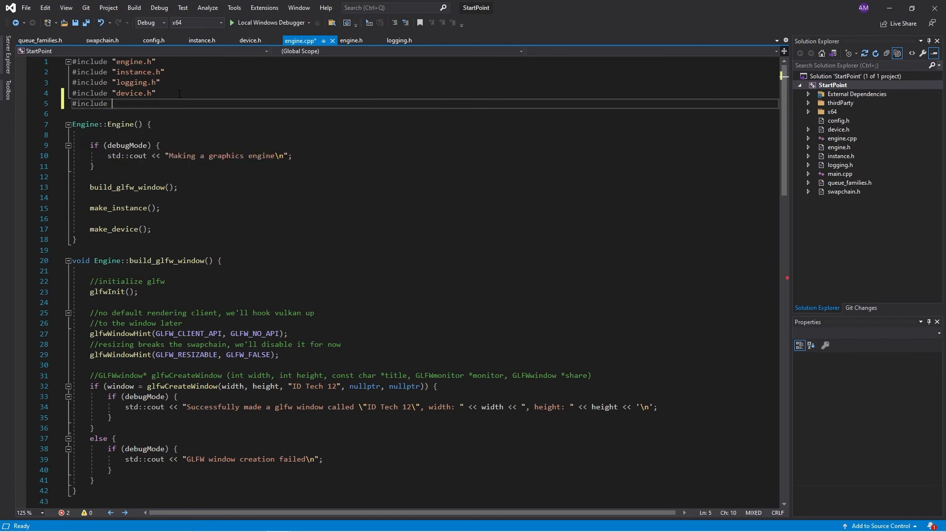
{"action": "scroll", "scroll_direction": "down", "scroll_amount": 3}
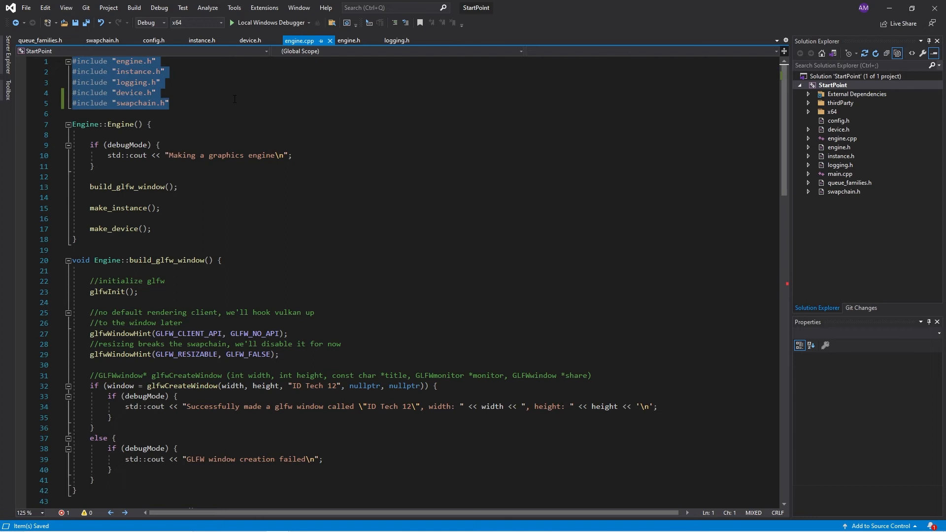
{"action": "left_click", "coordinate": [348, 40]}
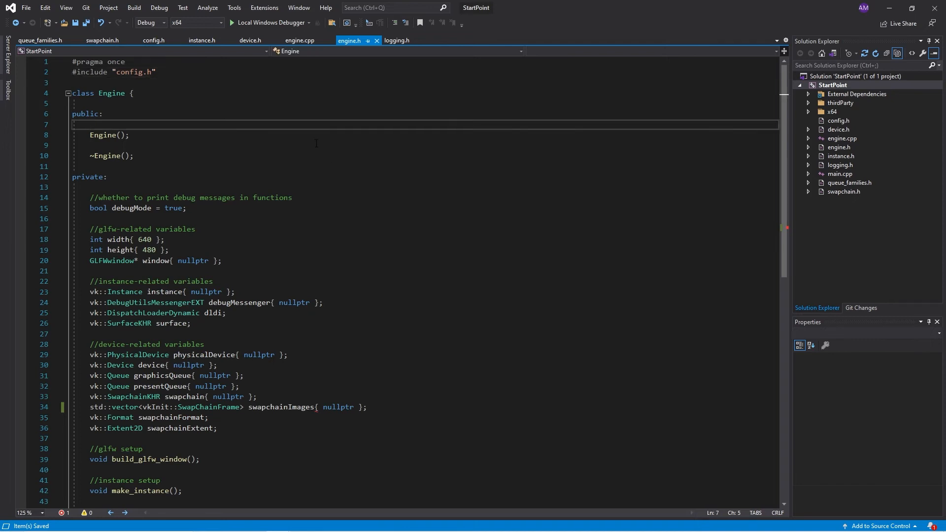
{"action": "left_click", "coordinate": [300, 41]}
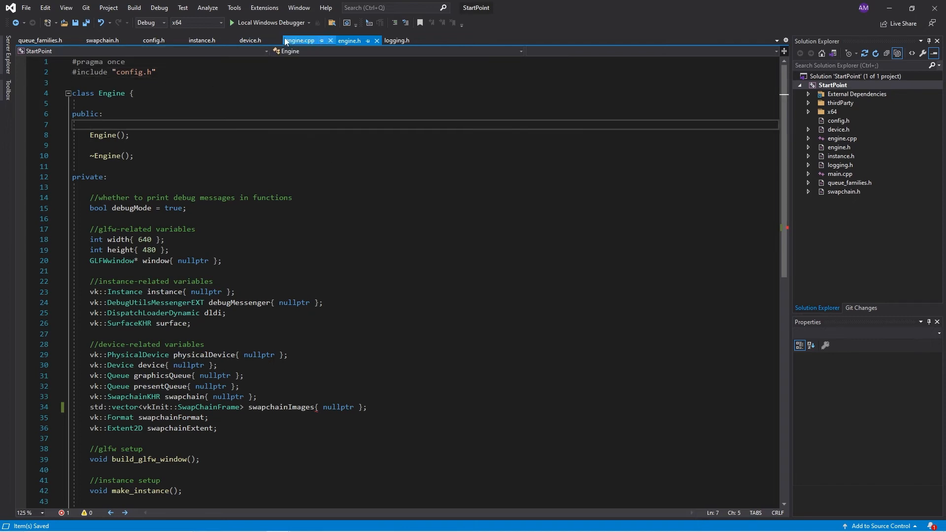
{"action": "left_click", "coordinate": [299, 40]}
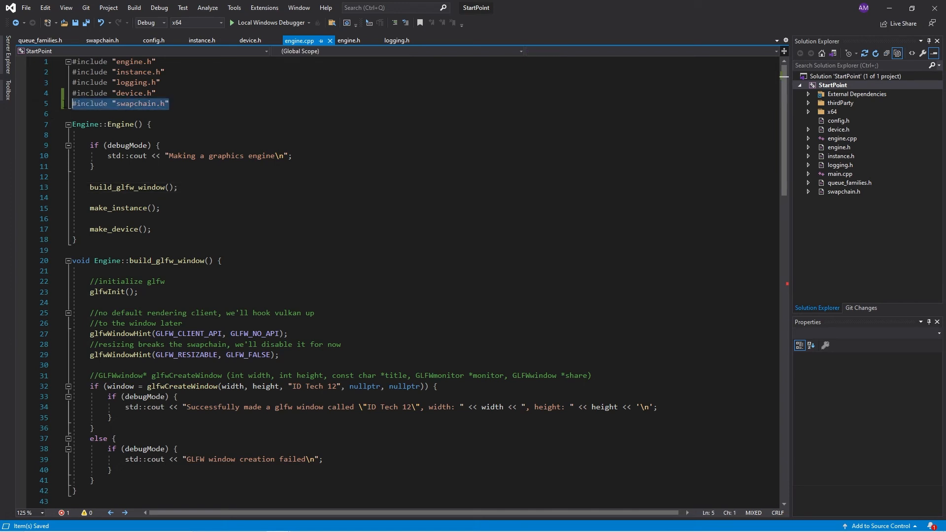
{"action": "key", "text": "Delete"}
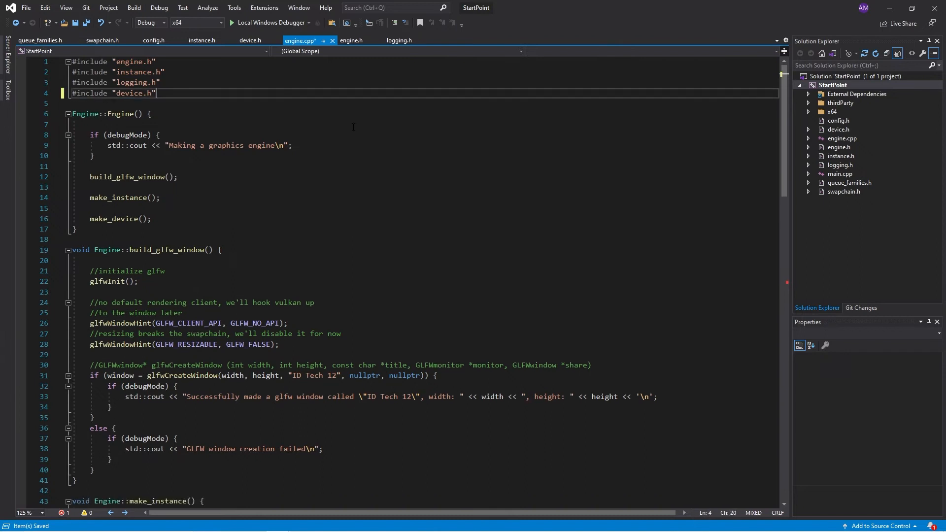
{"action": "left_click", "coordinate": [350, 41]}
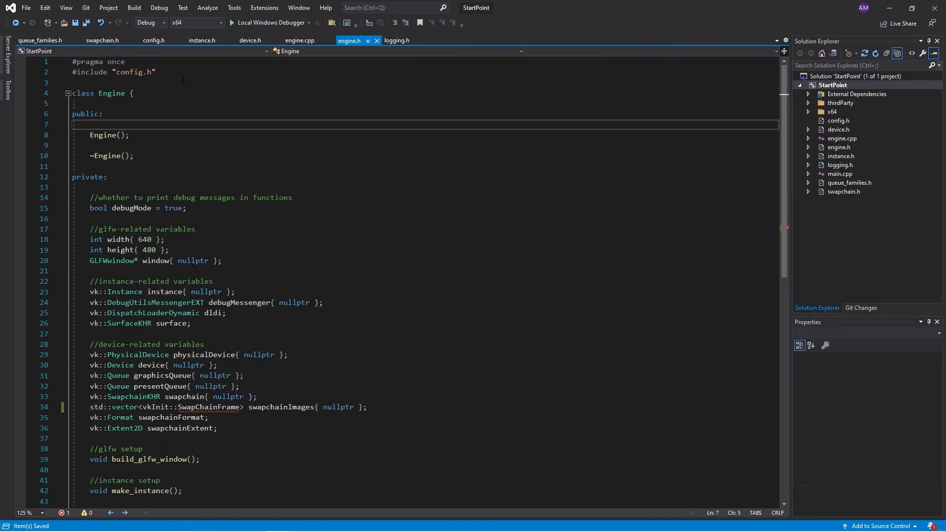
Step: Include swapchain.h in engine.h, rename the member swapchainFrames, and update make_device's assignment
{"action": "type", "text": "#include \"swapchain.h\""}
{"action": "left_click", "coordinate": [220, 406]}
{"action": "type", "text": "f"}
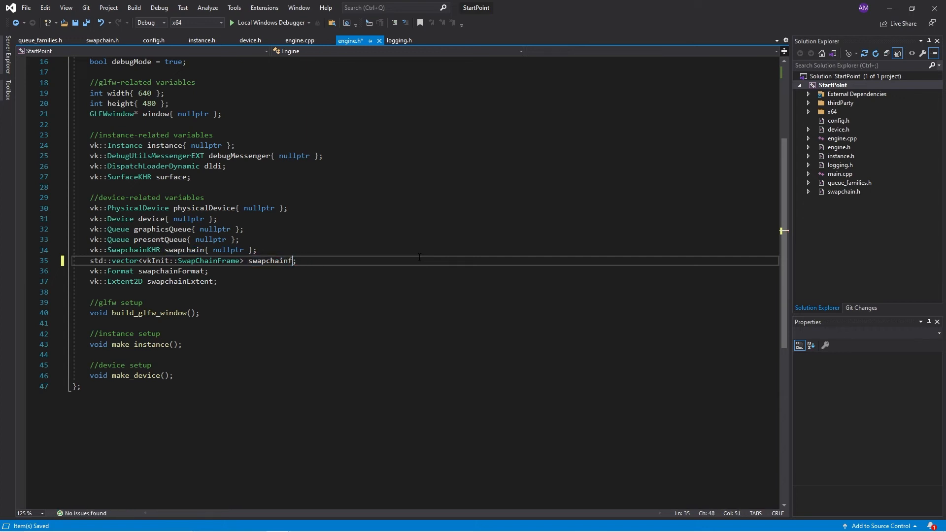
{"action": "type", "text": "rames"}
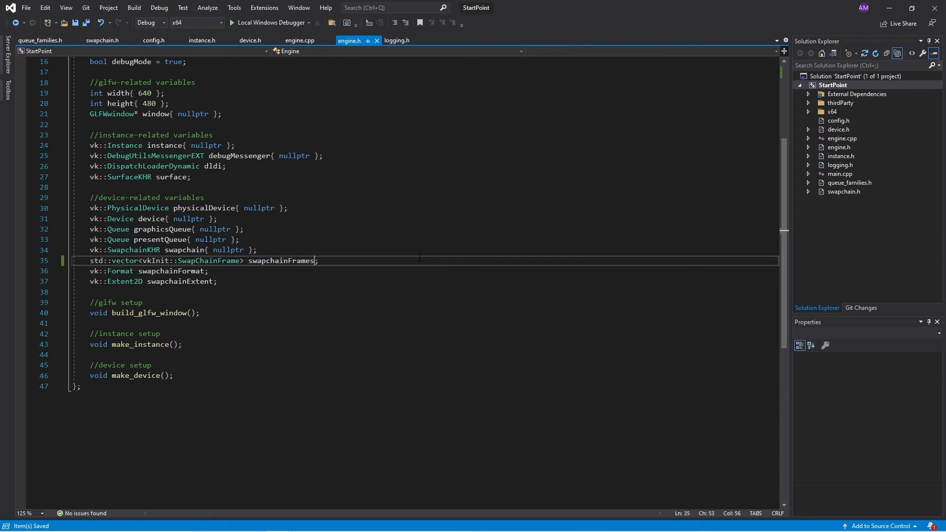
{"action": "left_click", "coordinate": [298, 40]}
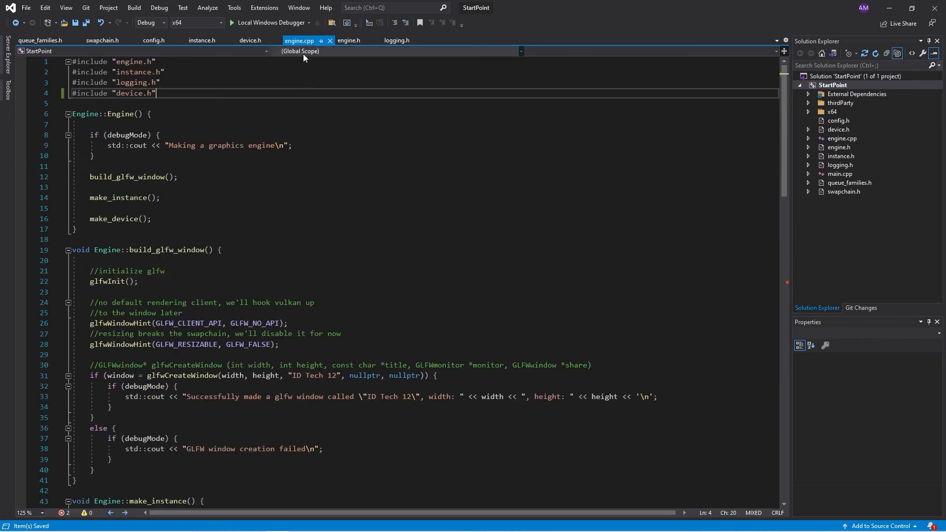
{"action": "scroll", "scroll_direction": "down", "scroll_amount": 3}
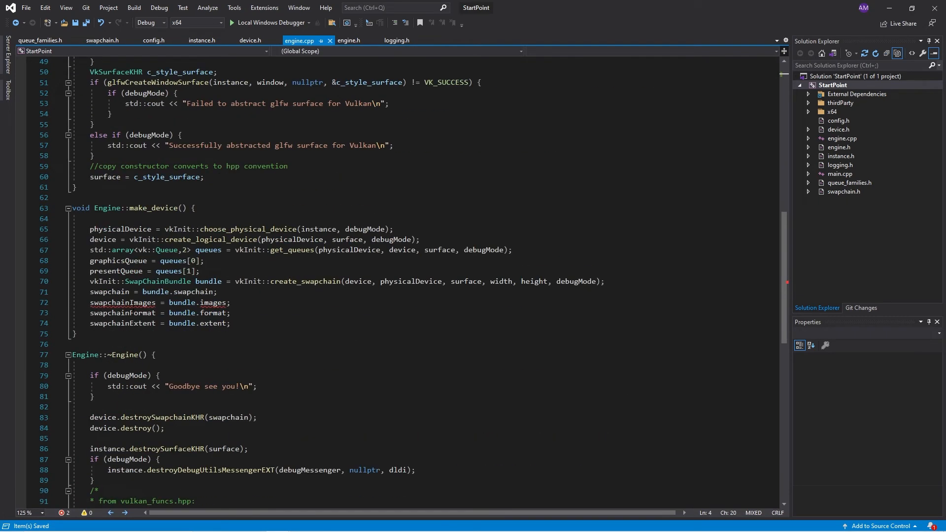
{"action": "left_click", "coordinate": [140, 302]}
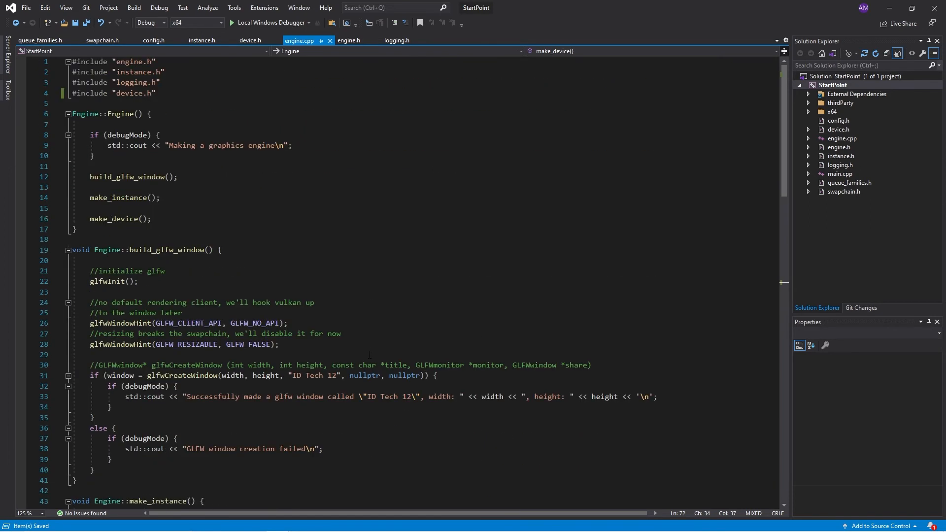
Step: Build the solution, decline running the last successful build, and review the LNK2005 errors
{"action": "scroll", "scroll_direction": "down", "scroll_amount": 3}
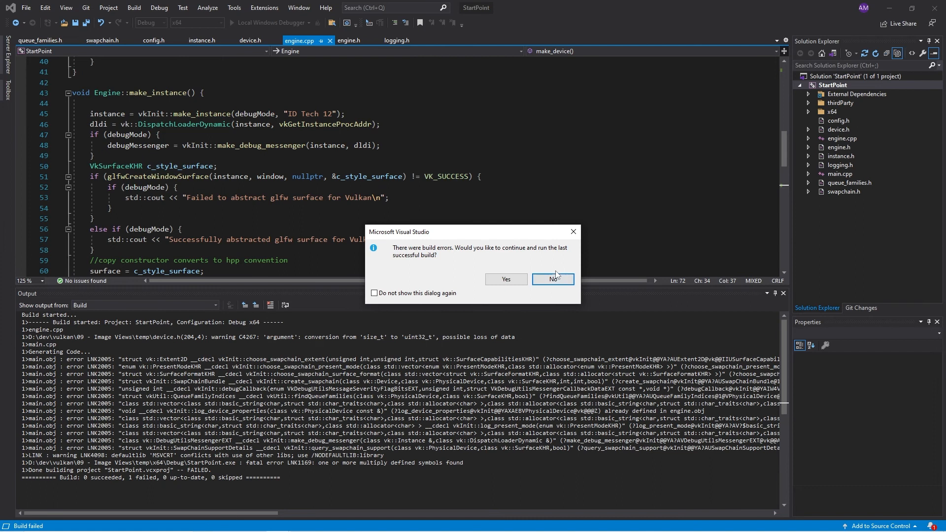
{"action": "left_click", "coordinate": [552, 279]}
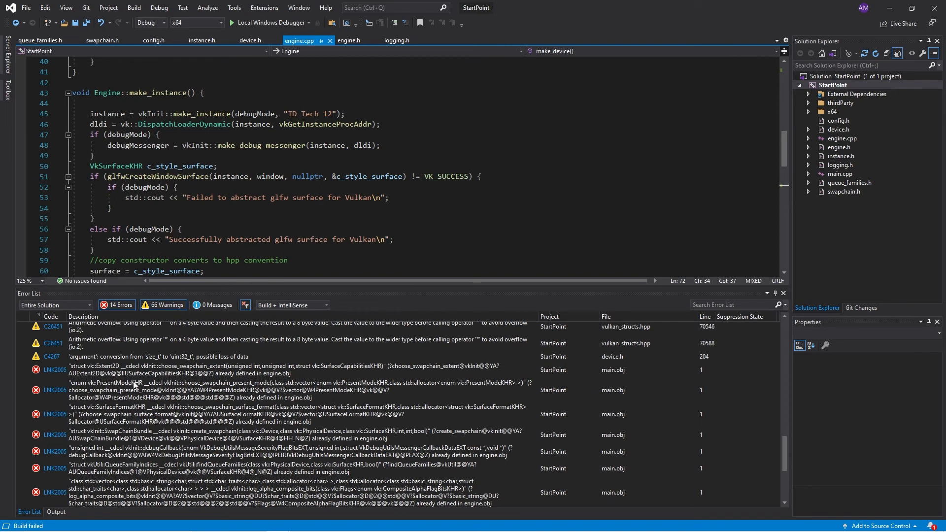
{"action": "mouse_move", "coordinate": [290, 371]}
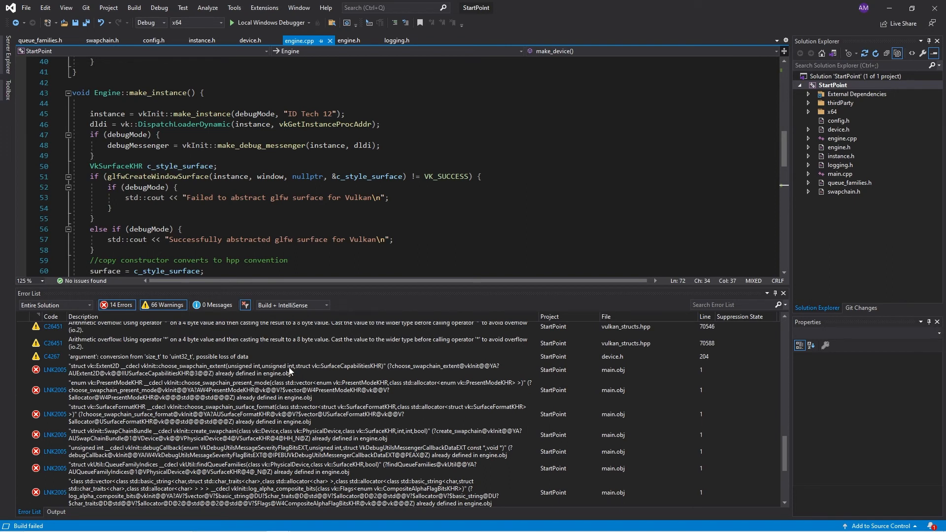
{"action": "mouse_move", "coordinate": [288, 373]}
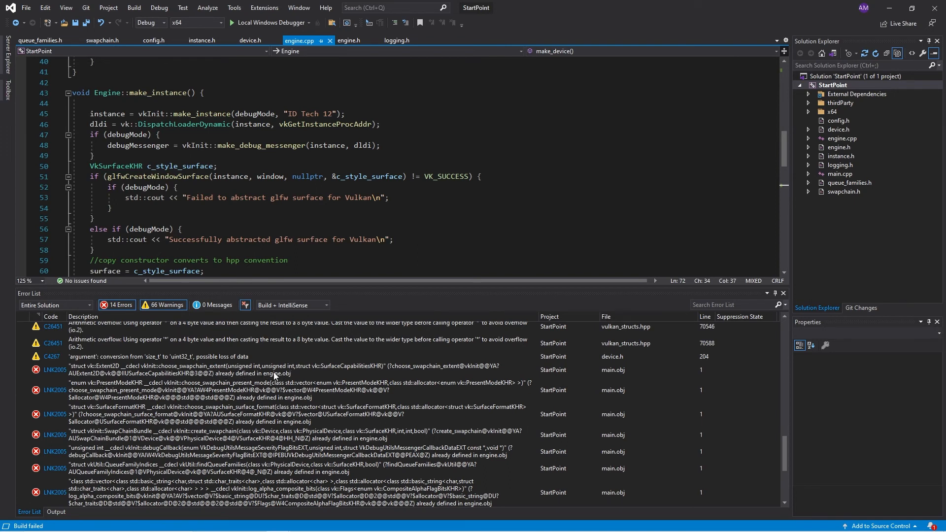
{"action": "mouse_move", "coordinate": [605, 377]}
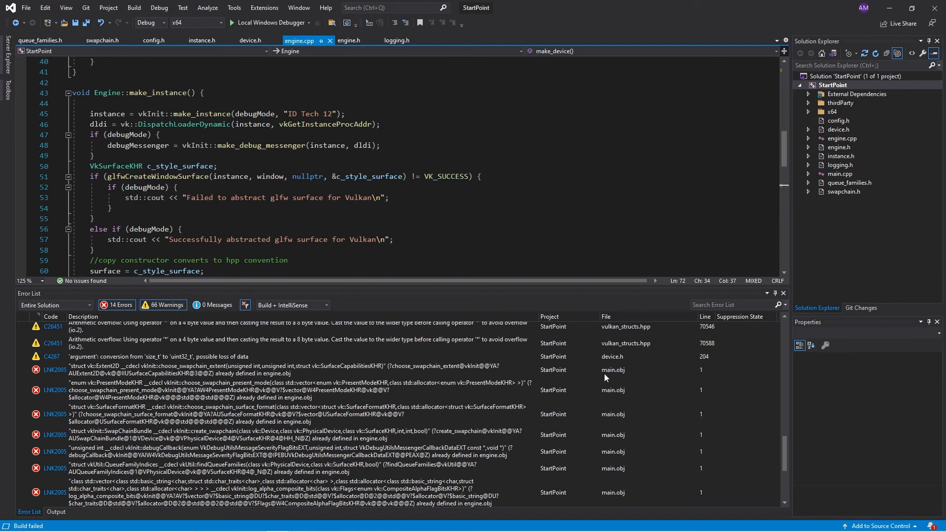
{"action": "mouse_move", "coordinate": [827, 159]}
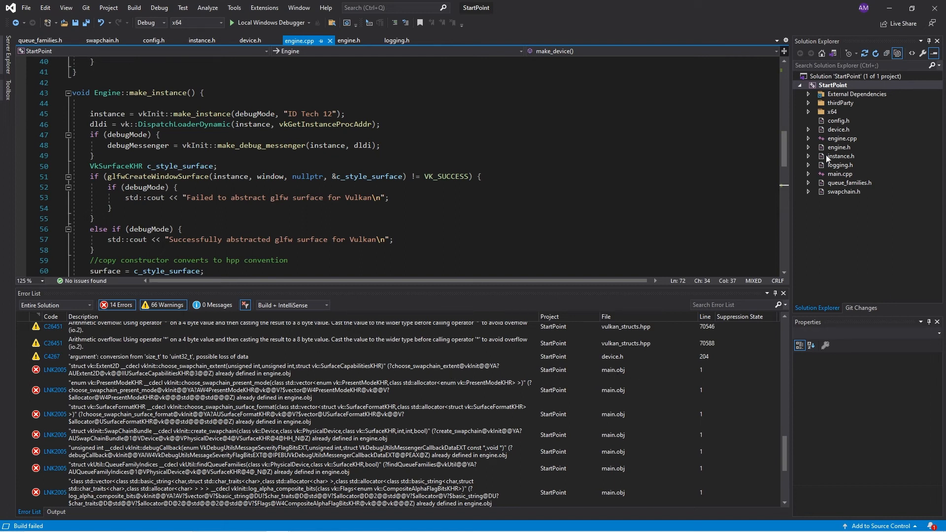
{"action": "mouse_move", "coordinate": [838, 173]}
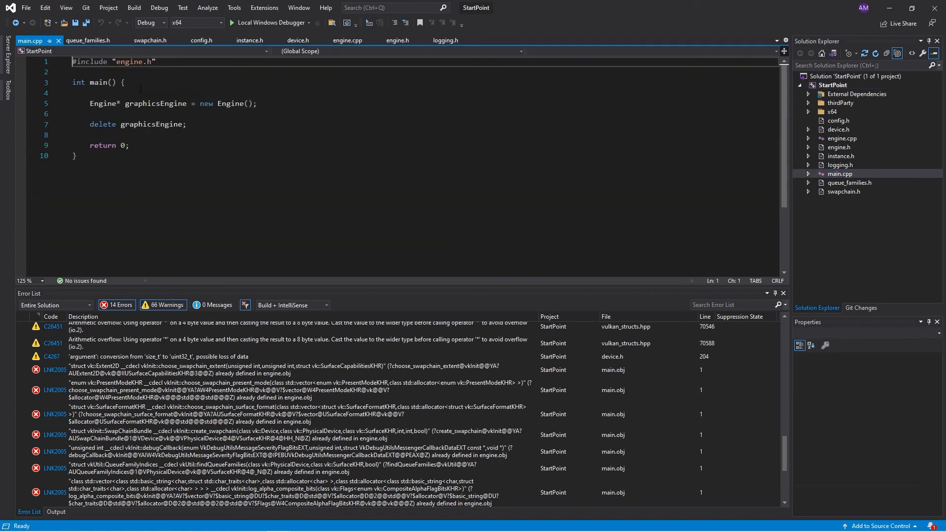
Step: Check main.cpp and instance.h includes, then move #include "swapchain.h" from engine.h to engine.cpp
{"action": "left_click", "coordinate": [347, 41]}
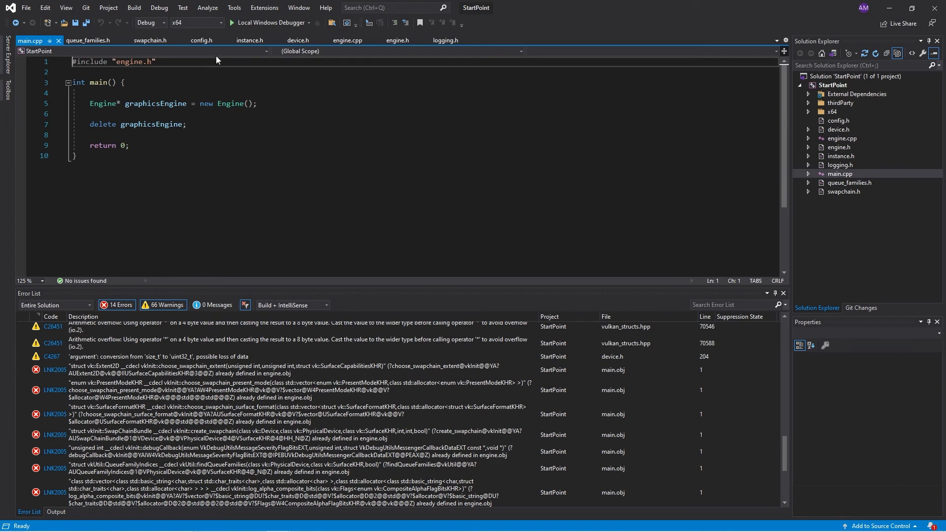
{"action": "left_click", "coordinate": [250, 40]}
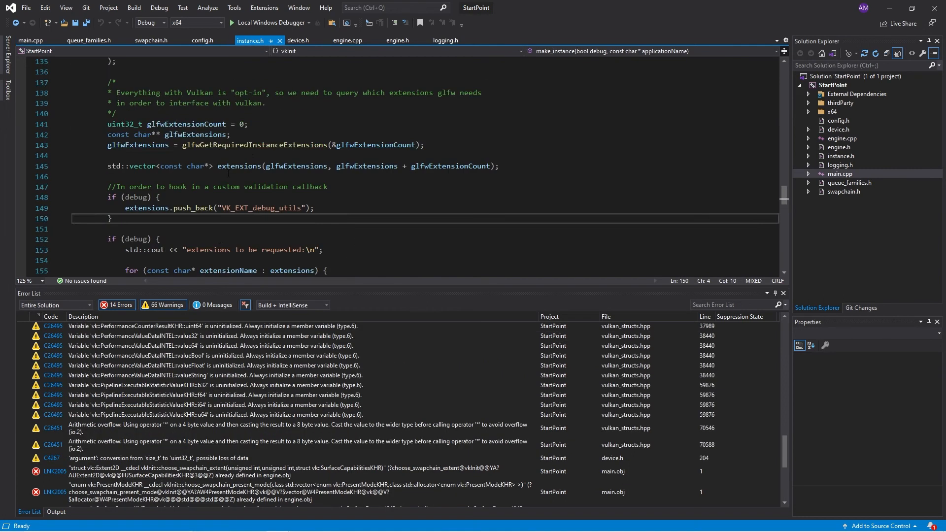
{"action": "left_click", "coordinate": [397, 40]}
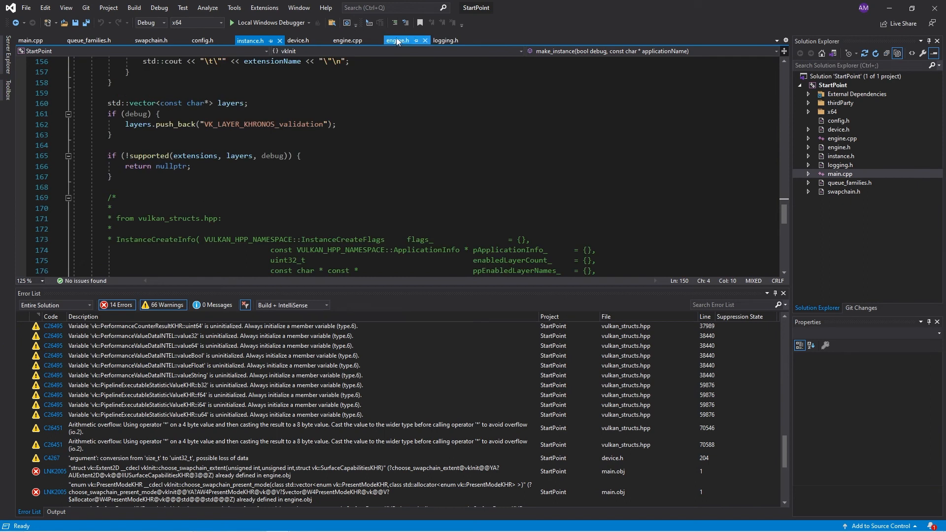
{"action": "left_click", "coordinate": [398, 40]}
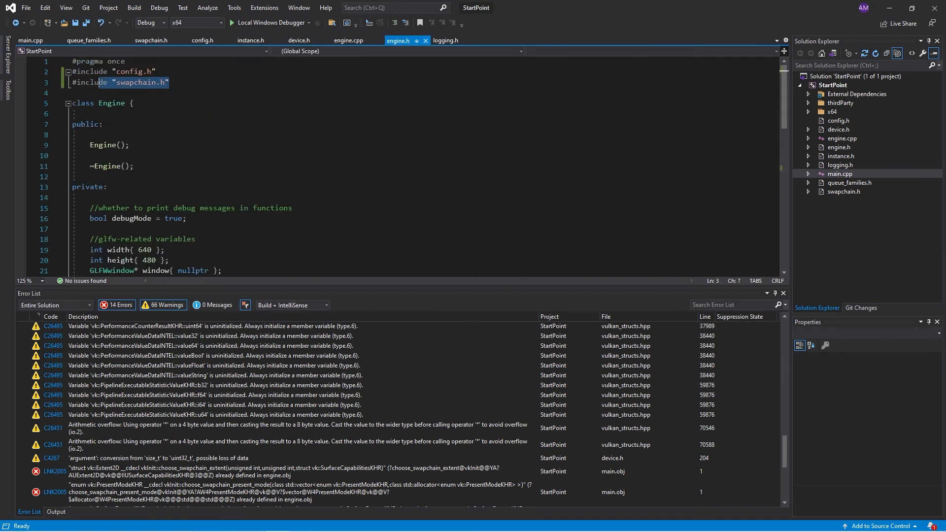
{"action": "left_click", "coordinate": [349, 40]}
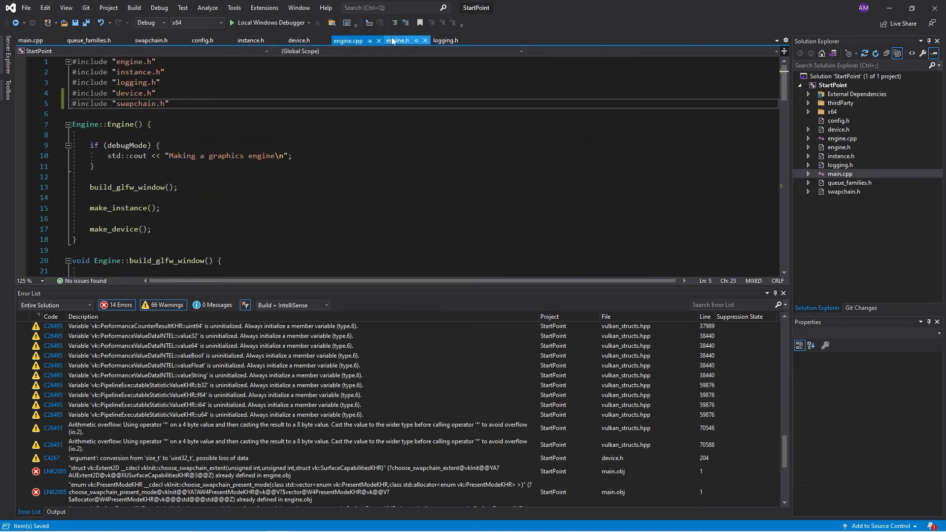
{"action": "left_click", "coordinate": [398, 40]}
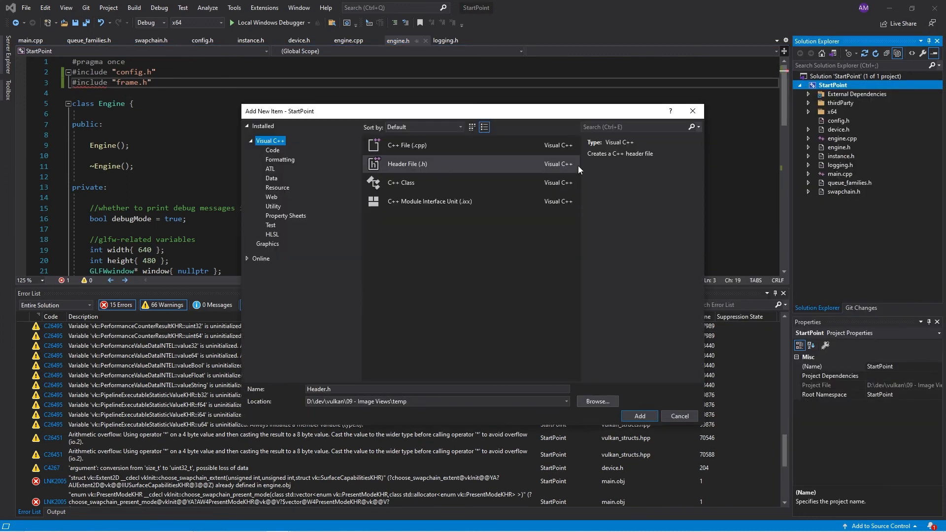
Step: Add a new frame.h header for SwapChainFrame and include "frame.h" in swapchain.h
{"action": "left_click", "coordinate": [638, 415]}
{"action": "type", "text": "nam"}
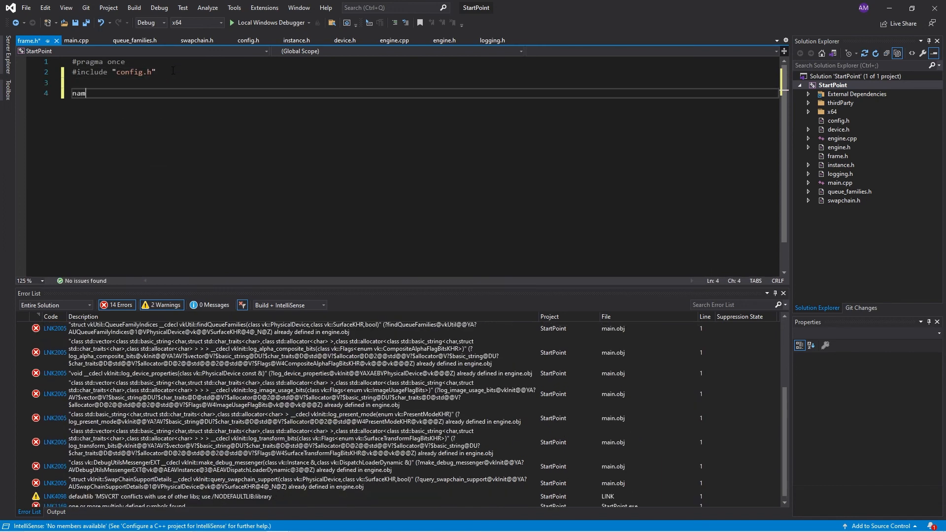
{"action": "left_click", "coordinate": [196, 40]}
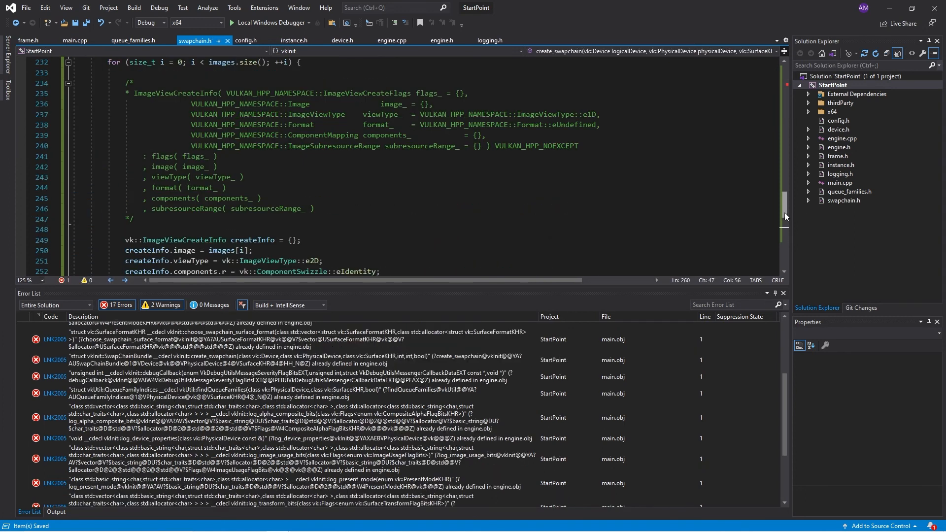
{"action": "left_click", "coordinate": [27, 40]}
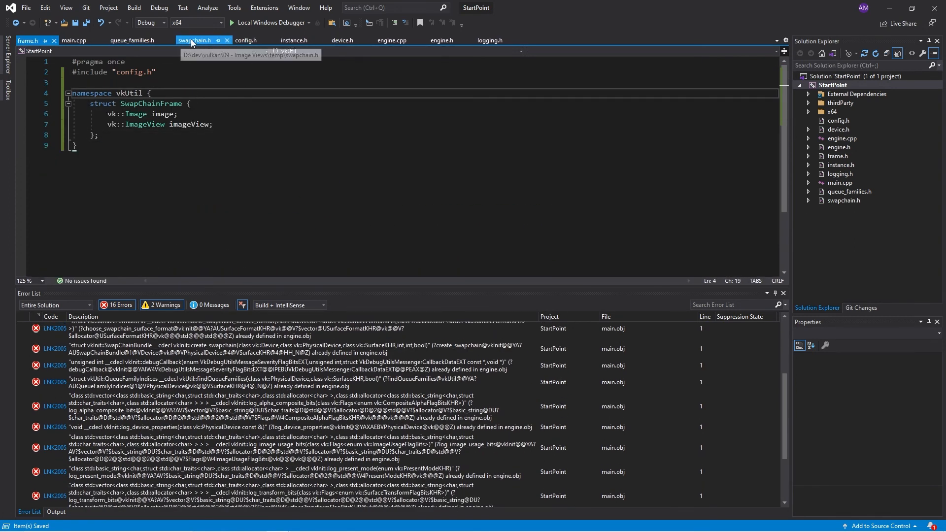
{"action": "type", "text": "#include \"queue_families.h\""}
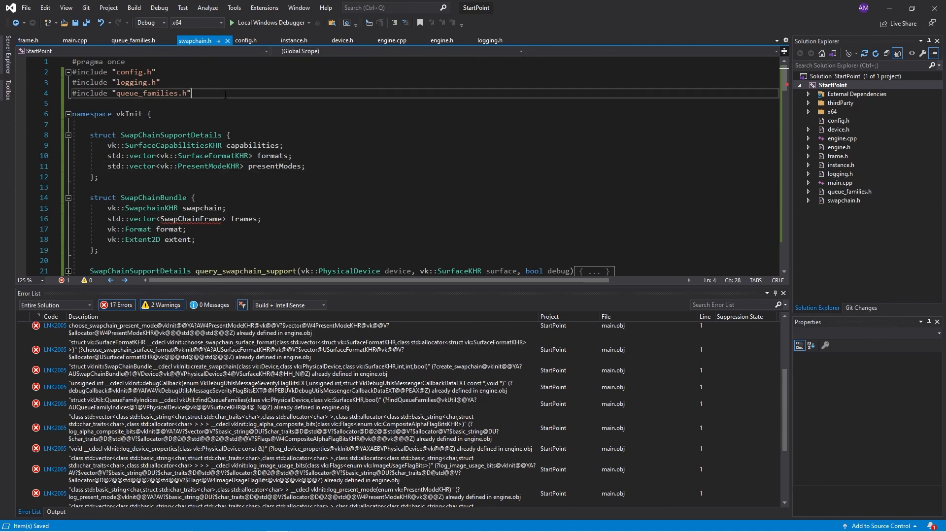
{"action": "type", "text": "#imp"}
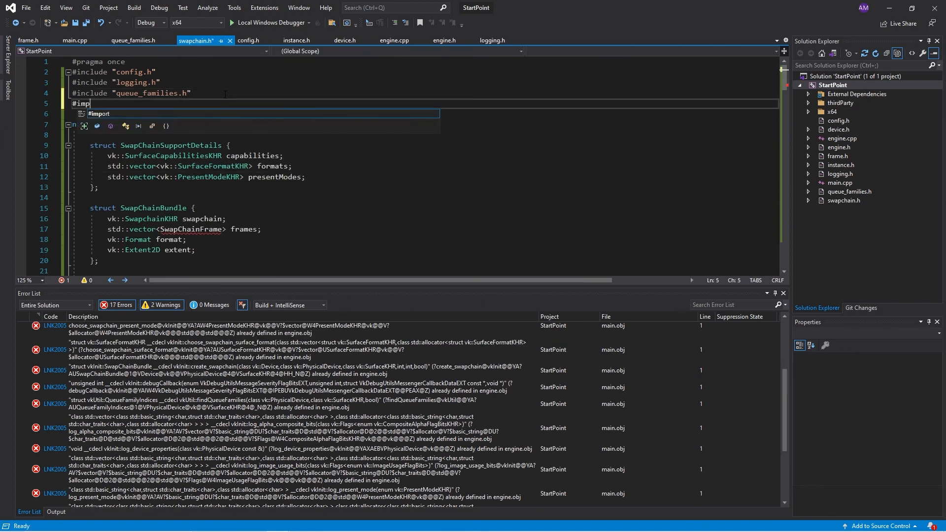
{"action": "type", "text": "ort \""}
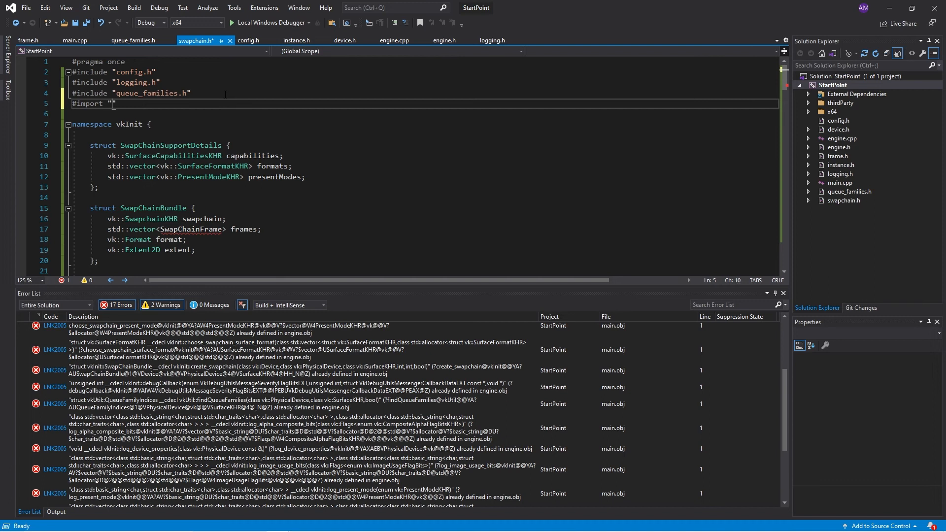
{"action": "type", "text": "frame.h"}
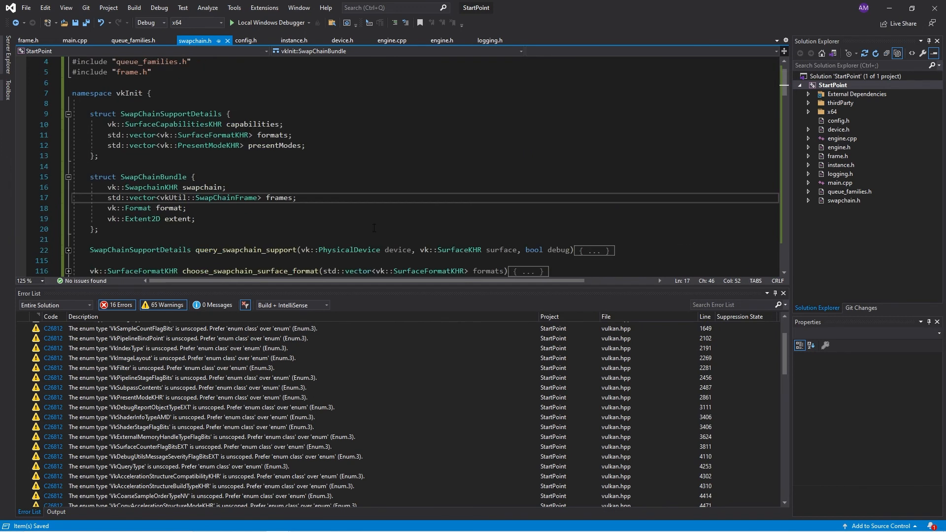
Step: Change Engine's swapchainFrames member in engine.h to std::vector<vkUtil::SwapChainFrame>, then return to engine.cpp
{"action": "left_click", "coordinate": [442, 40]}
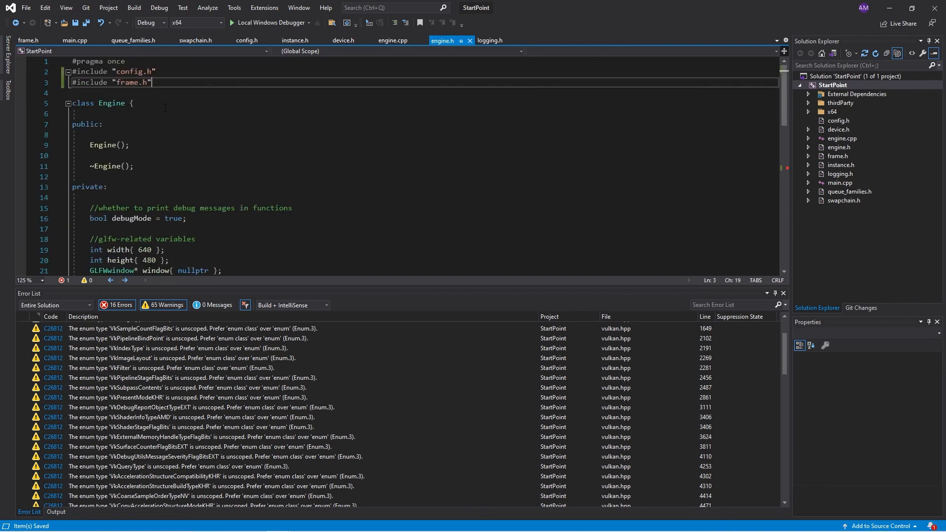
{"action": "left_click", "coordinate": [393, 40]}
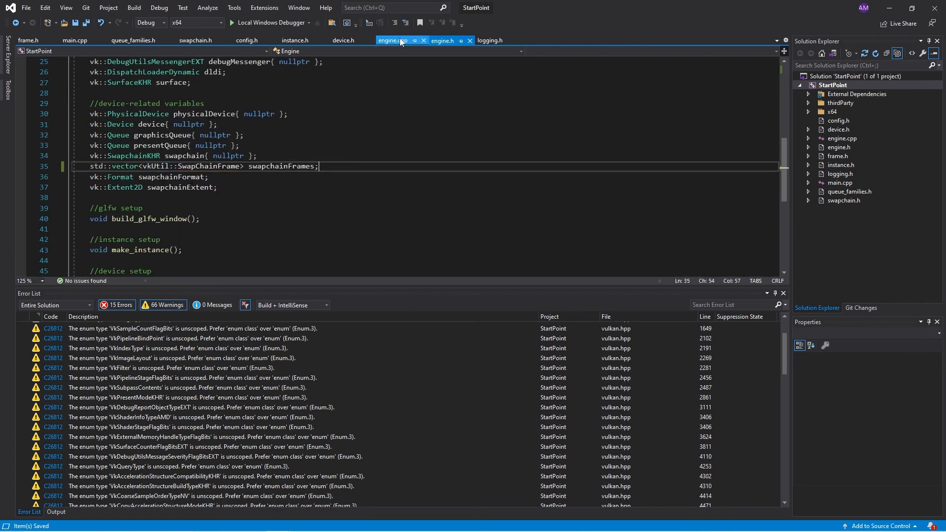
{"action": "left_click", "coordinate": [392, 40]}
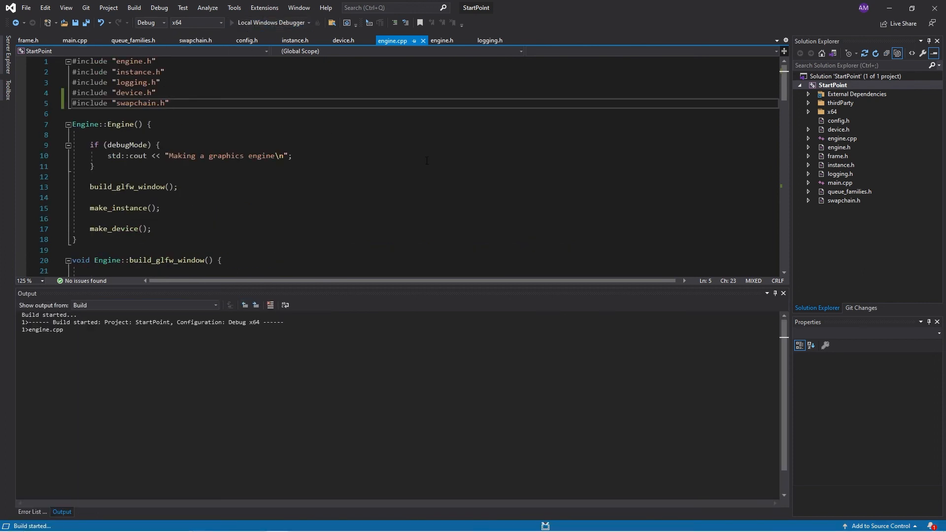
Step: Run StartPoint in the debugger and dismiss the image view ValidationFailedEXTError exception
{"action": "left_click", "coordinate": [271, 22]}
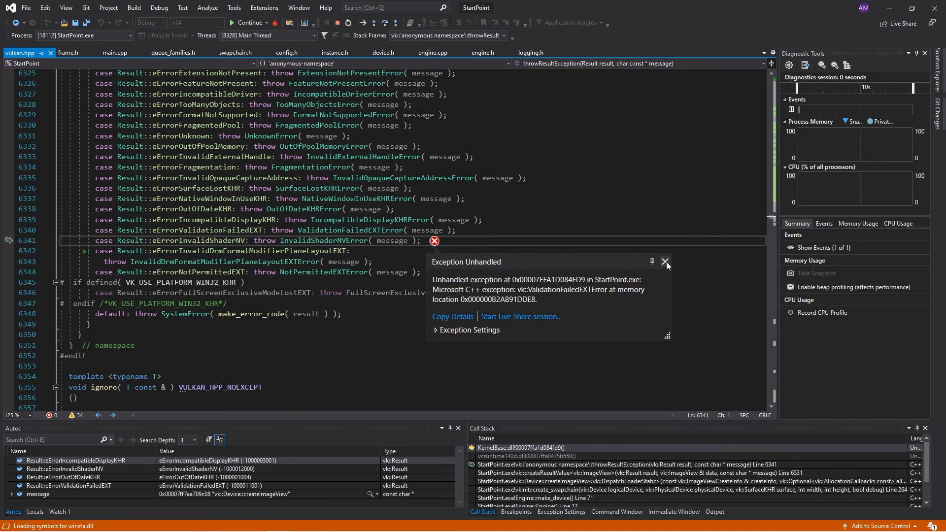
{"action": "left_click", "coordinate": [665, 265]}
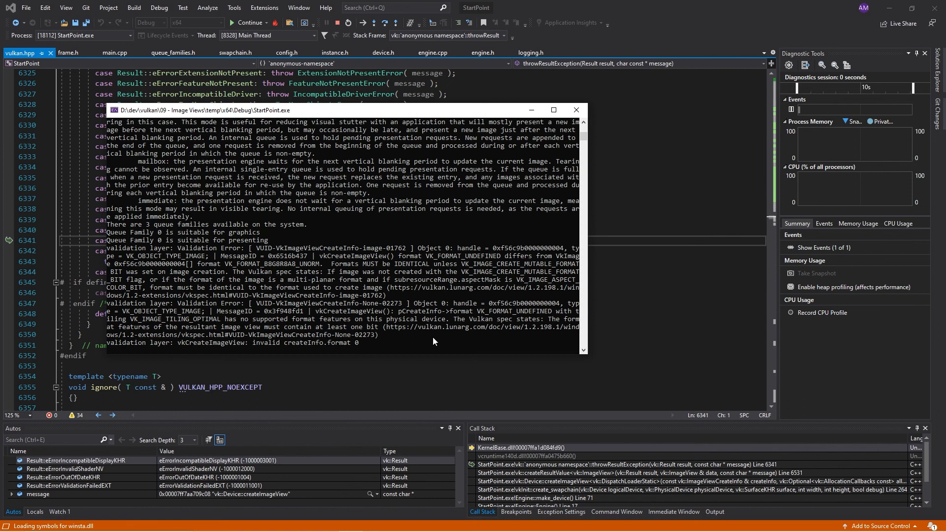
{"action": "mouse_move", "coordinate": [574, 110]}
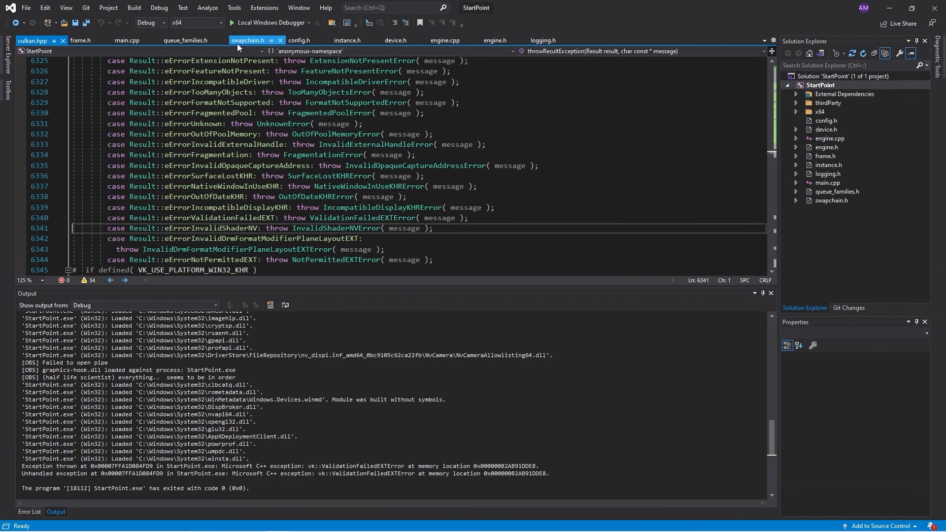
Step: Close vulkan.hpp and add createInfo.format = format.format; to image view creation in swapchain.h
{"action": "left_click", "coordinate": [25, 40]}
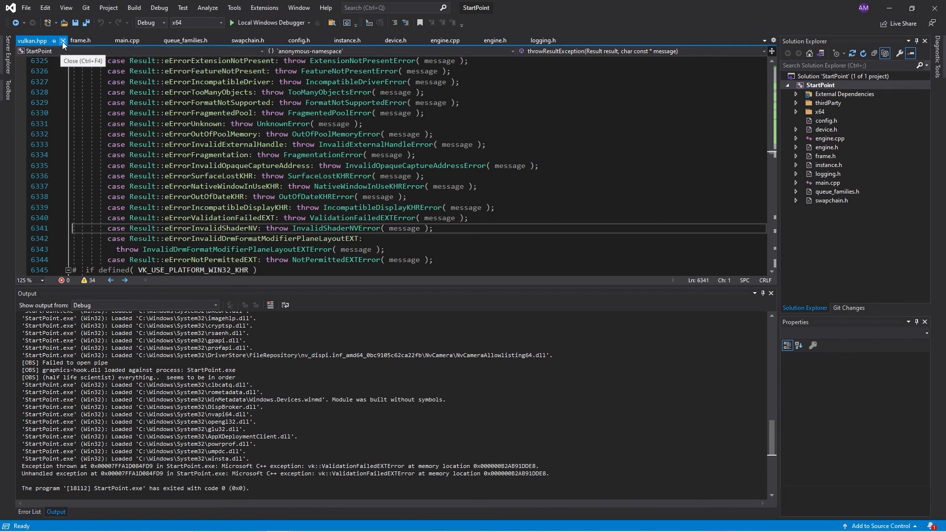
{"action": "left_click", "coordinate": [62, 41]}
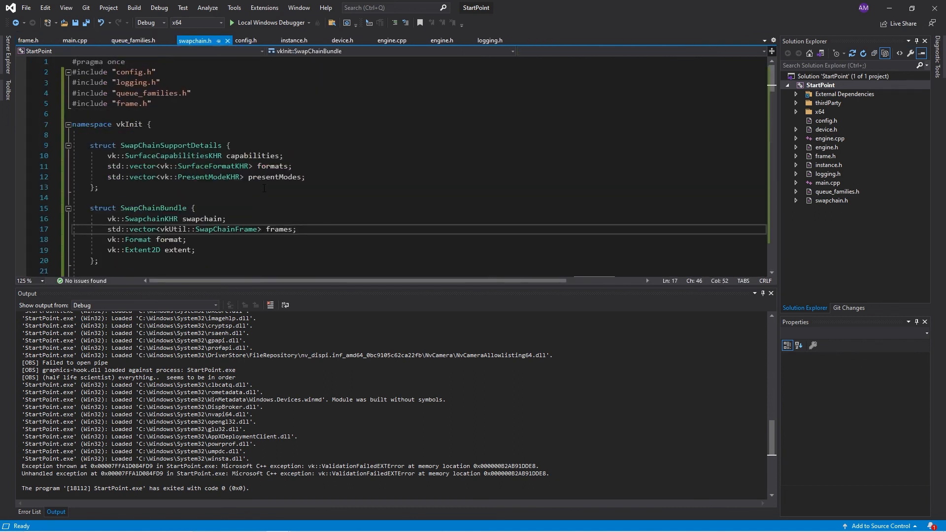
{"action": "scroll", "scroll_direction": "down", "scroll_amount": 3}
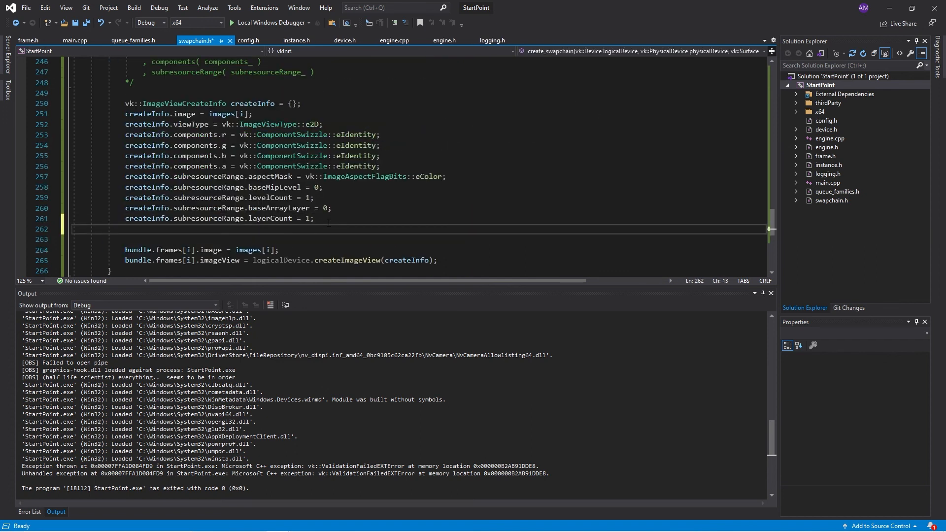
{"action": "type", "text": "createInfo.format ="}
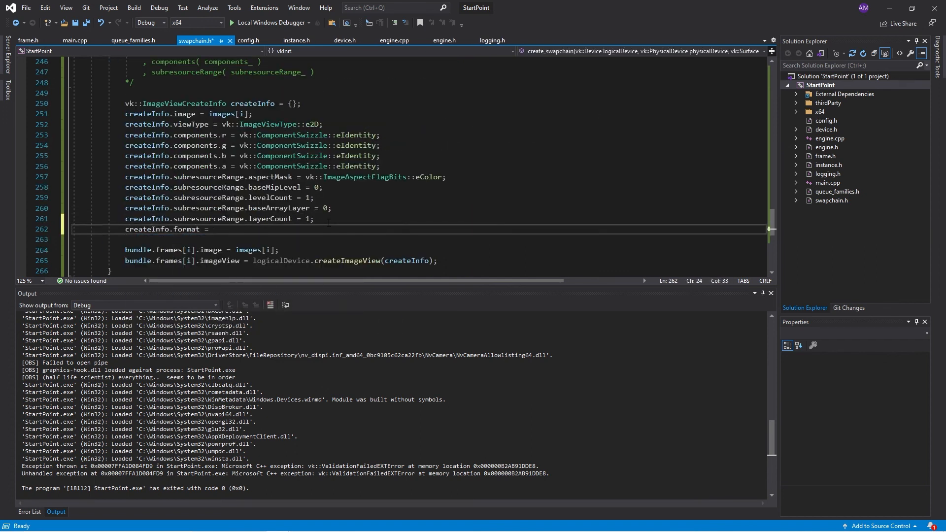
{"action": "type", "text": "format.format;"}
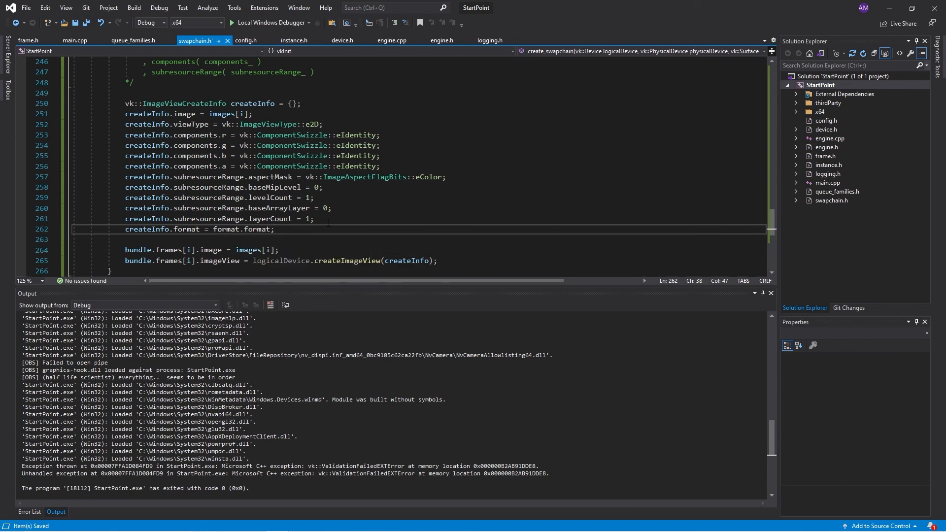
{"action": "scroll", "scroll_direction": "down", "scroll_amount": 3}
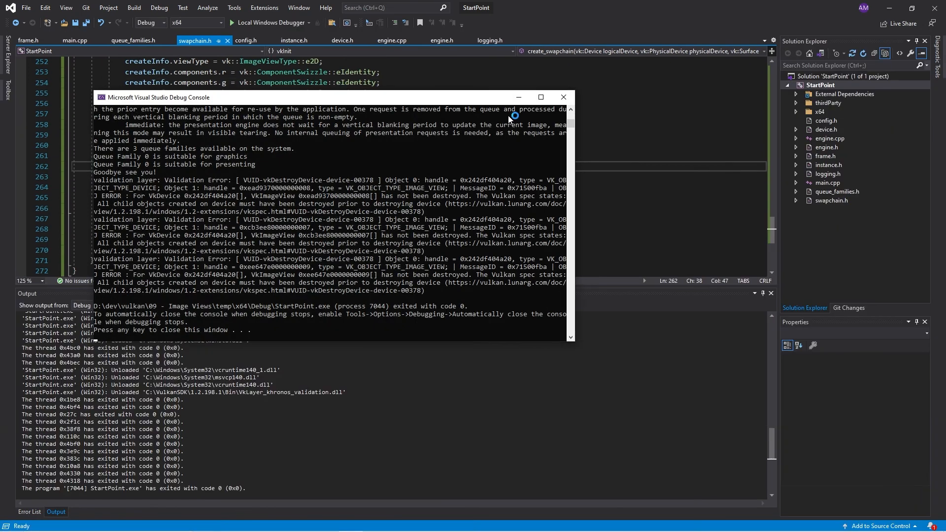
{"action": "mouse_move", "coordinate": [344, 247]}
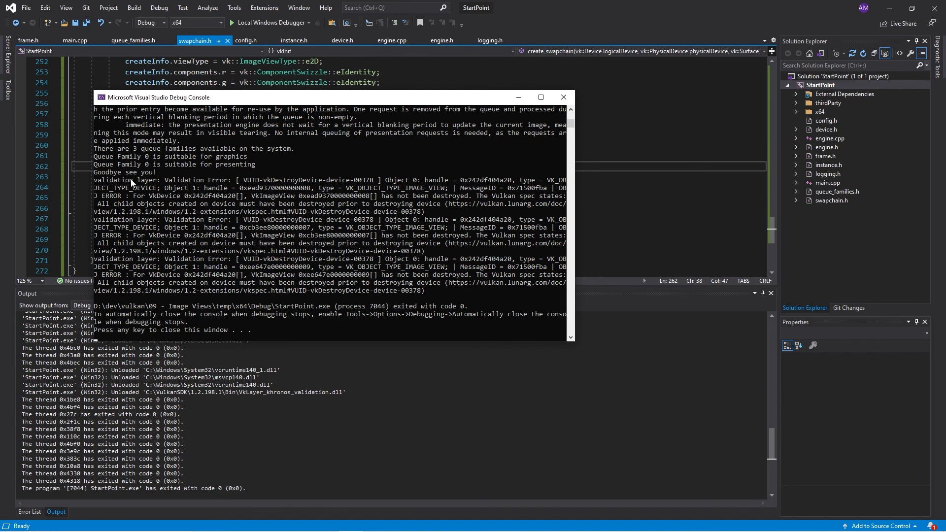
{"action": "mouse_move", "coordinate": [447, 189]}
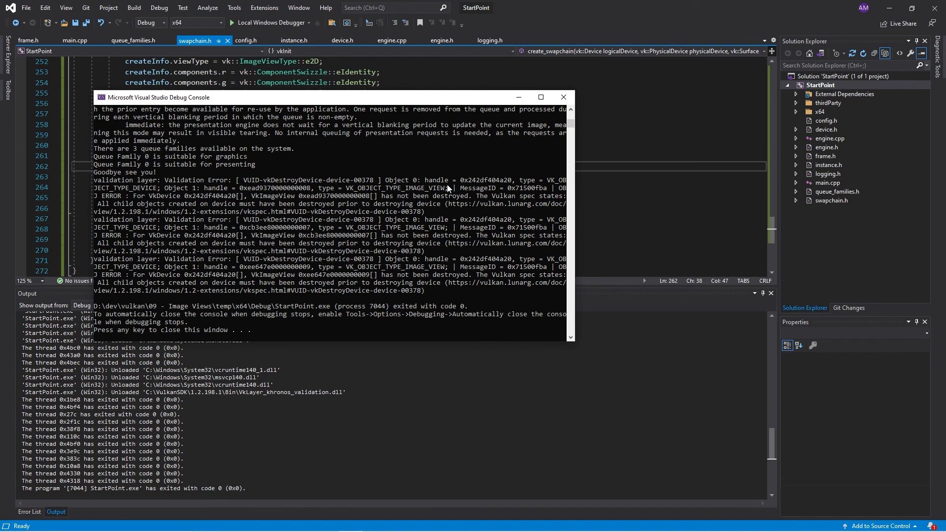
{"action": "mouse_move", "coordinate": [285, 200]}
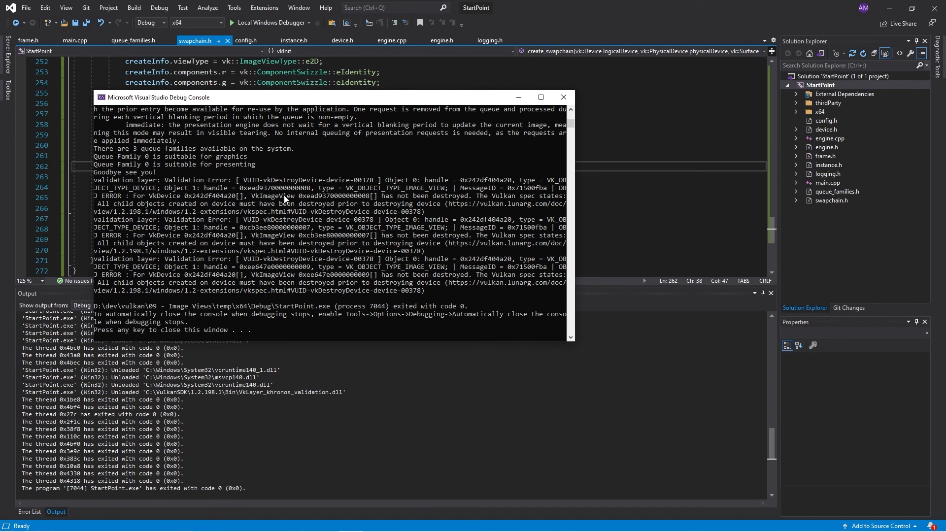
{"action": "mouse_move", "coordinate": [542, 158]}
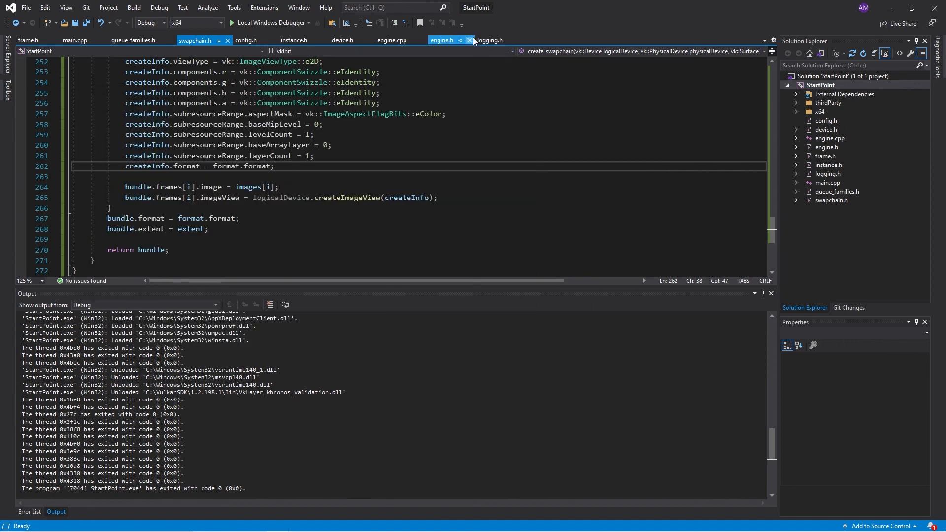
Step: In ~Engine(), loop over swapchainFrames calling device.destroyImageView(frame.imageView)
{"action": "left_click", "coordinate": [390, 40]}
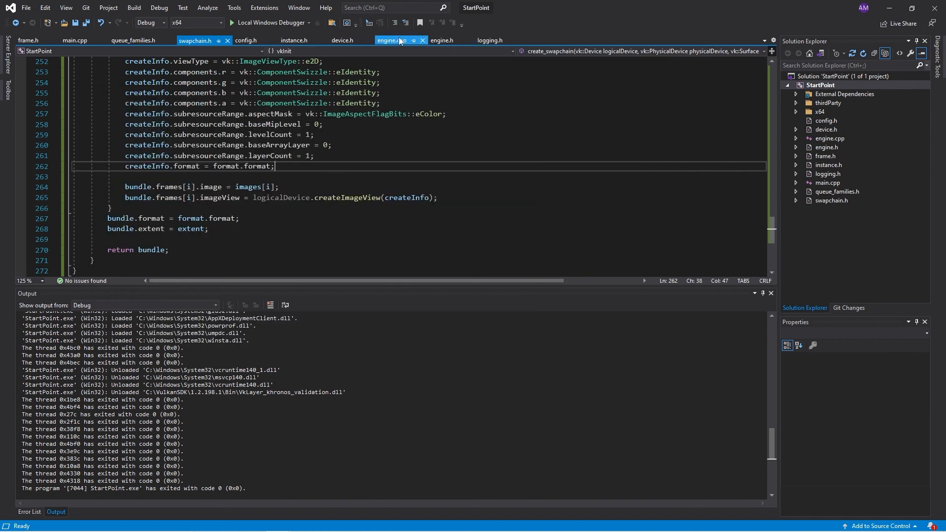
{"action": "left_click", "coordinate": [392, 40]}
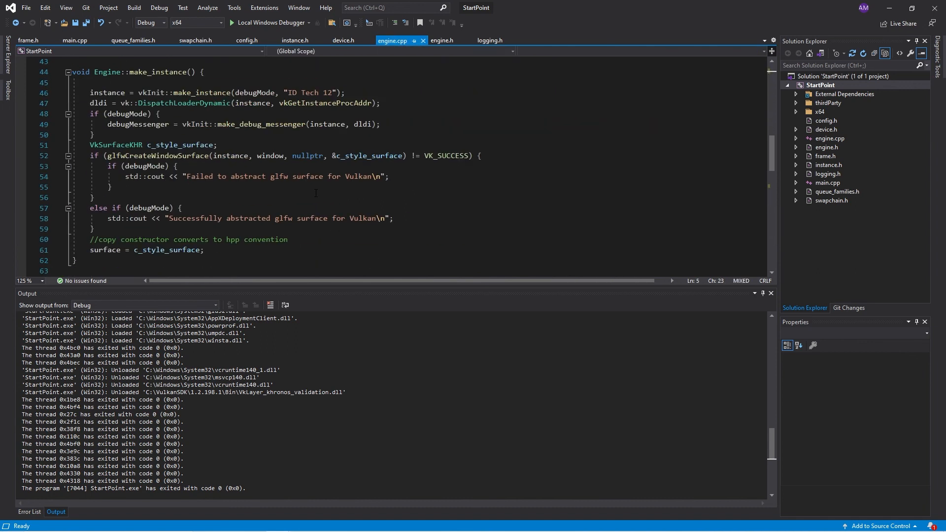
{"action": "scroll", "scroll_direction": "down", "scroll_amount": 3}
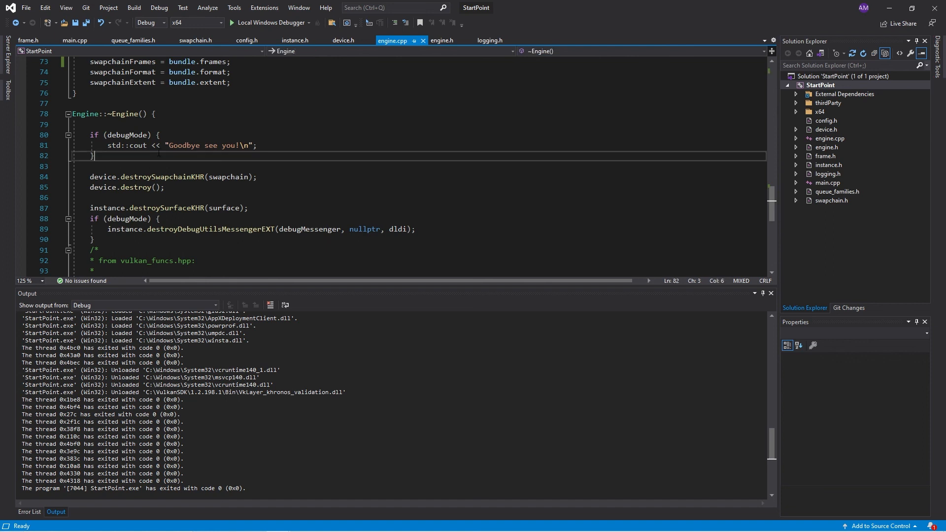
{"action": "type", "text": "for"}
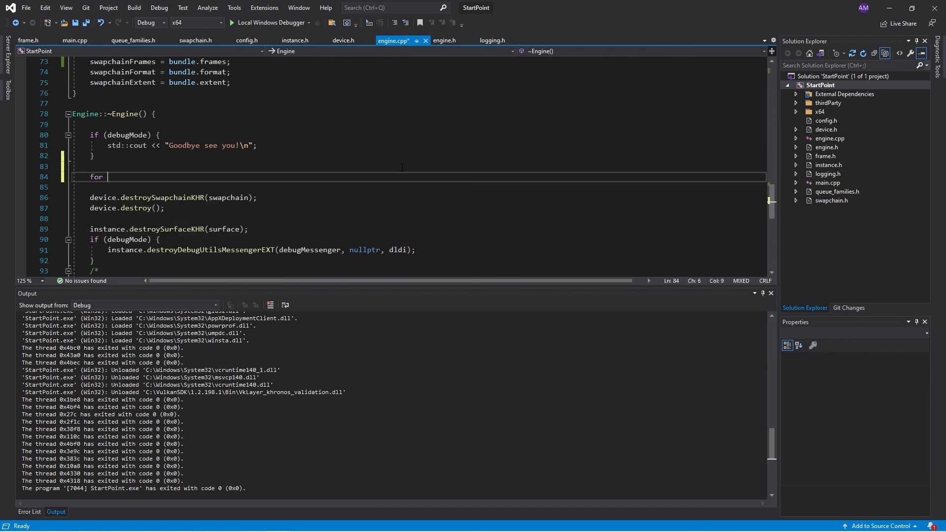
{"action": "type", "text": "()"}
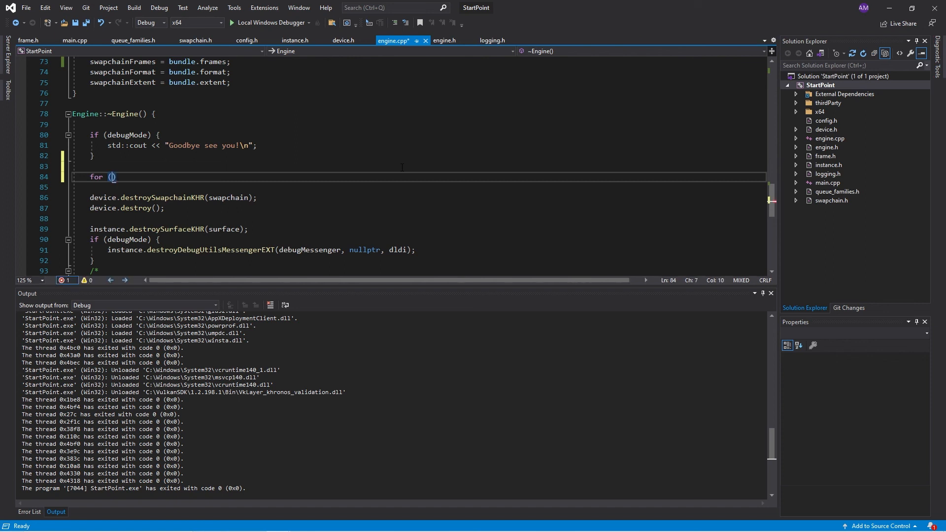
{"action": "type", "text": "vk::ImageVi"}
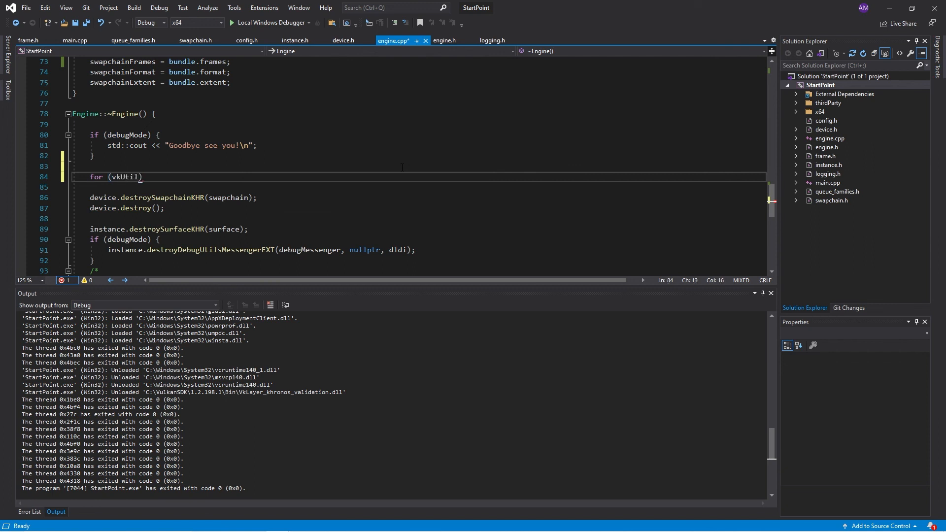
{"action": "type", "text": "::SwapChainFrame frame in s"}
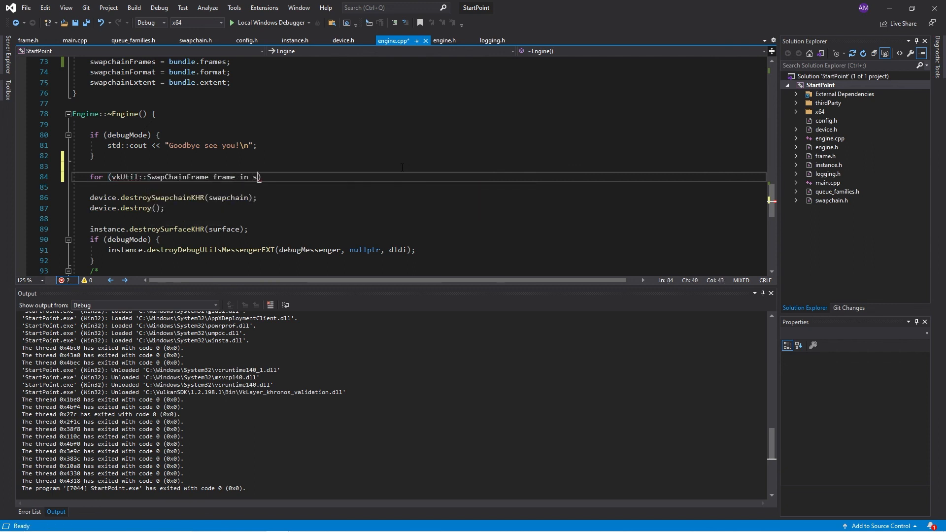
{"action": "type", "text": "wapchainFrames"}
{"action": "left_click", "coordinate": [418, 187]}
{"action": "type", "text": "device.d"}
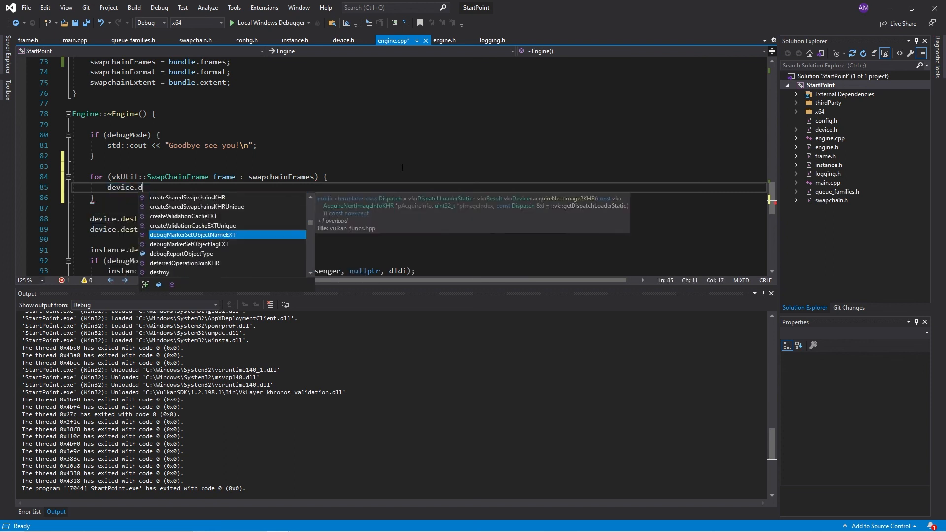
{"action": "type", "text": "estroyImageView(frame."}
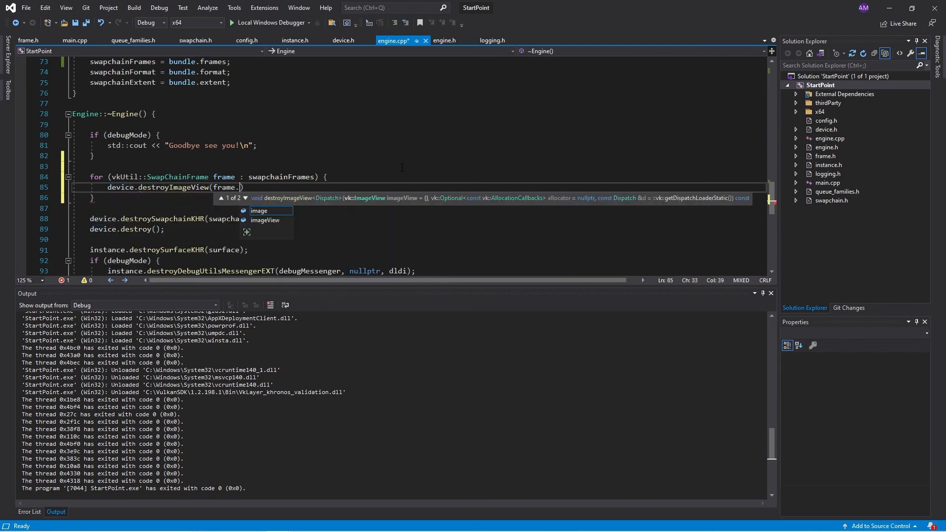
{"action": "type", "text": "imageView);"}
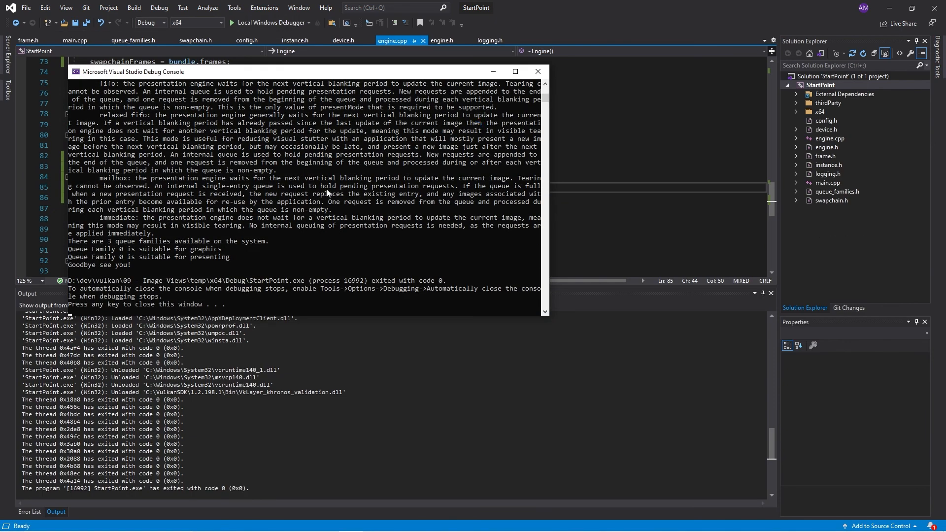
{"action": "mouse_move", "coordinate": [297, 250]}
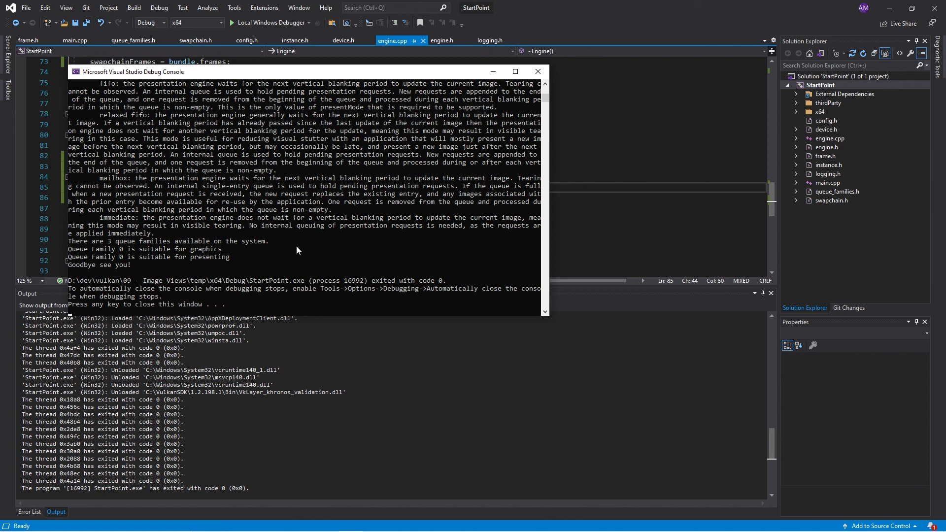
{"action": "mouse_move", "coordinate": [509, 94]}
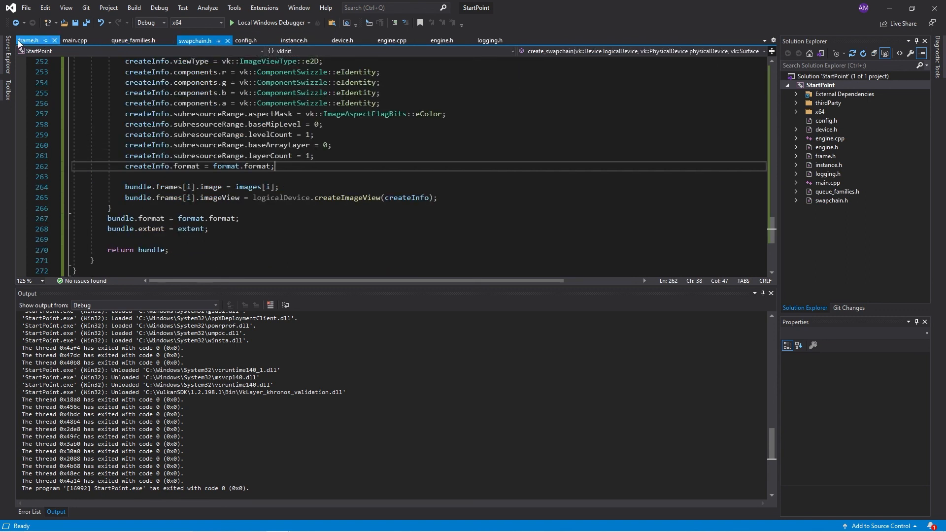
Step: Insert a blank line after 'namespace vkUtil {' in frame.h and save the file
{"action": "left_click", "coordinate": [28, 40]}
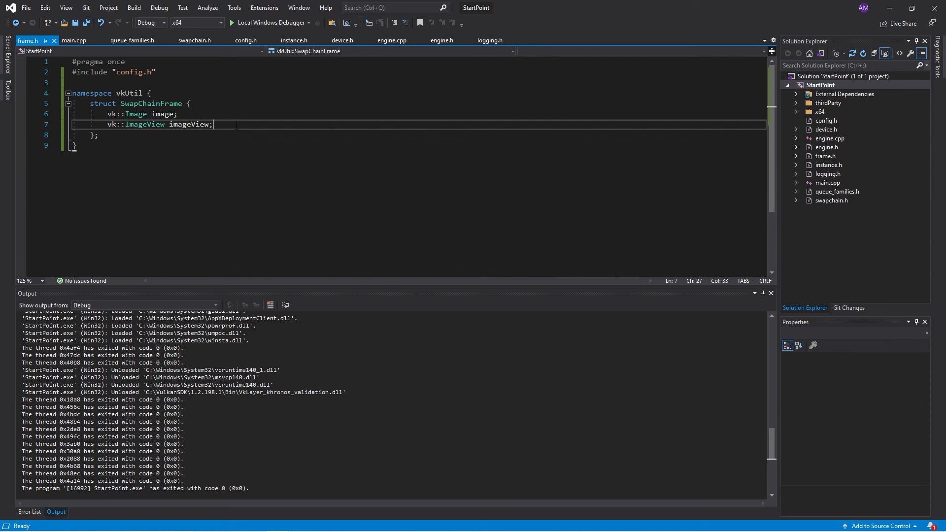
{"action": "key", "text": "Enter"}
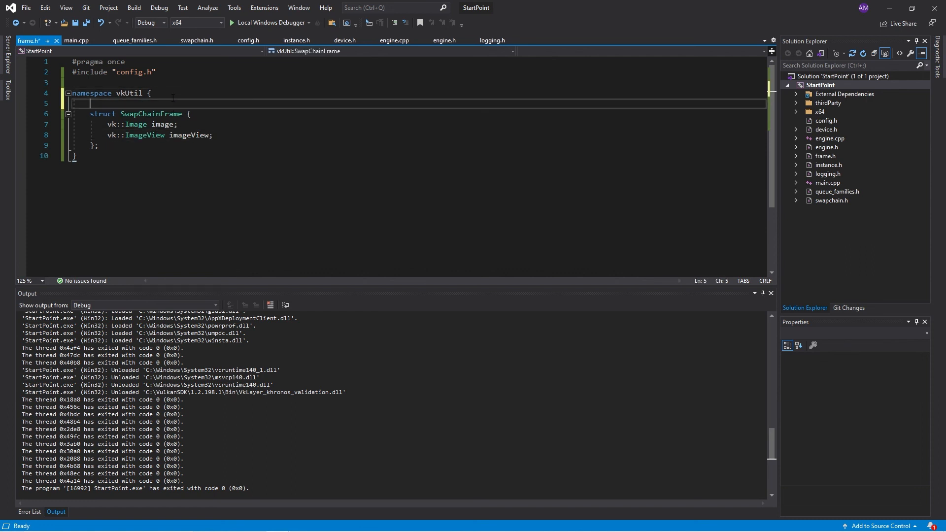
{"action": "key", "text": "ctrl+s"}
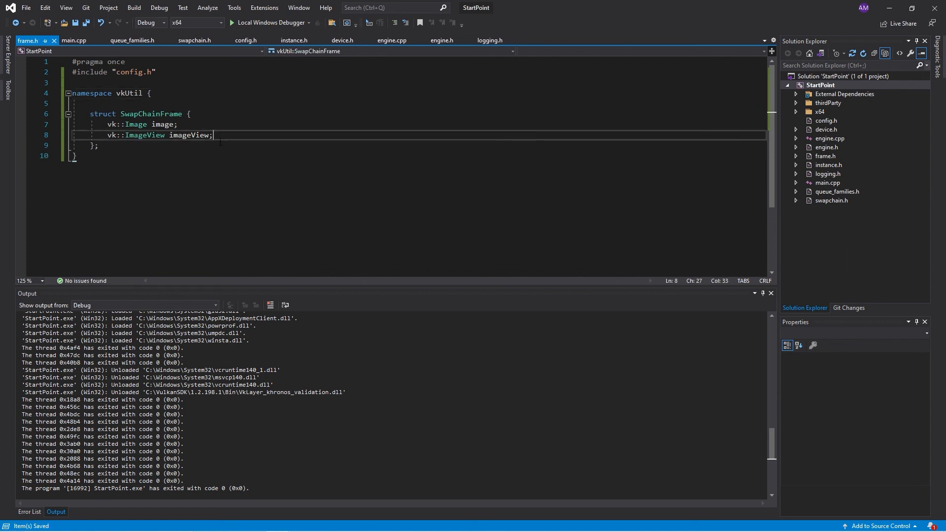
{"action": "left_click", "coordinate": [342, 40]}
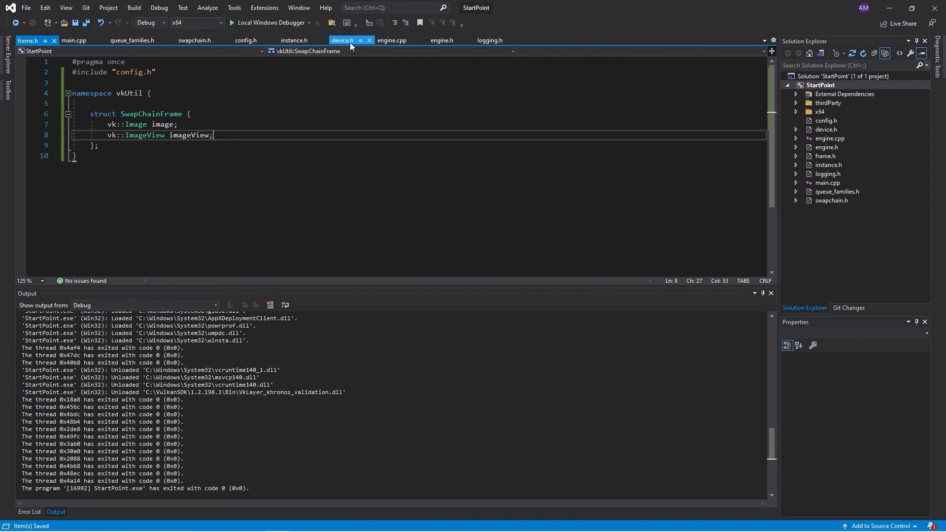